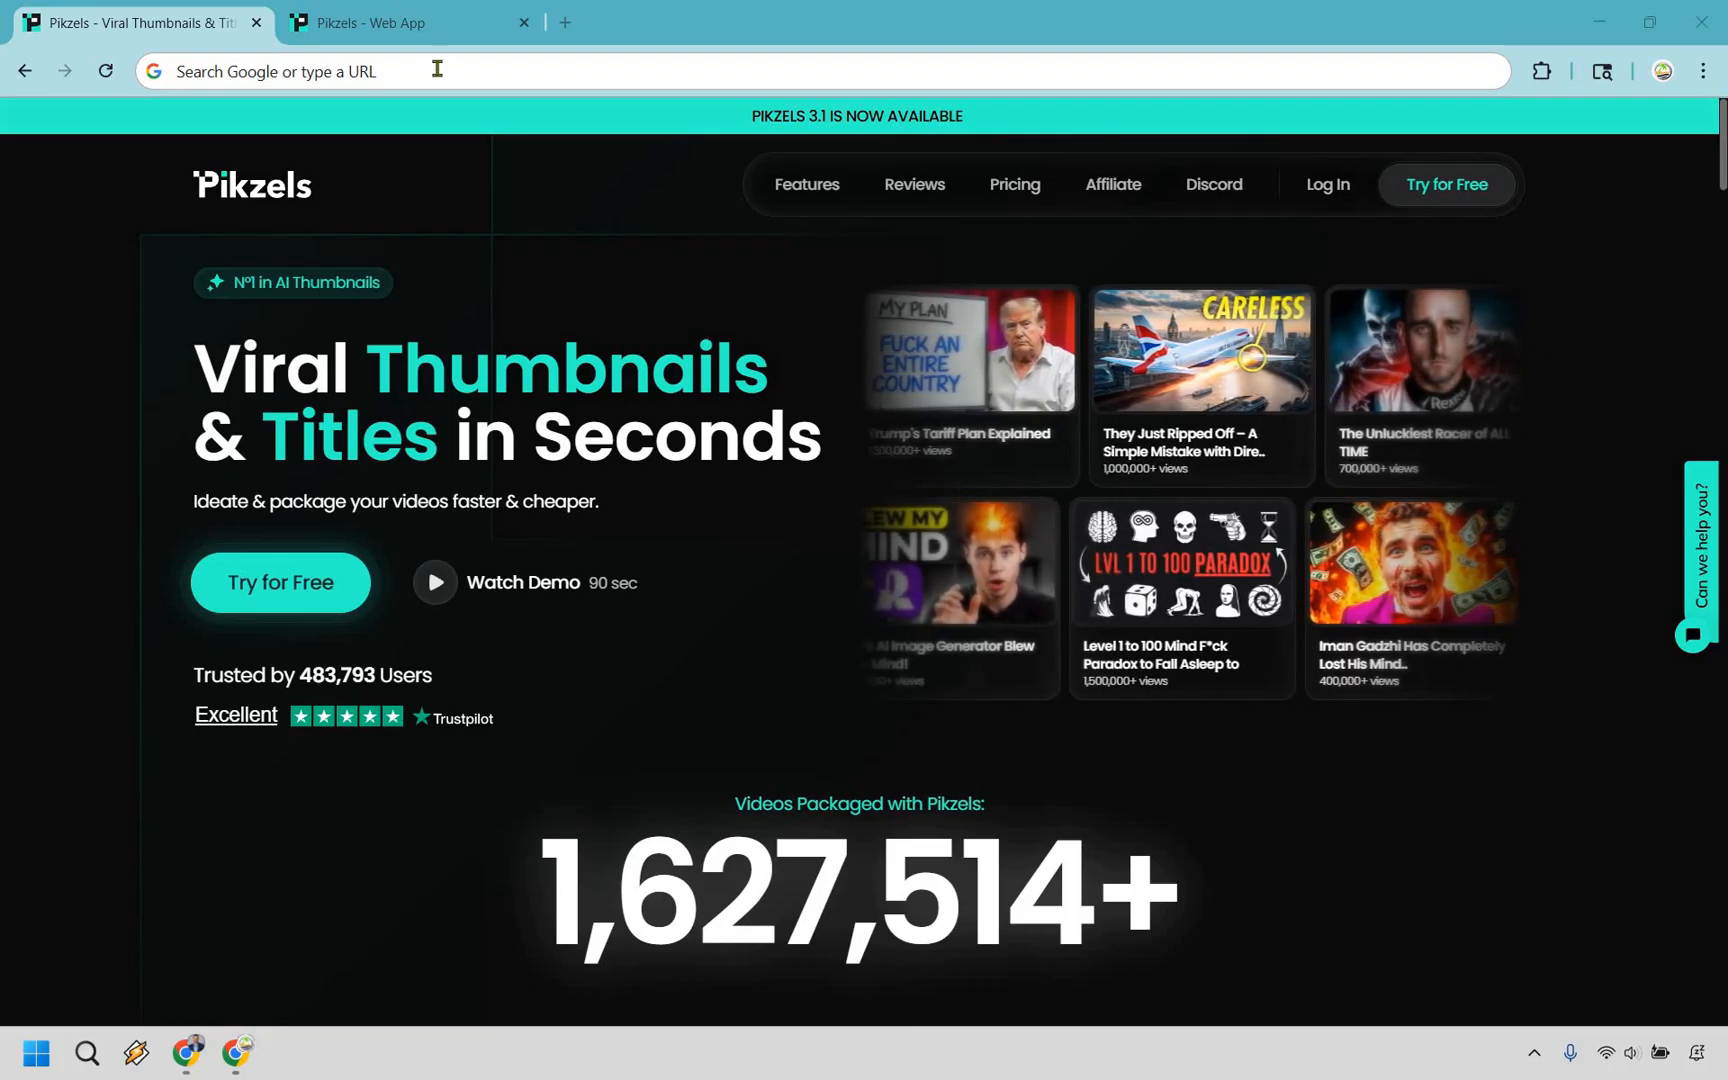
# Go to the Pikzels web app and show the saved MarketingIsland persona
pyautogui.click(397, 22)
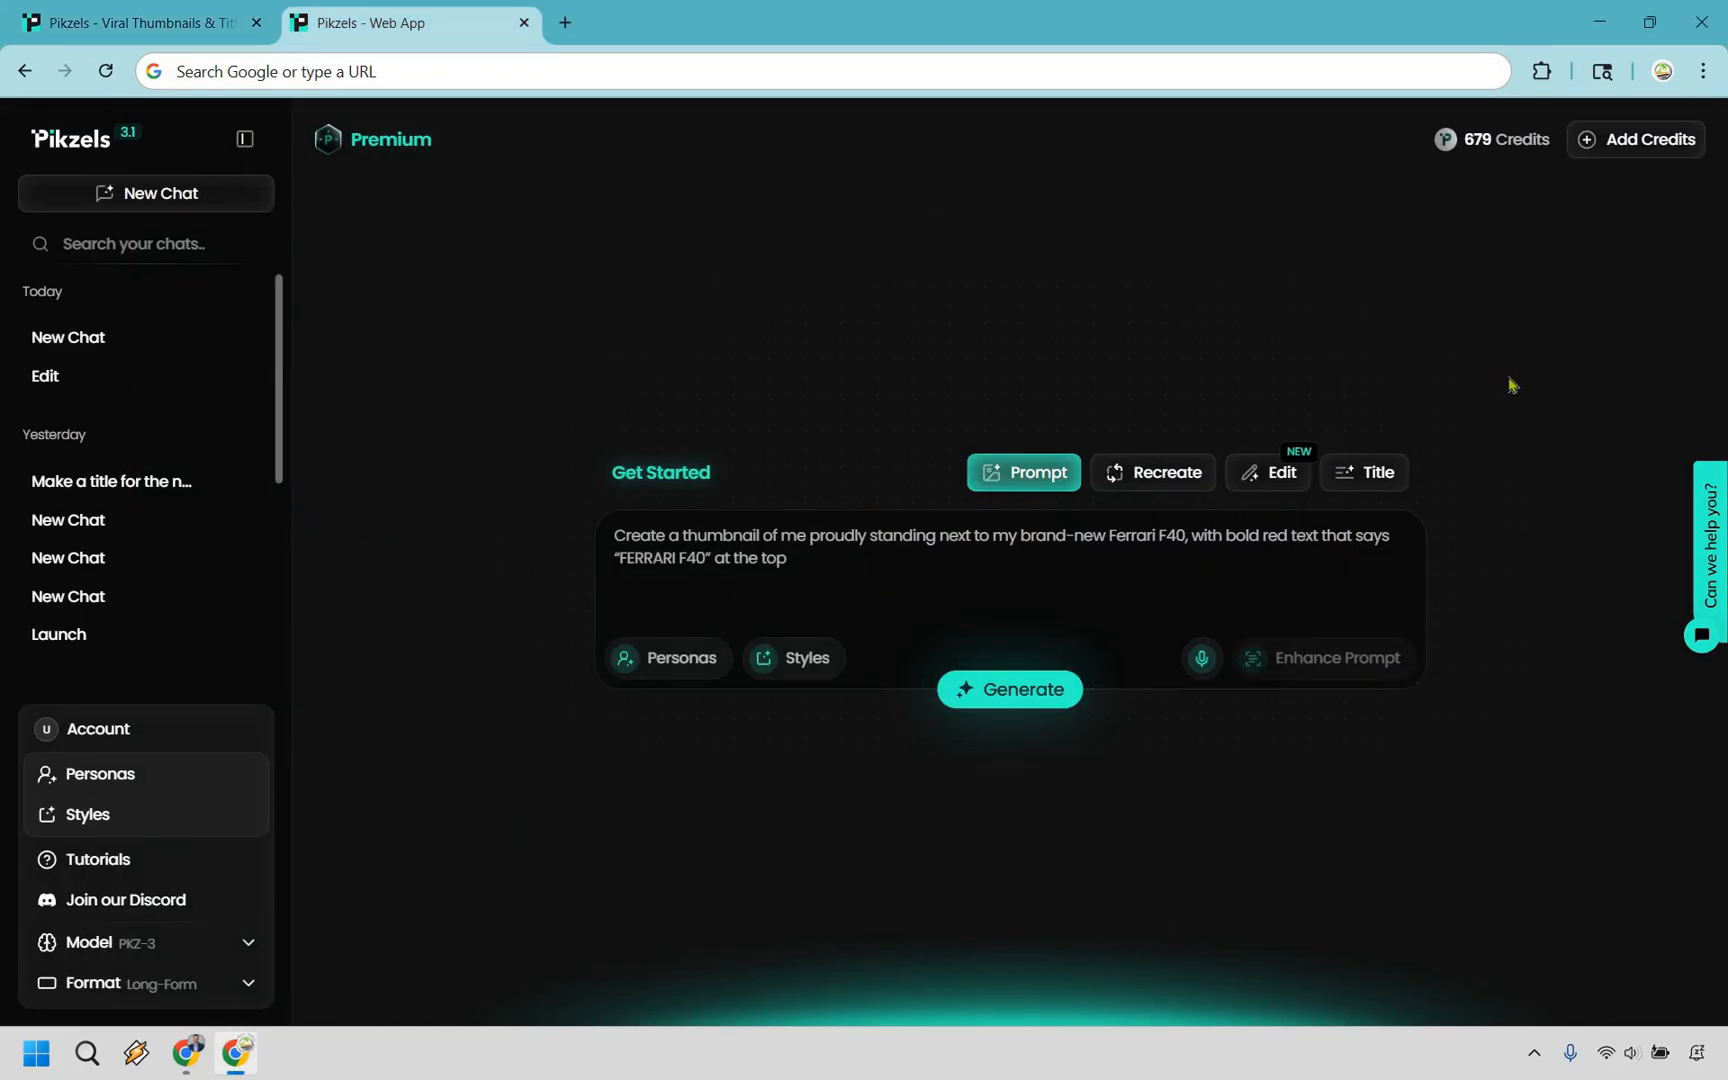
pyautogui.write('Package my video with Mount Fuji & a traditional Japanese torii gate at sunset, add bold text "TRAVEL TIPS 101" at the top & "JAPAN" in large red letters at the bottom')
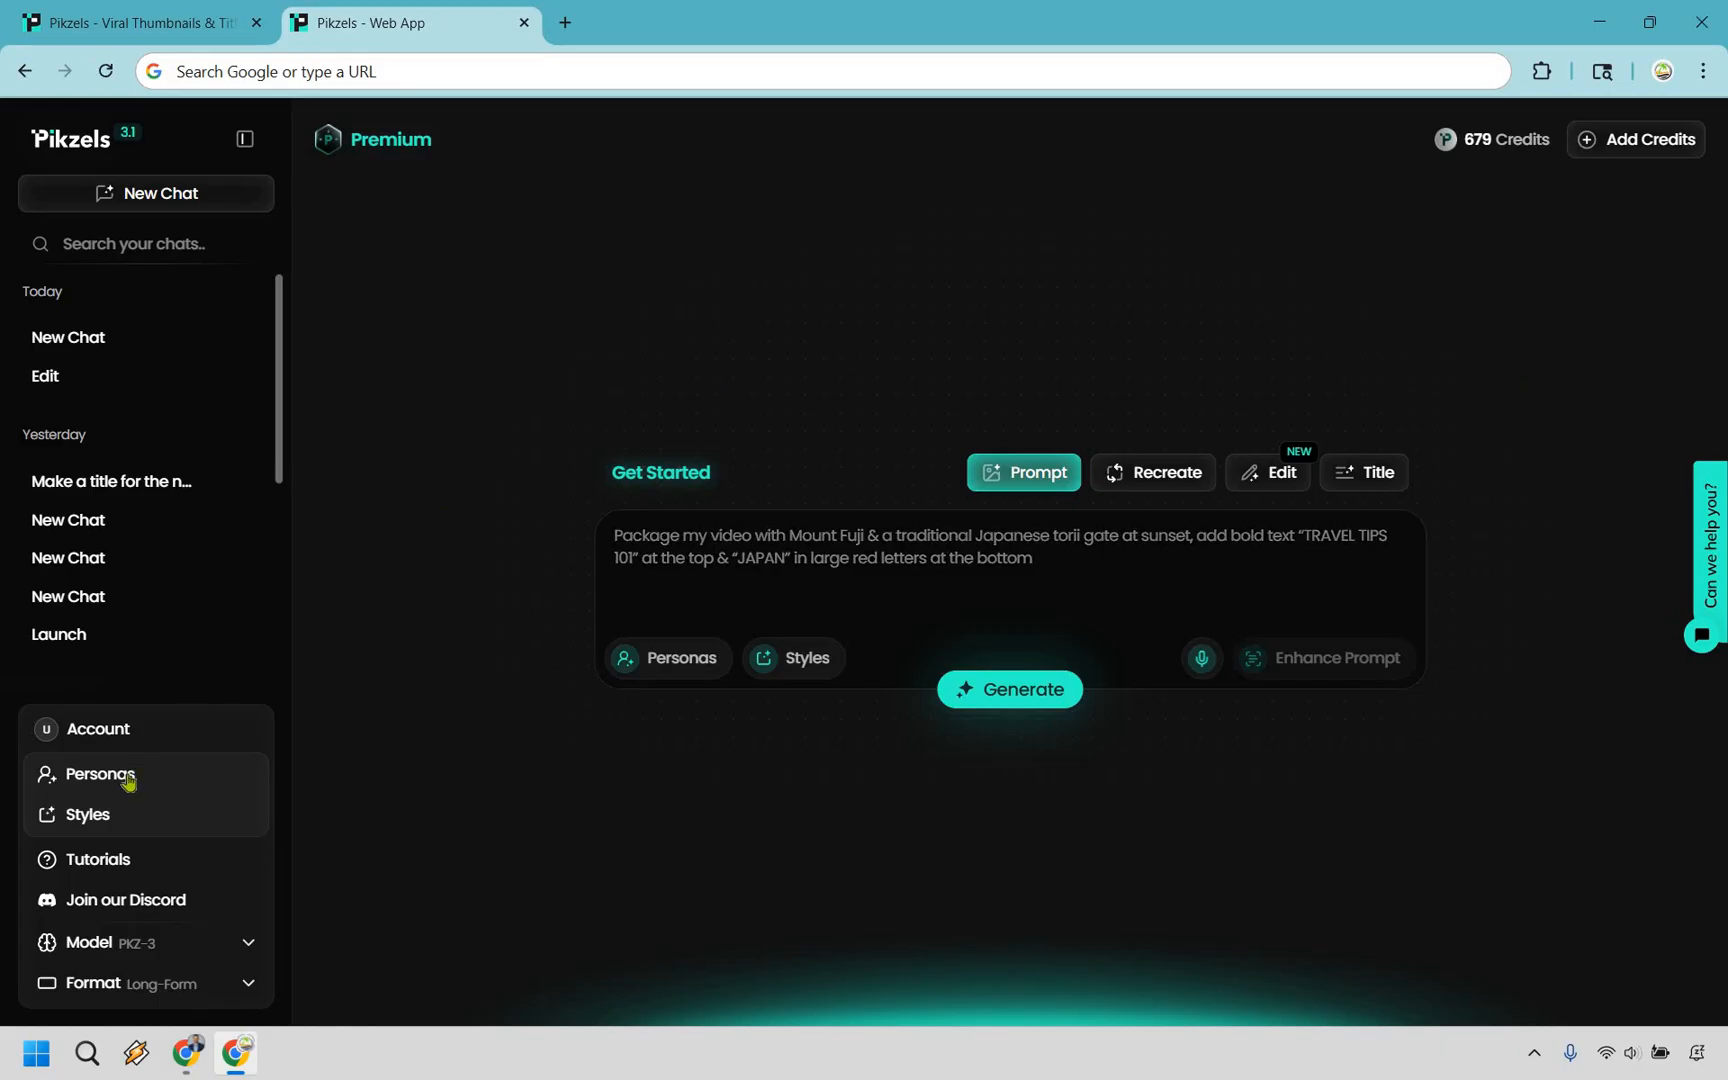
pyautogui.click(100, 774)
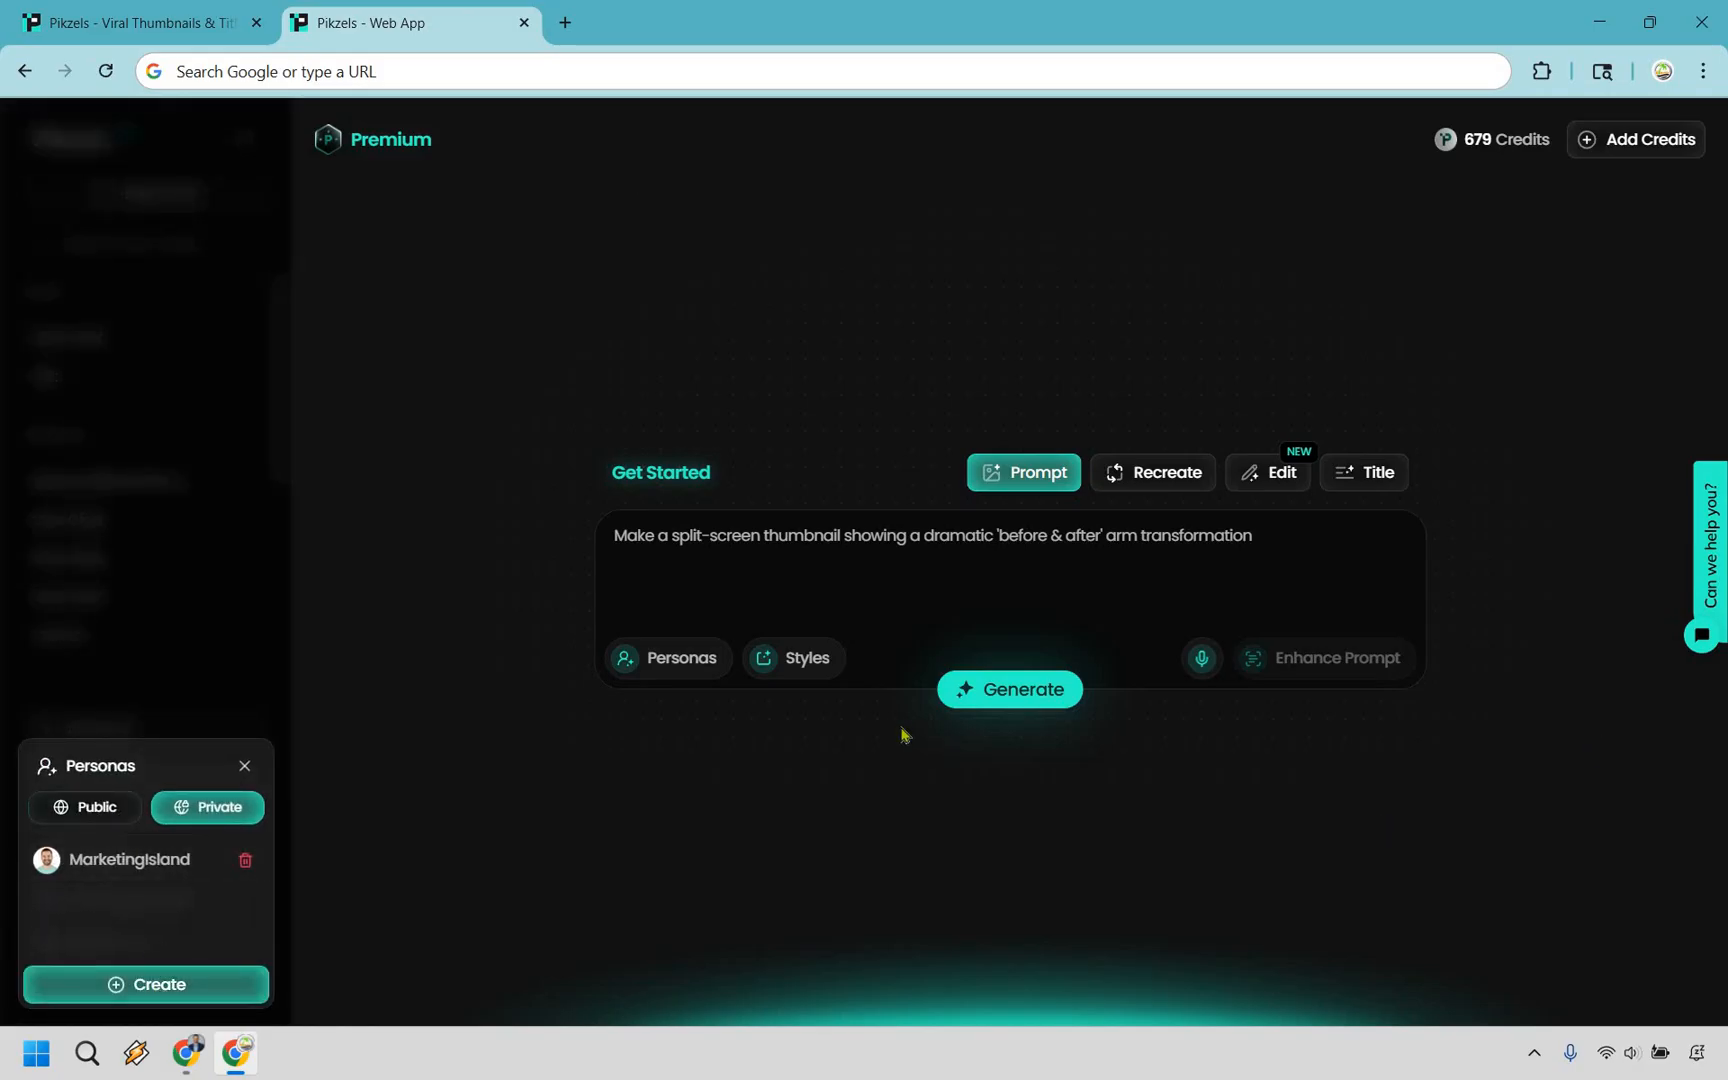
pyautogui.click(145, 984)
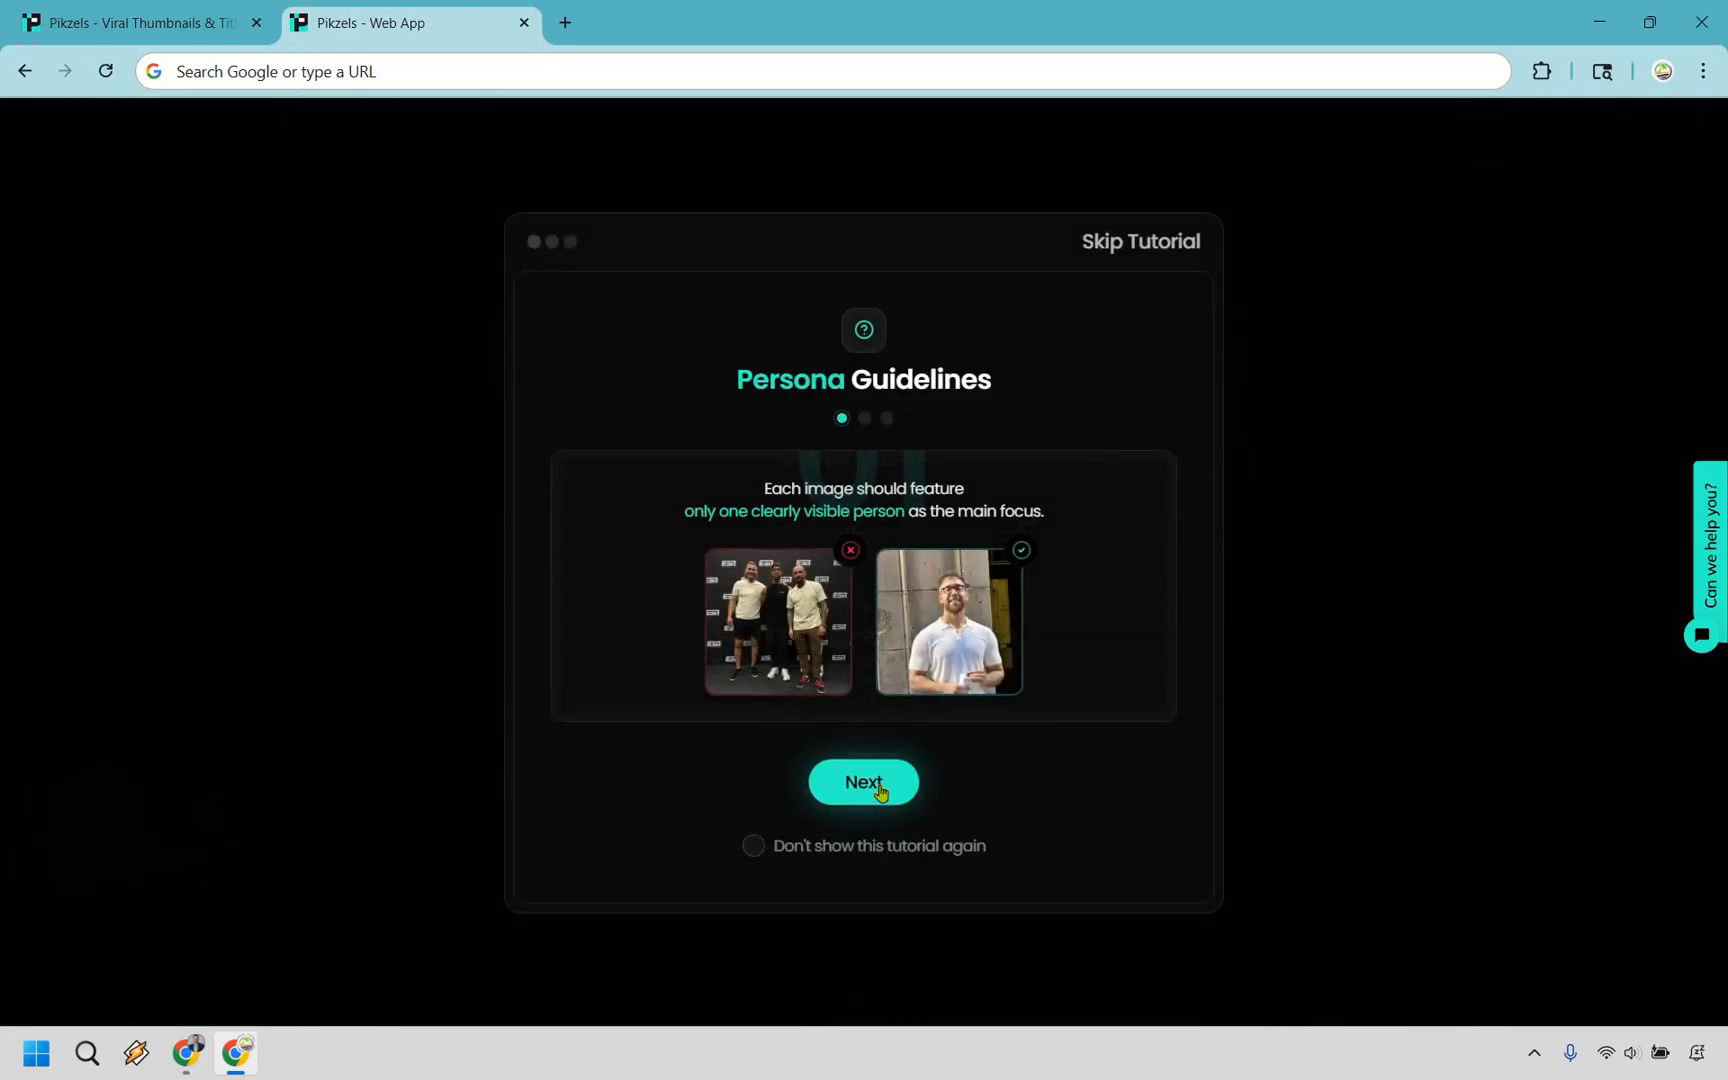
pyautogui.click(863, 782)
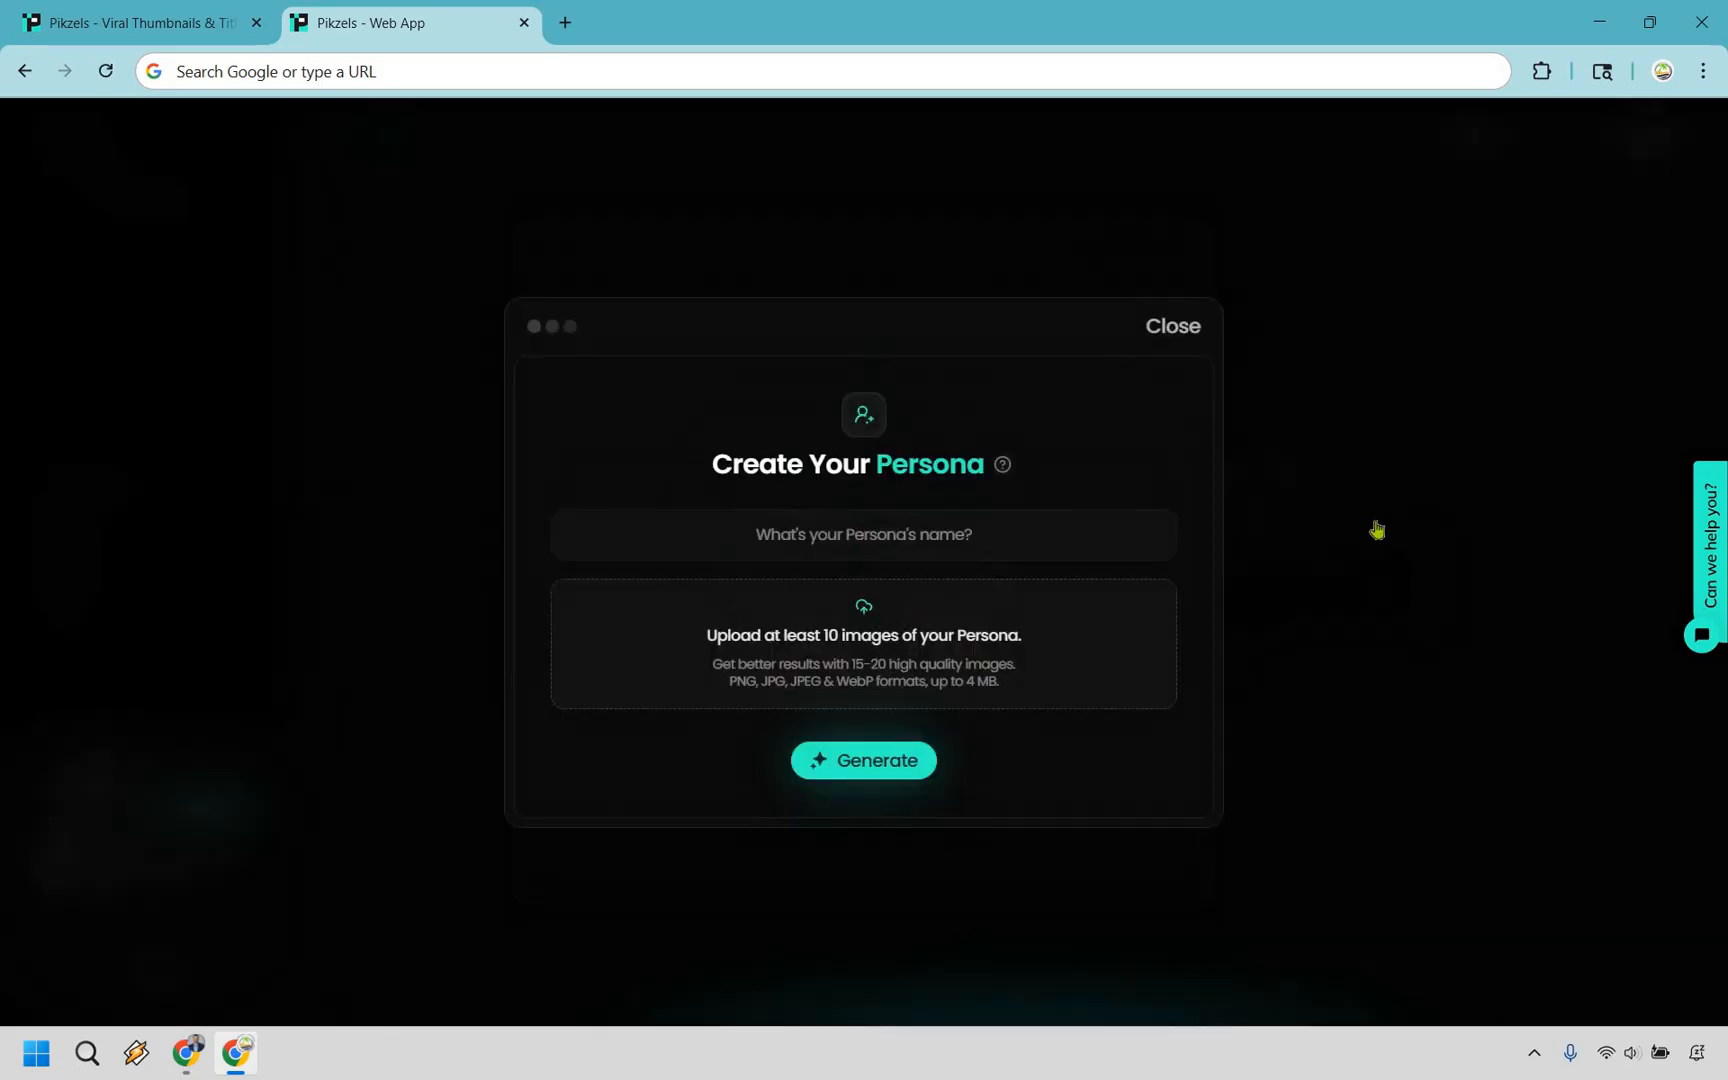
pyautogui.moveTo(1405, 505)
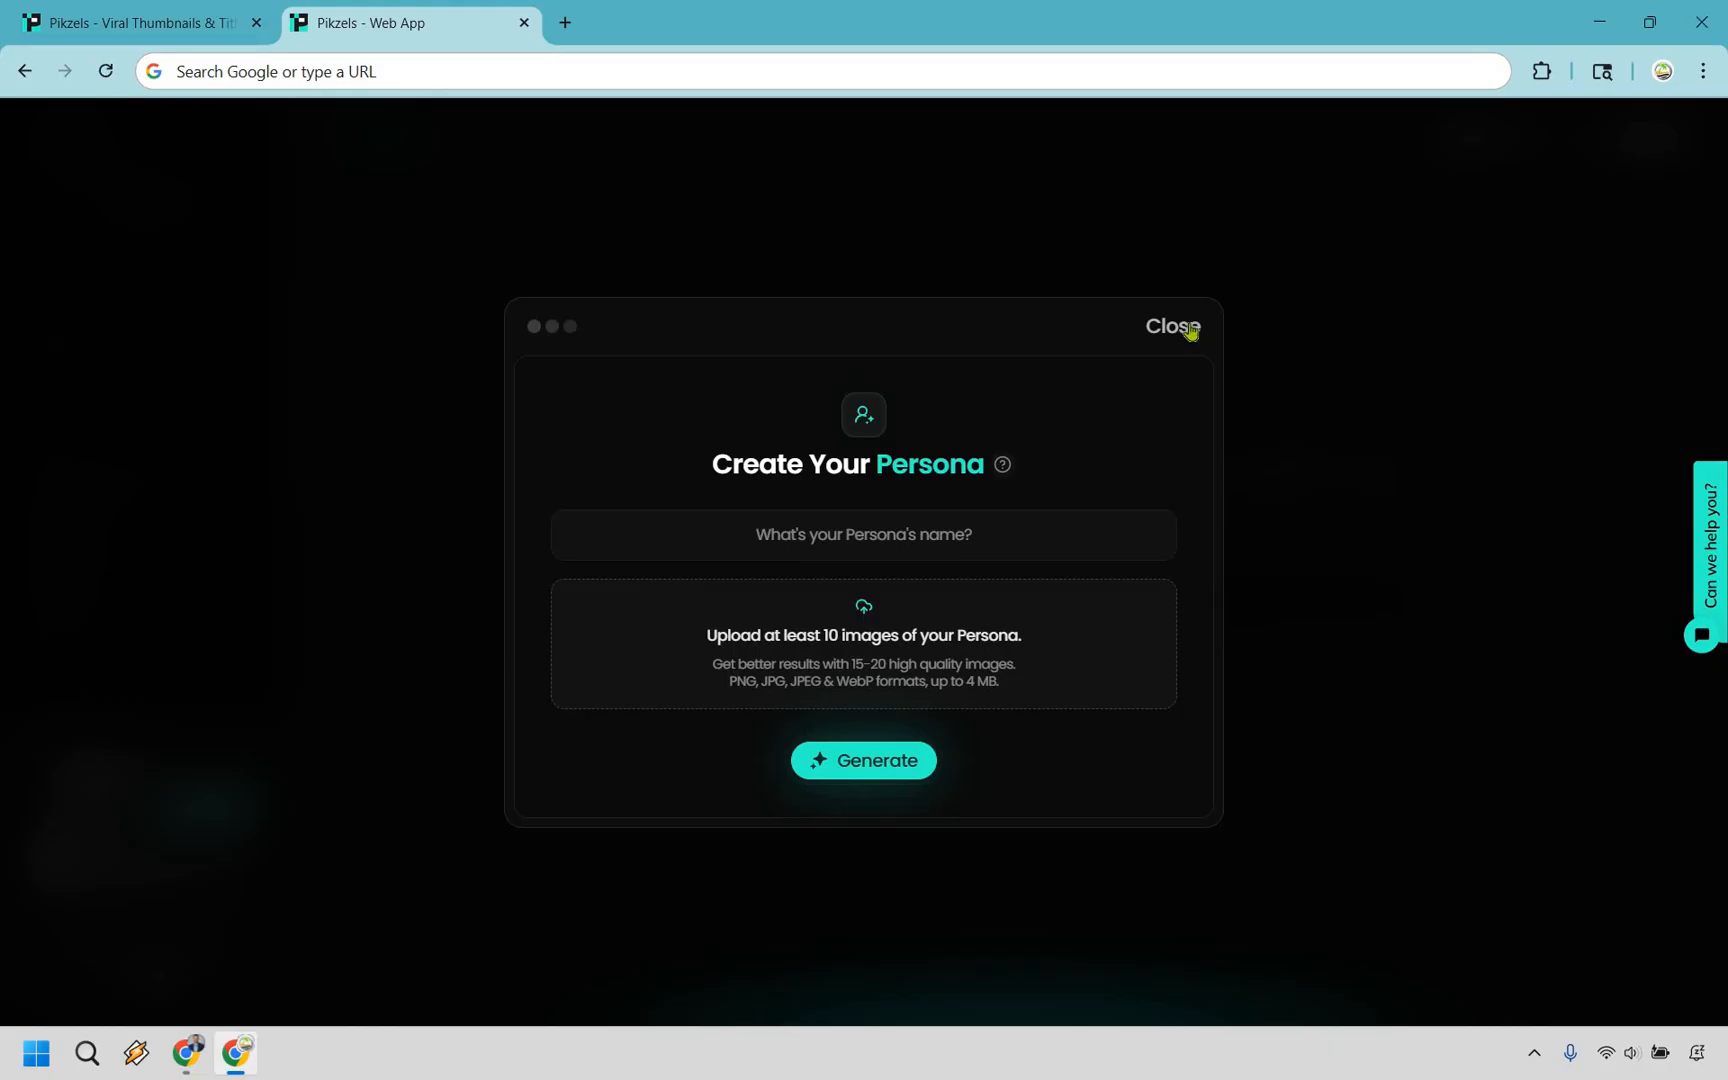
pyautogui.click(1168, 326)
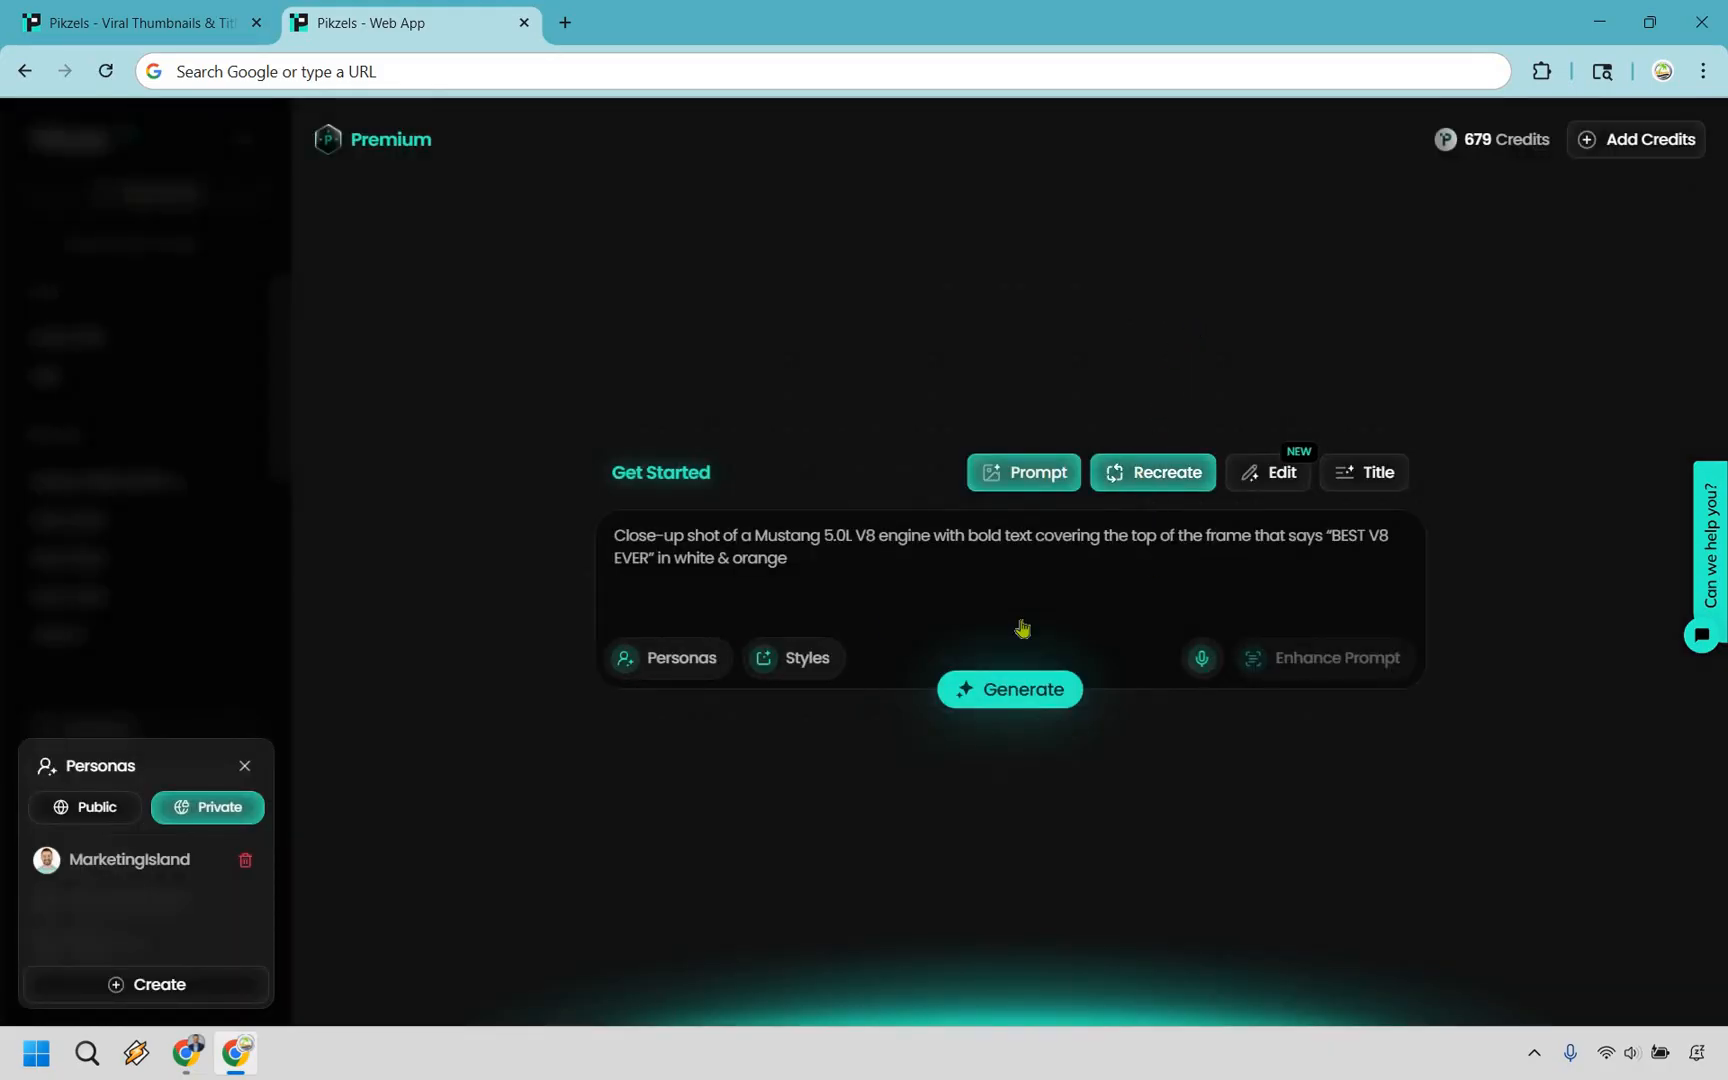
# Switch Pikzels to Recreate mode for remaking a thumbnail from a link
pyautogui.click(1154, 472)
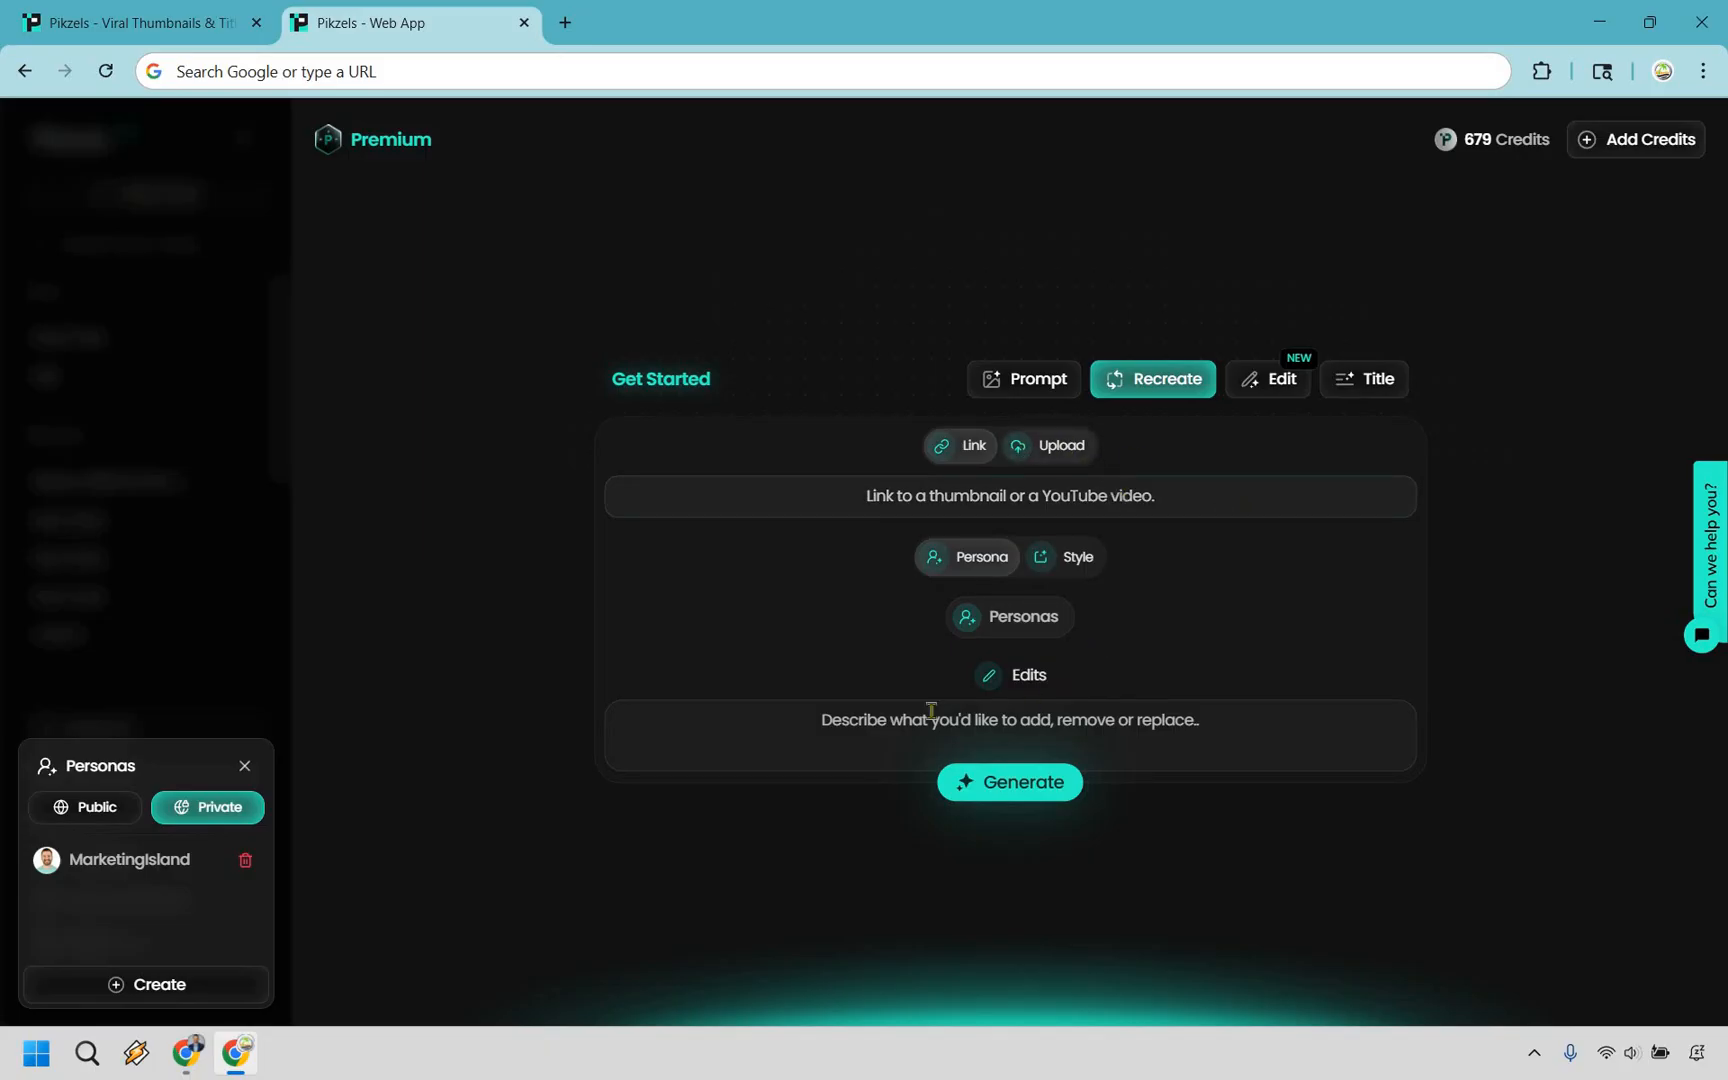
pyautogui.moveTo(860, 562)
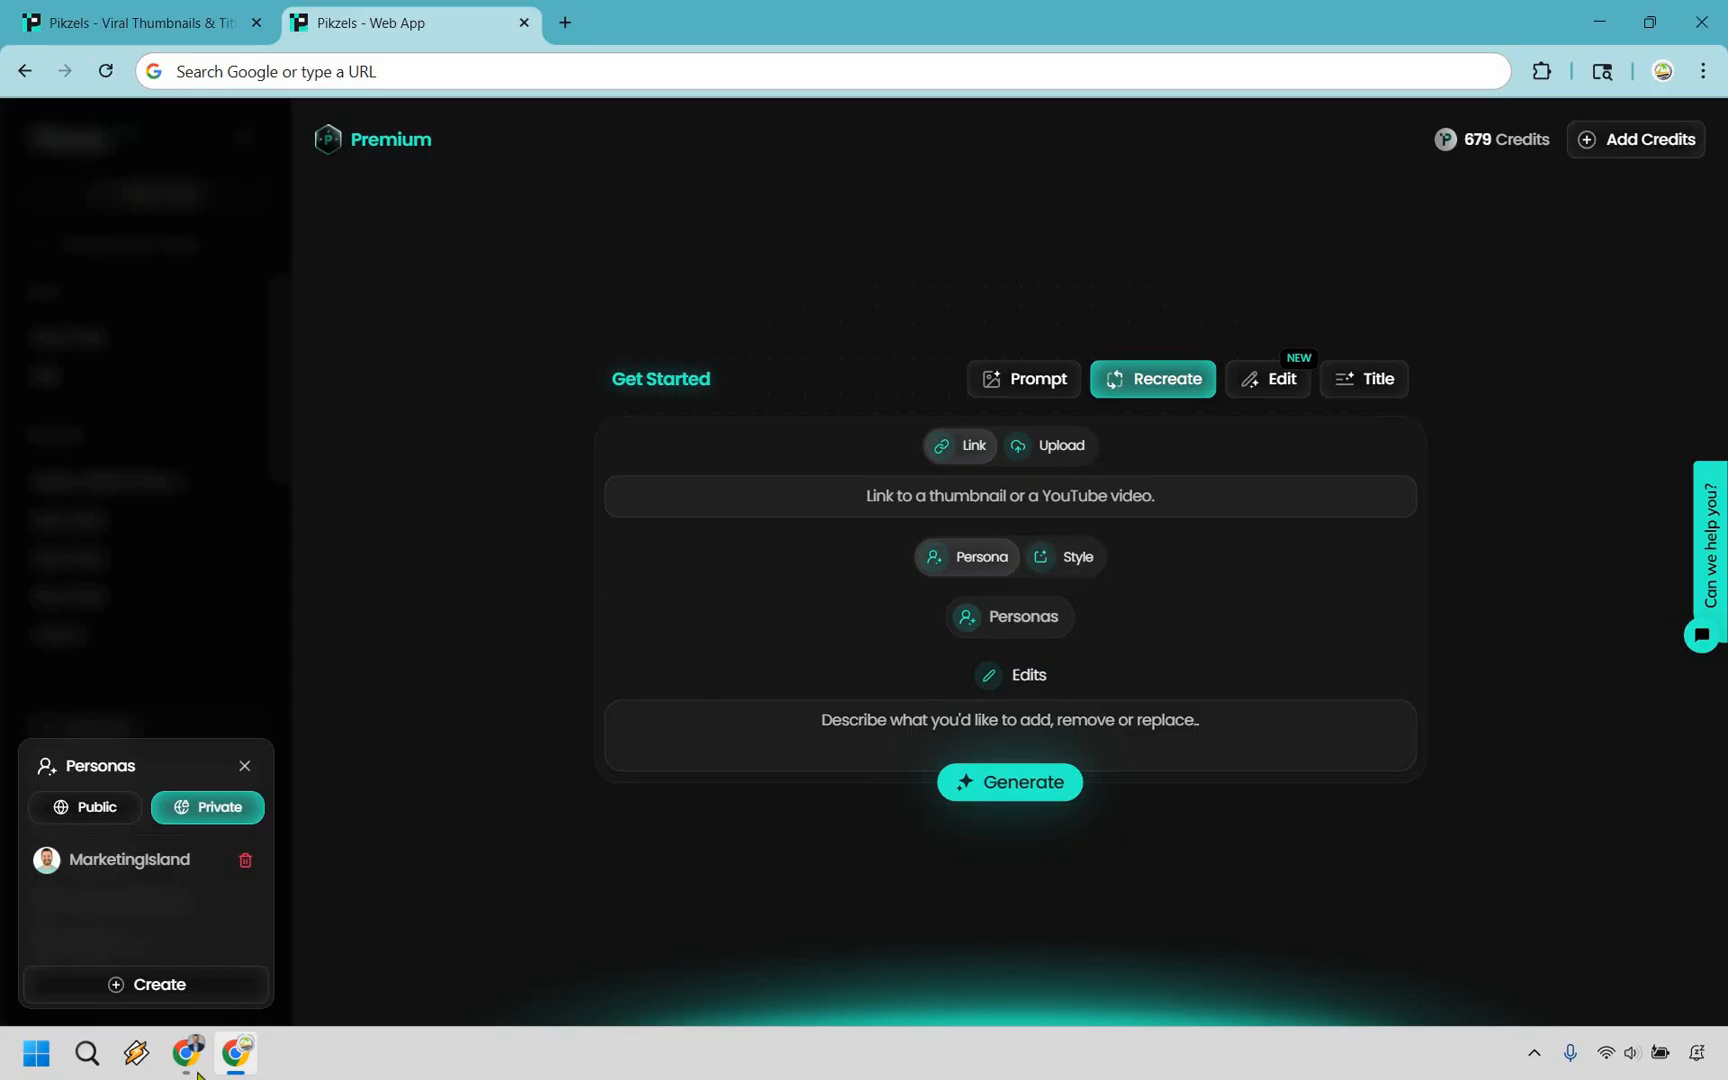
# Copy the 'Why Is Everyone Buying this Laptop?' video link from YouTube results
pyautogui.click(132, 22)
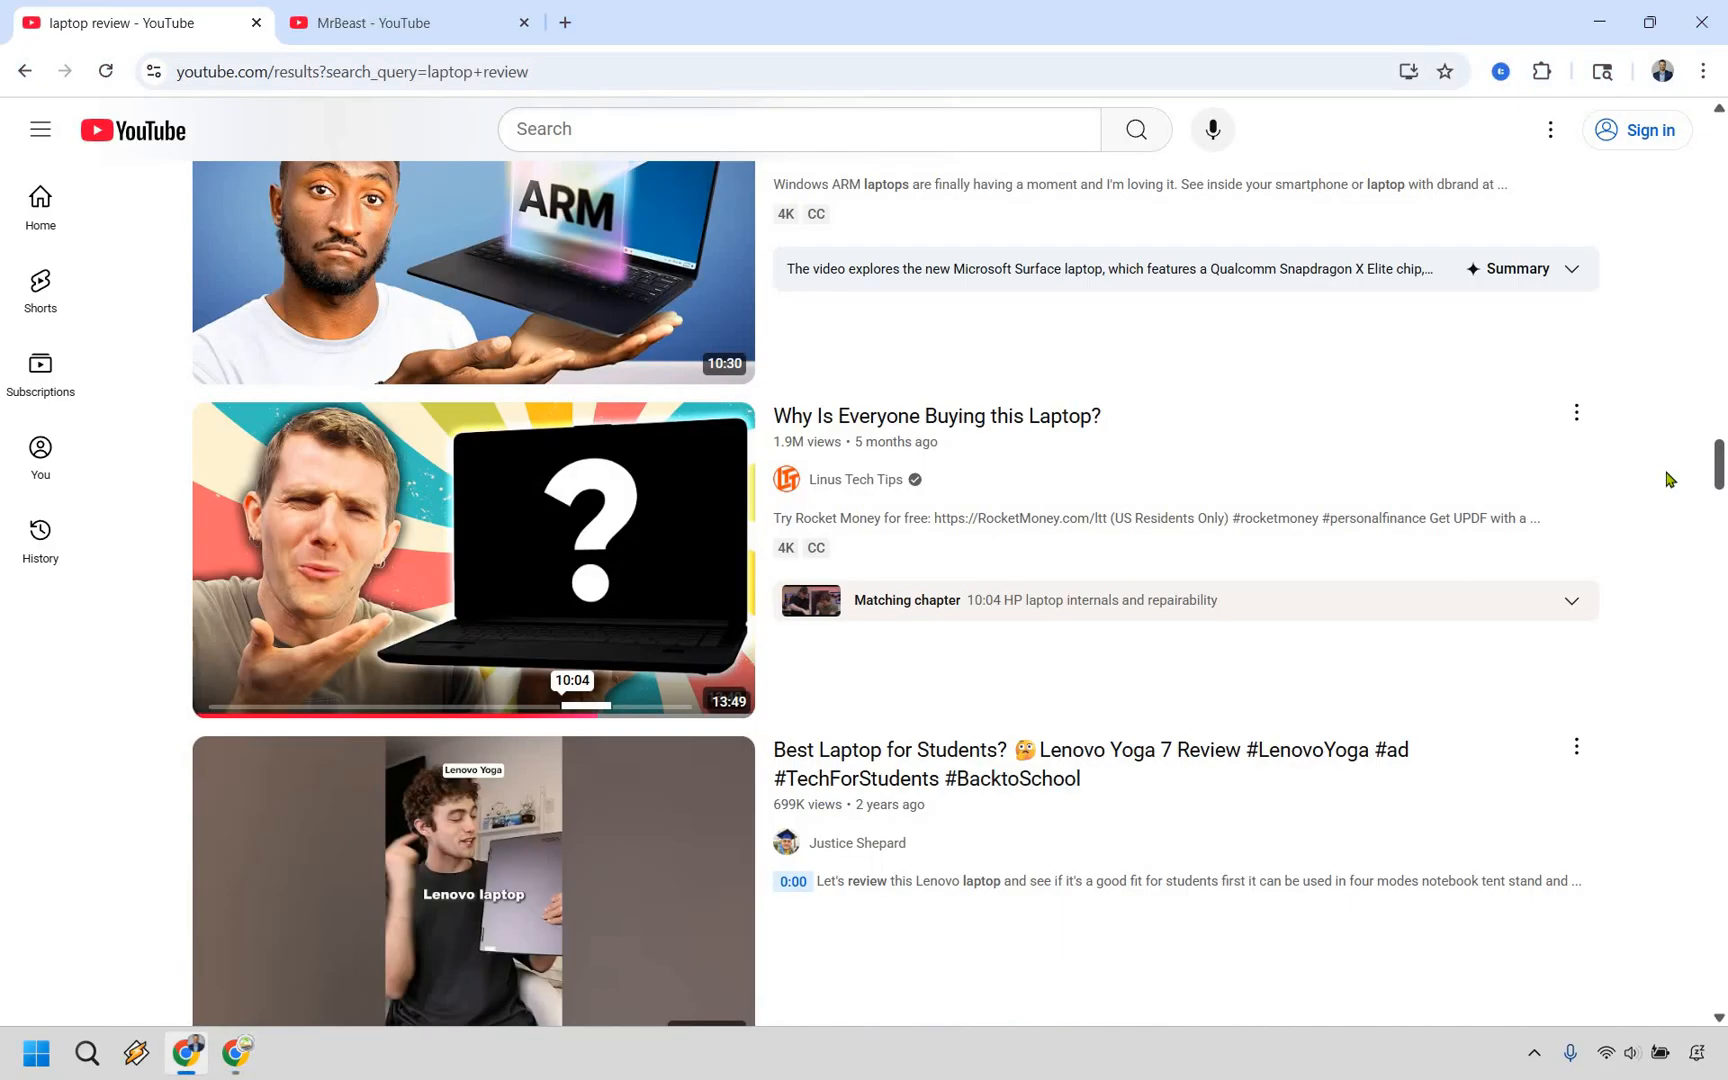
pyautogui.moveTo(1405, 507)
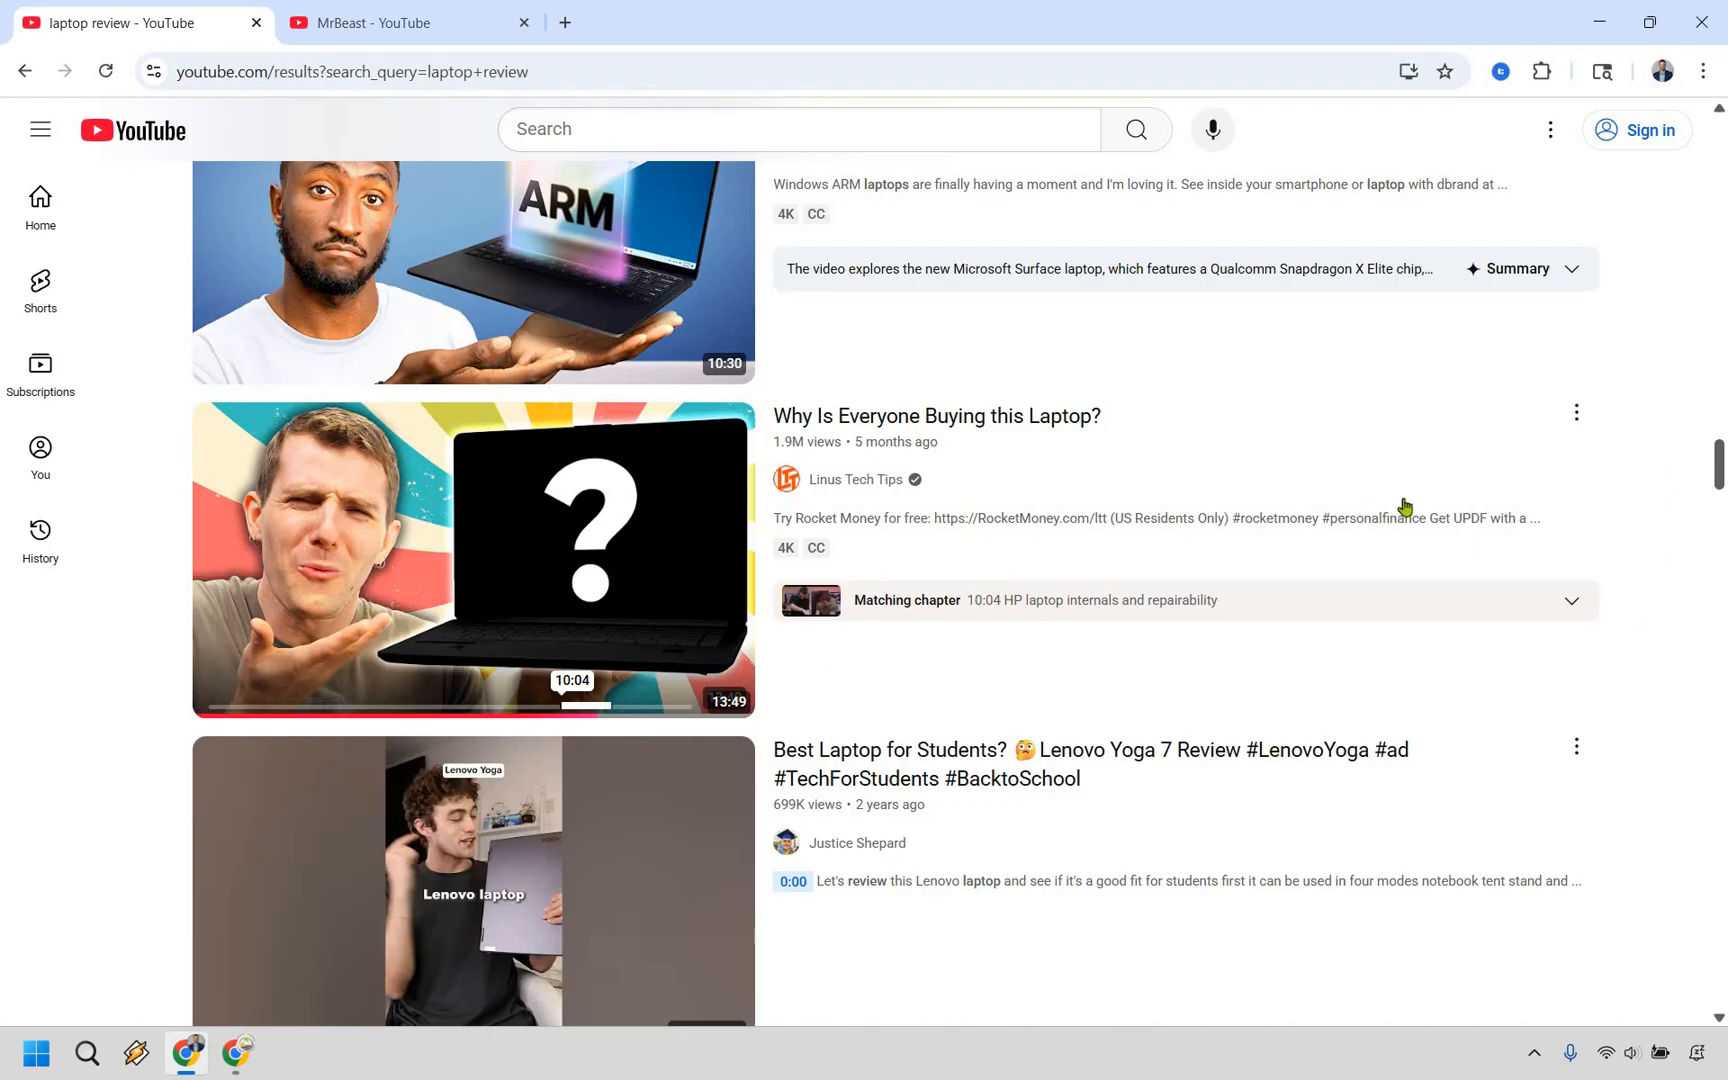
pyautogui.moveTo(1681, 454)
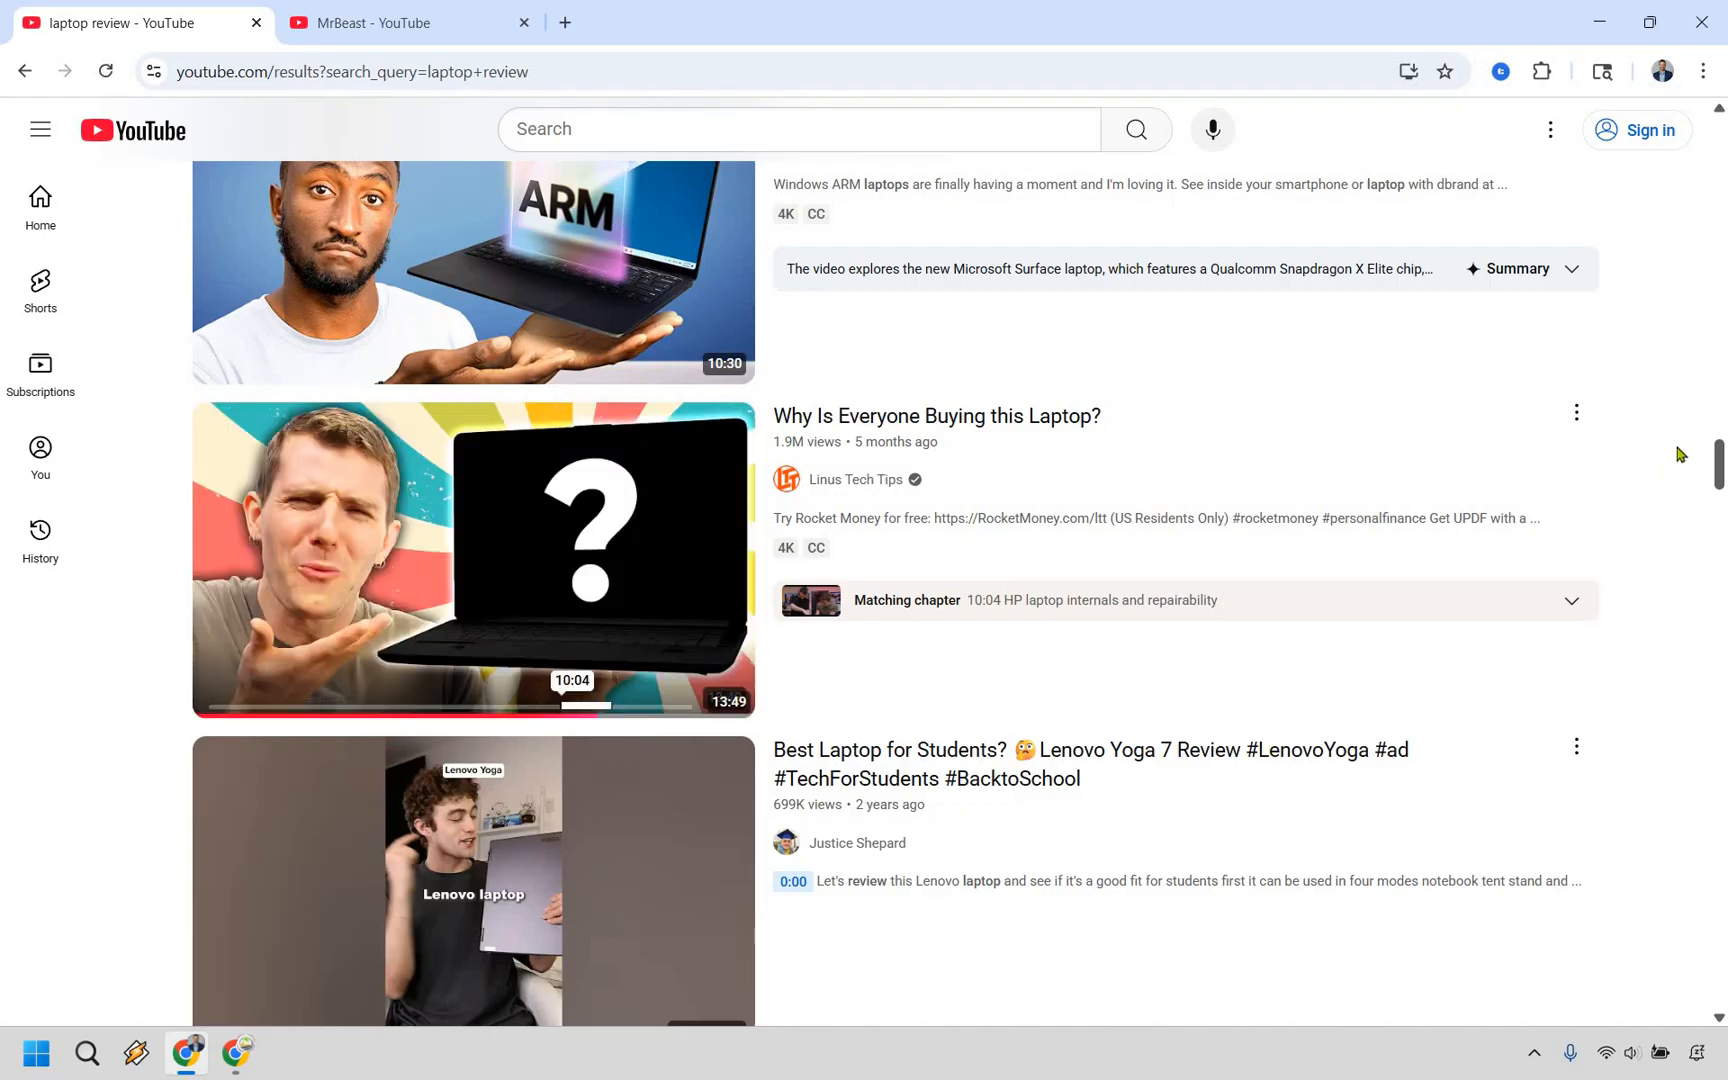
pyautogui.moveTo(1036, 425)
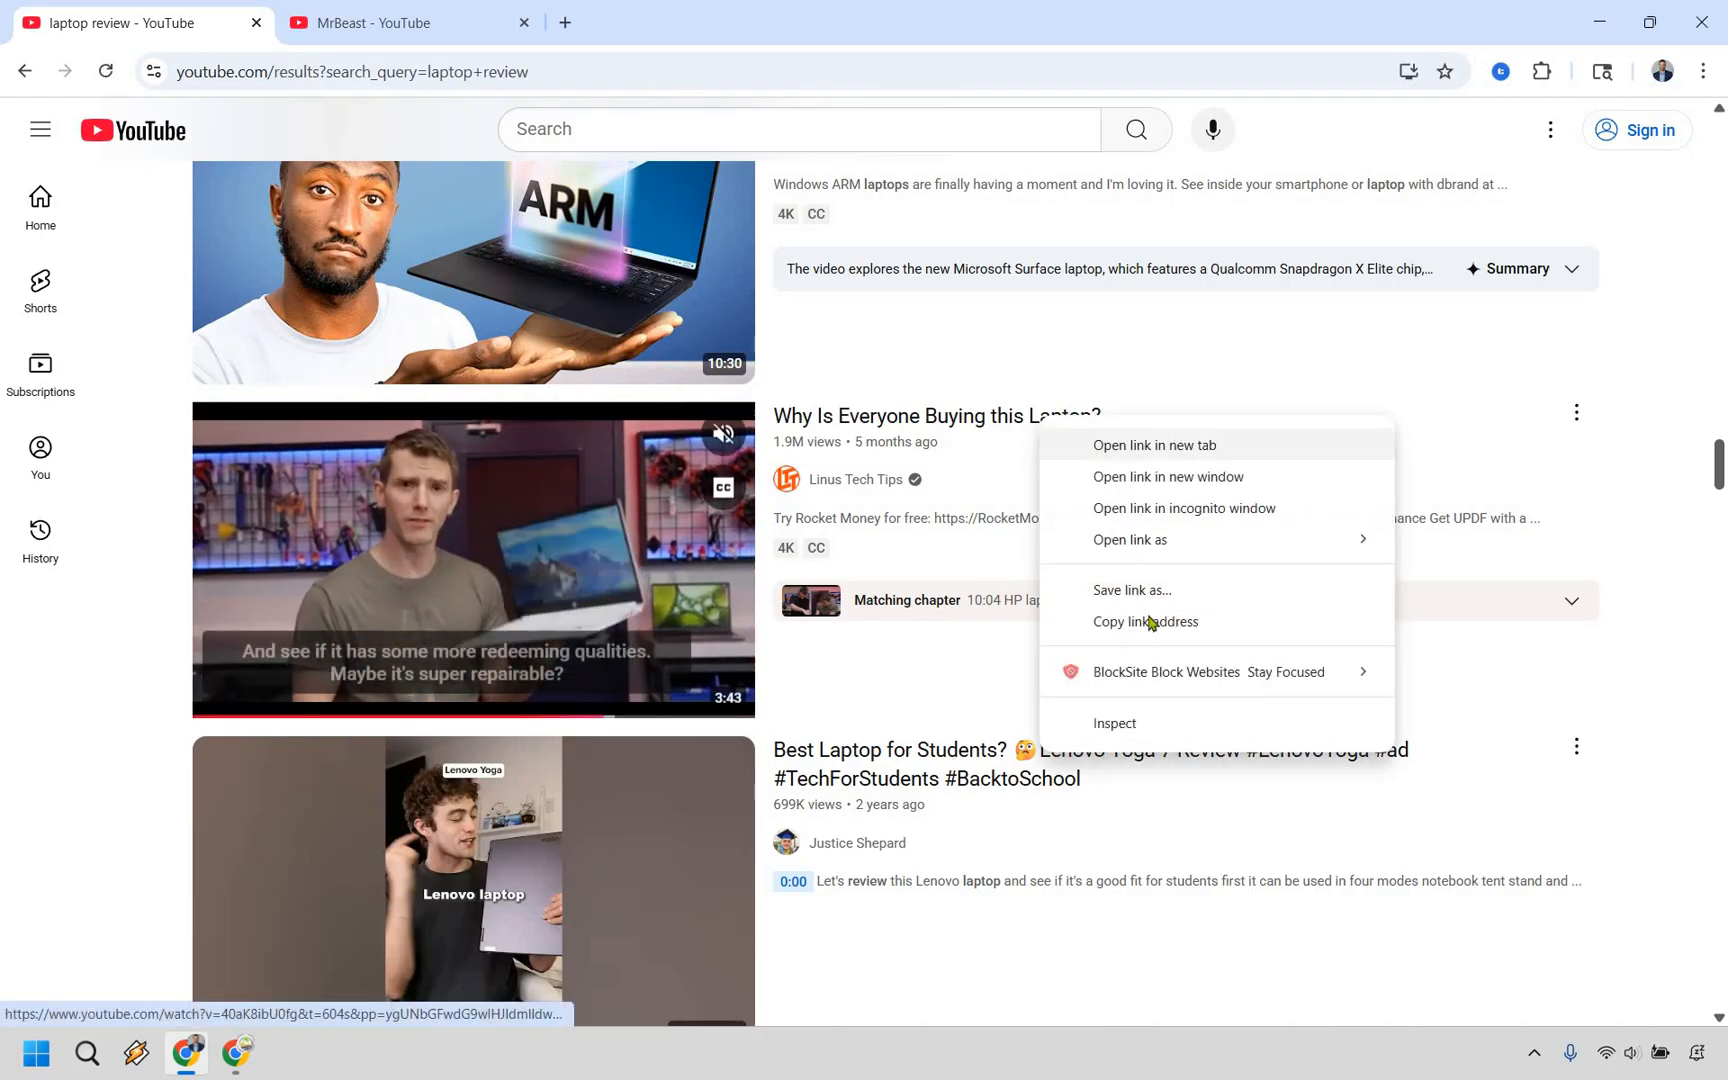
pyautogui.click(1144, 622)
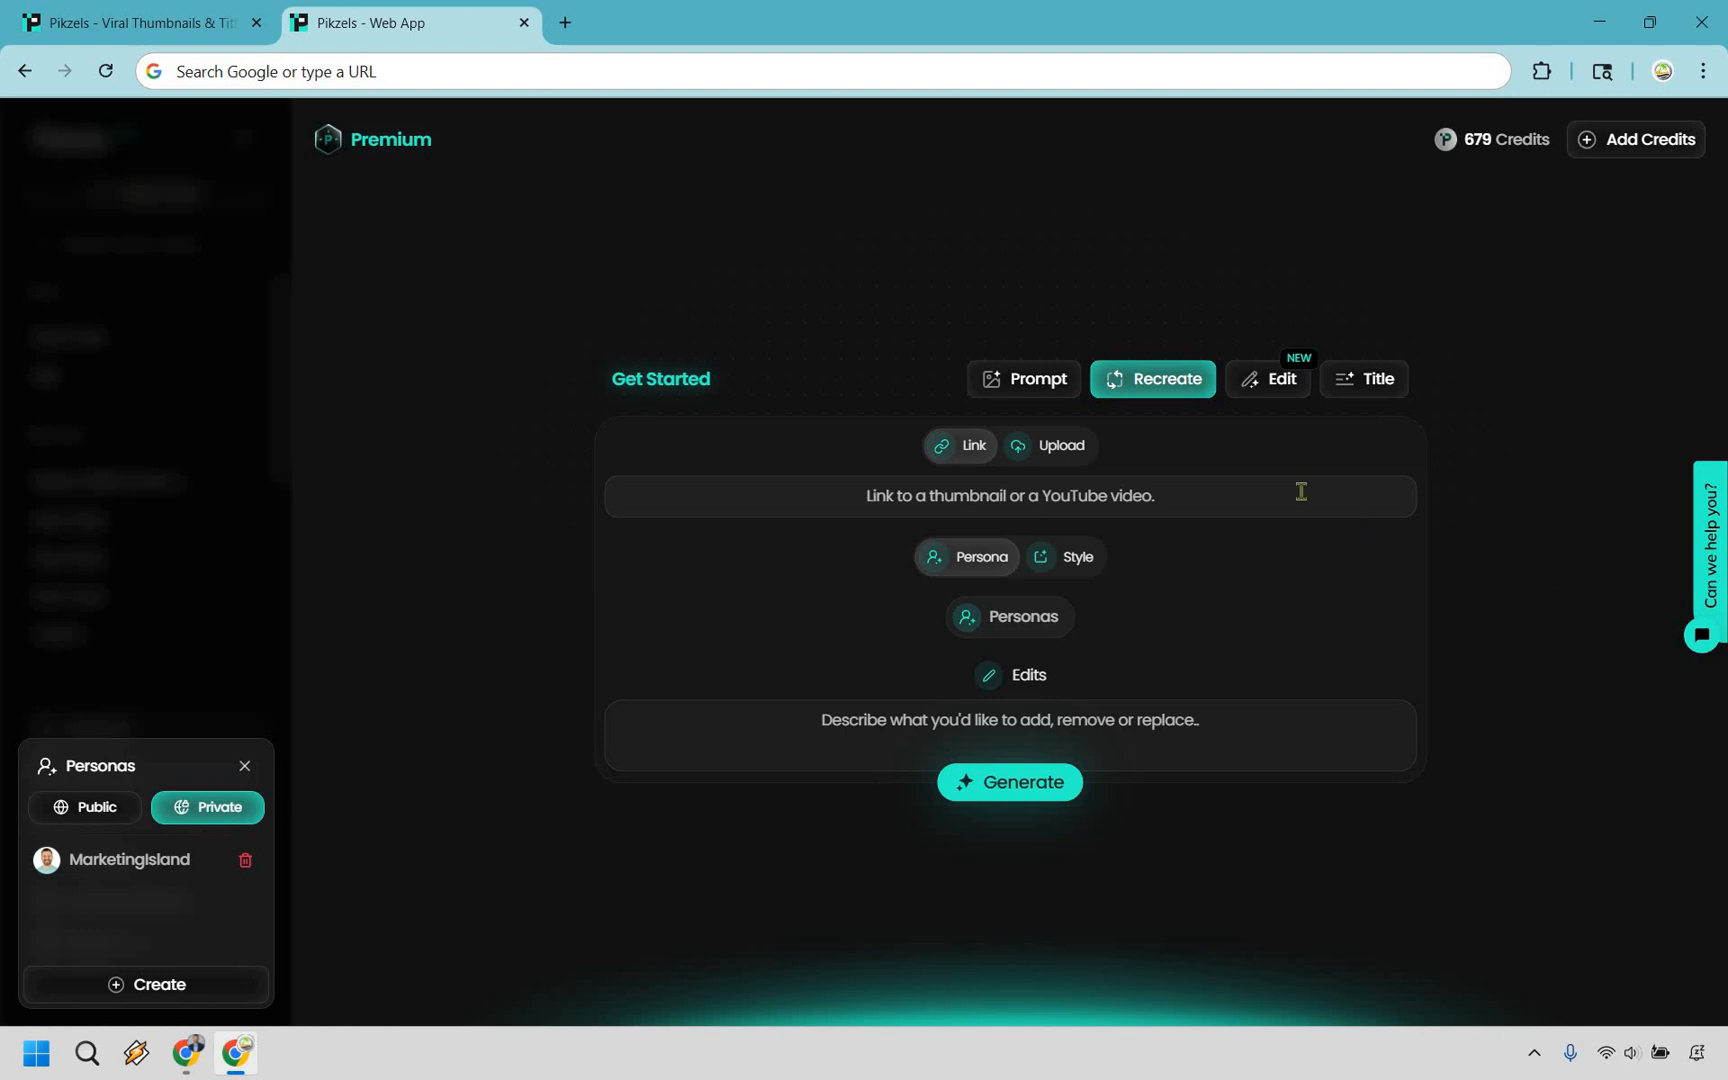
# Recreate the laptop video thumbnail with edit 'Replace this persons face with mine, keep everything'
pyautogui.write('https://www.youtube.com/watch?v=40aK8ibU0fg&t=604s&pp=ygUNbGFwdG9wIHJldmlldw%3D%3D')
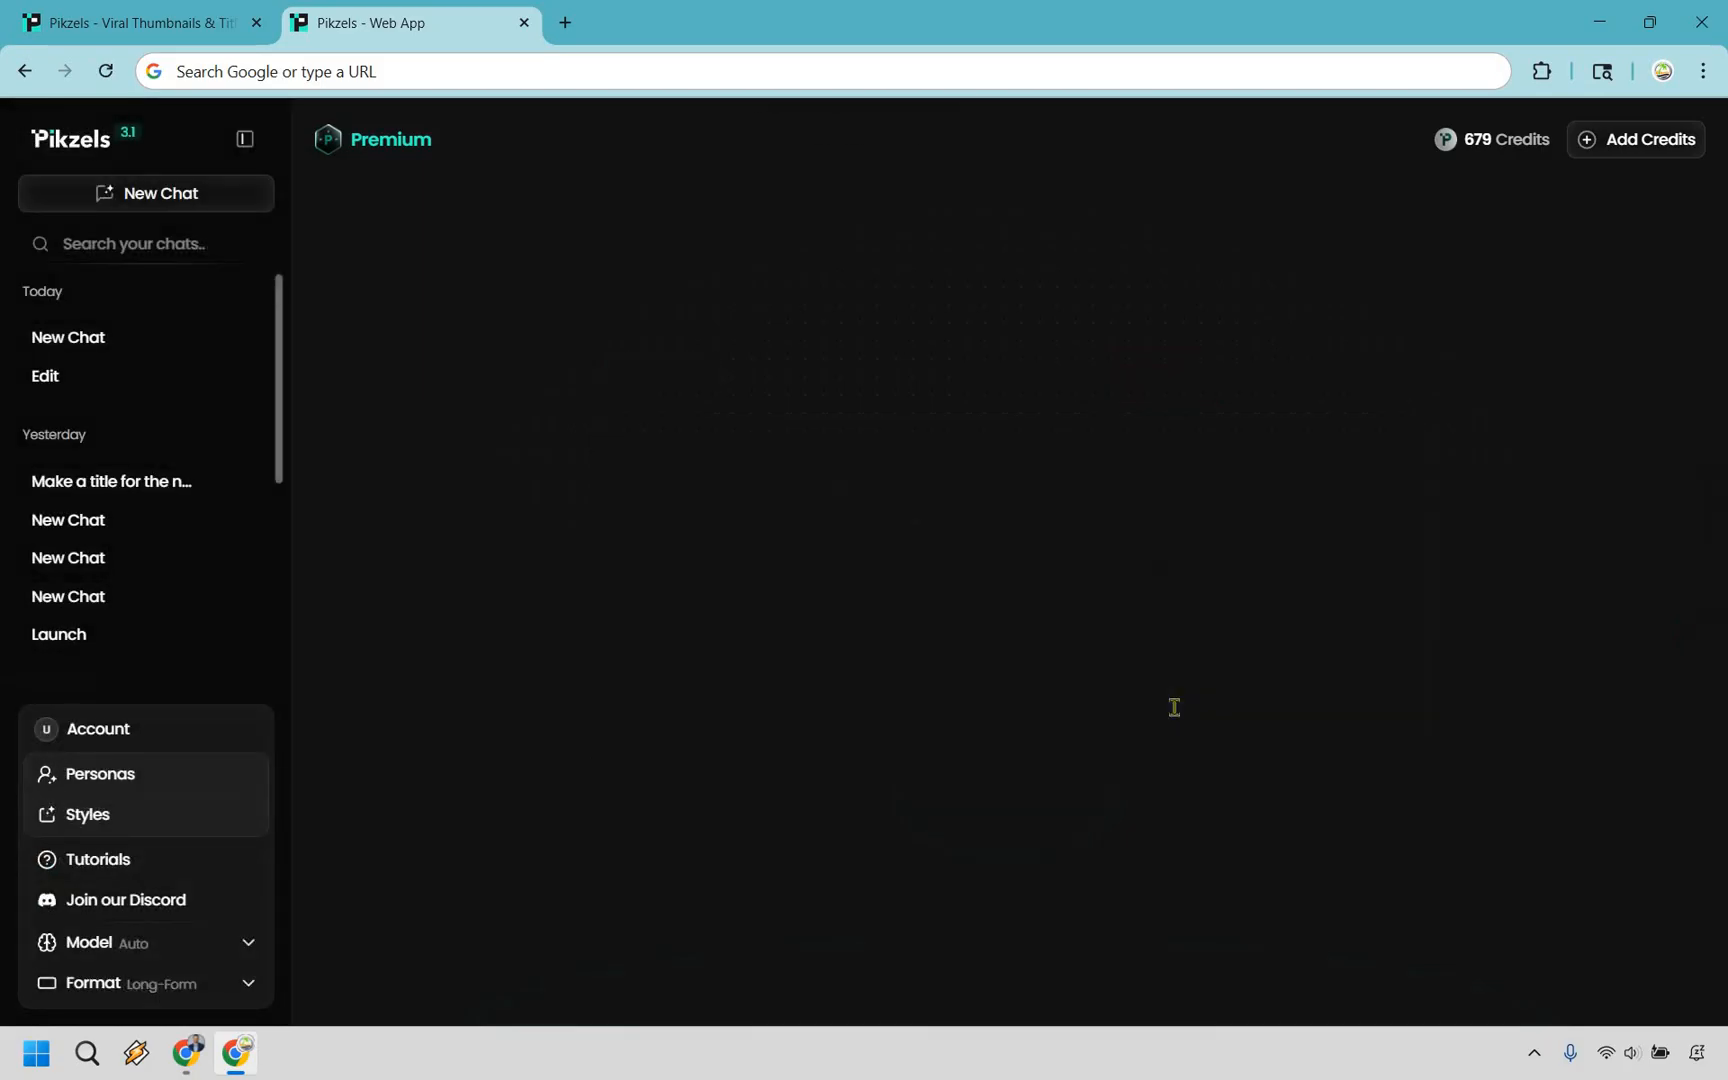
pyautogui.click(1152, 378)
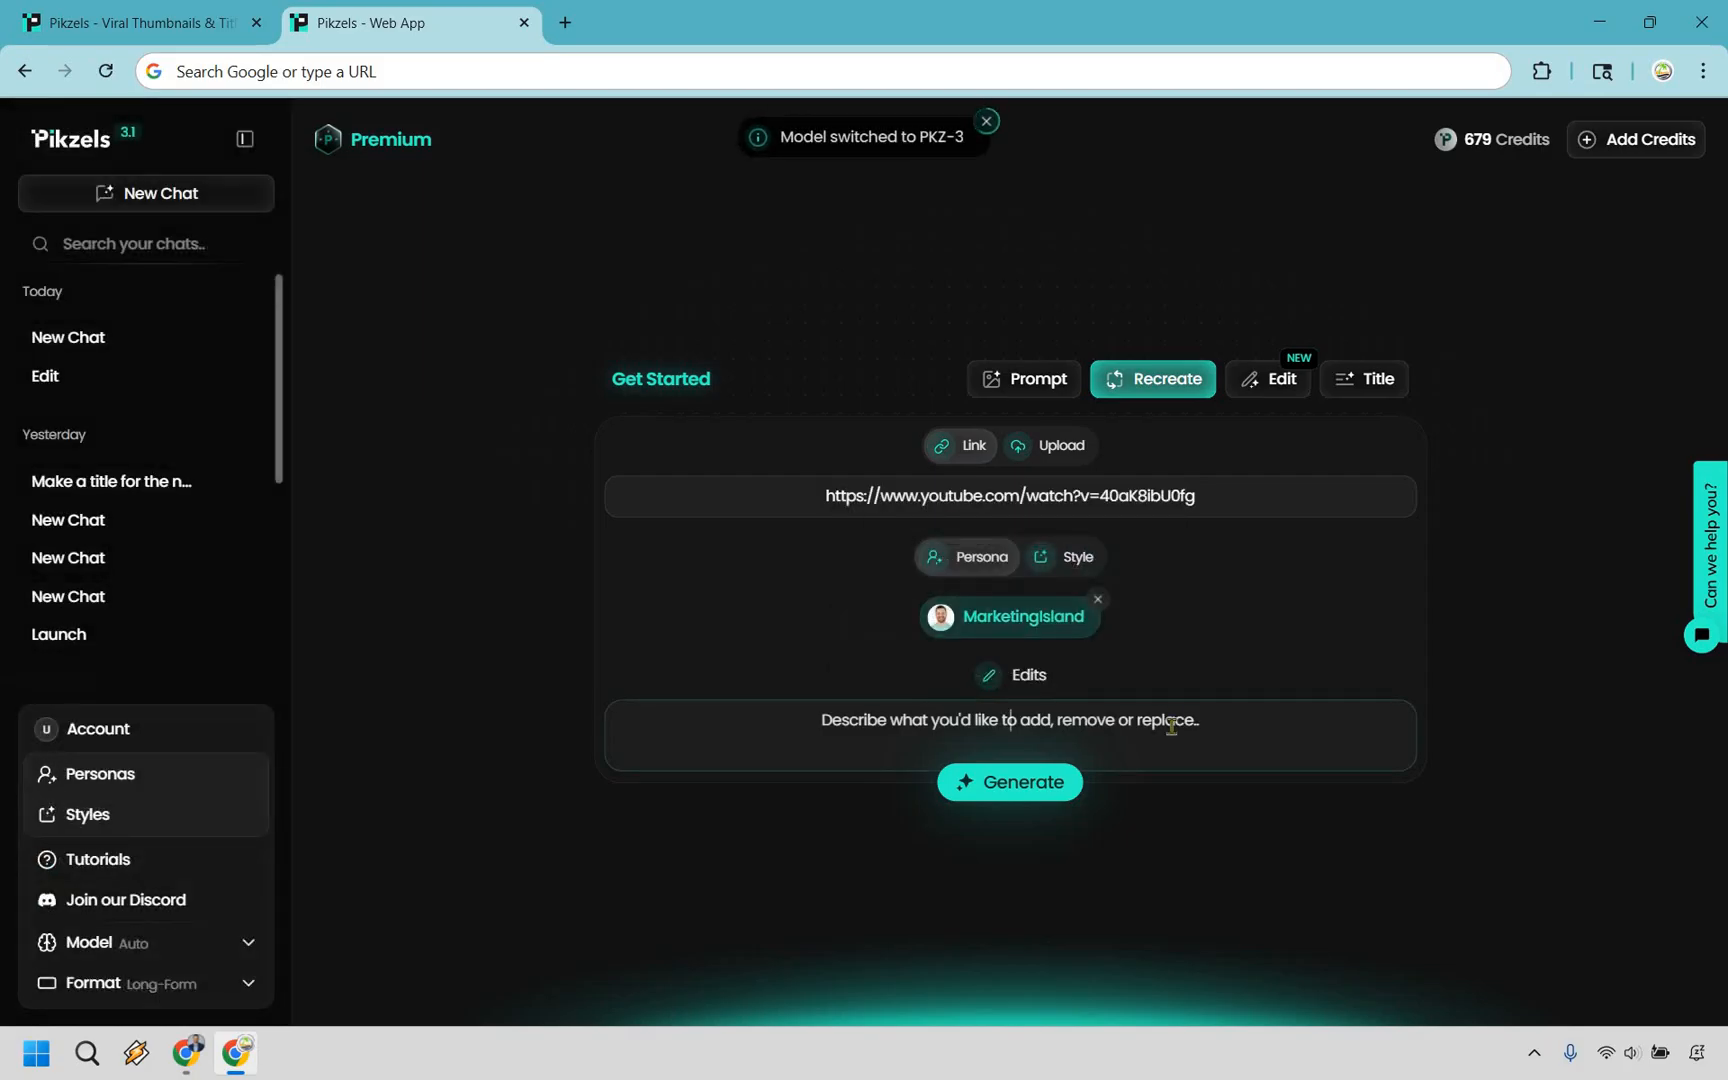
pyautogui.write('Replace')
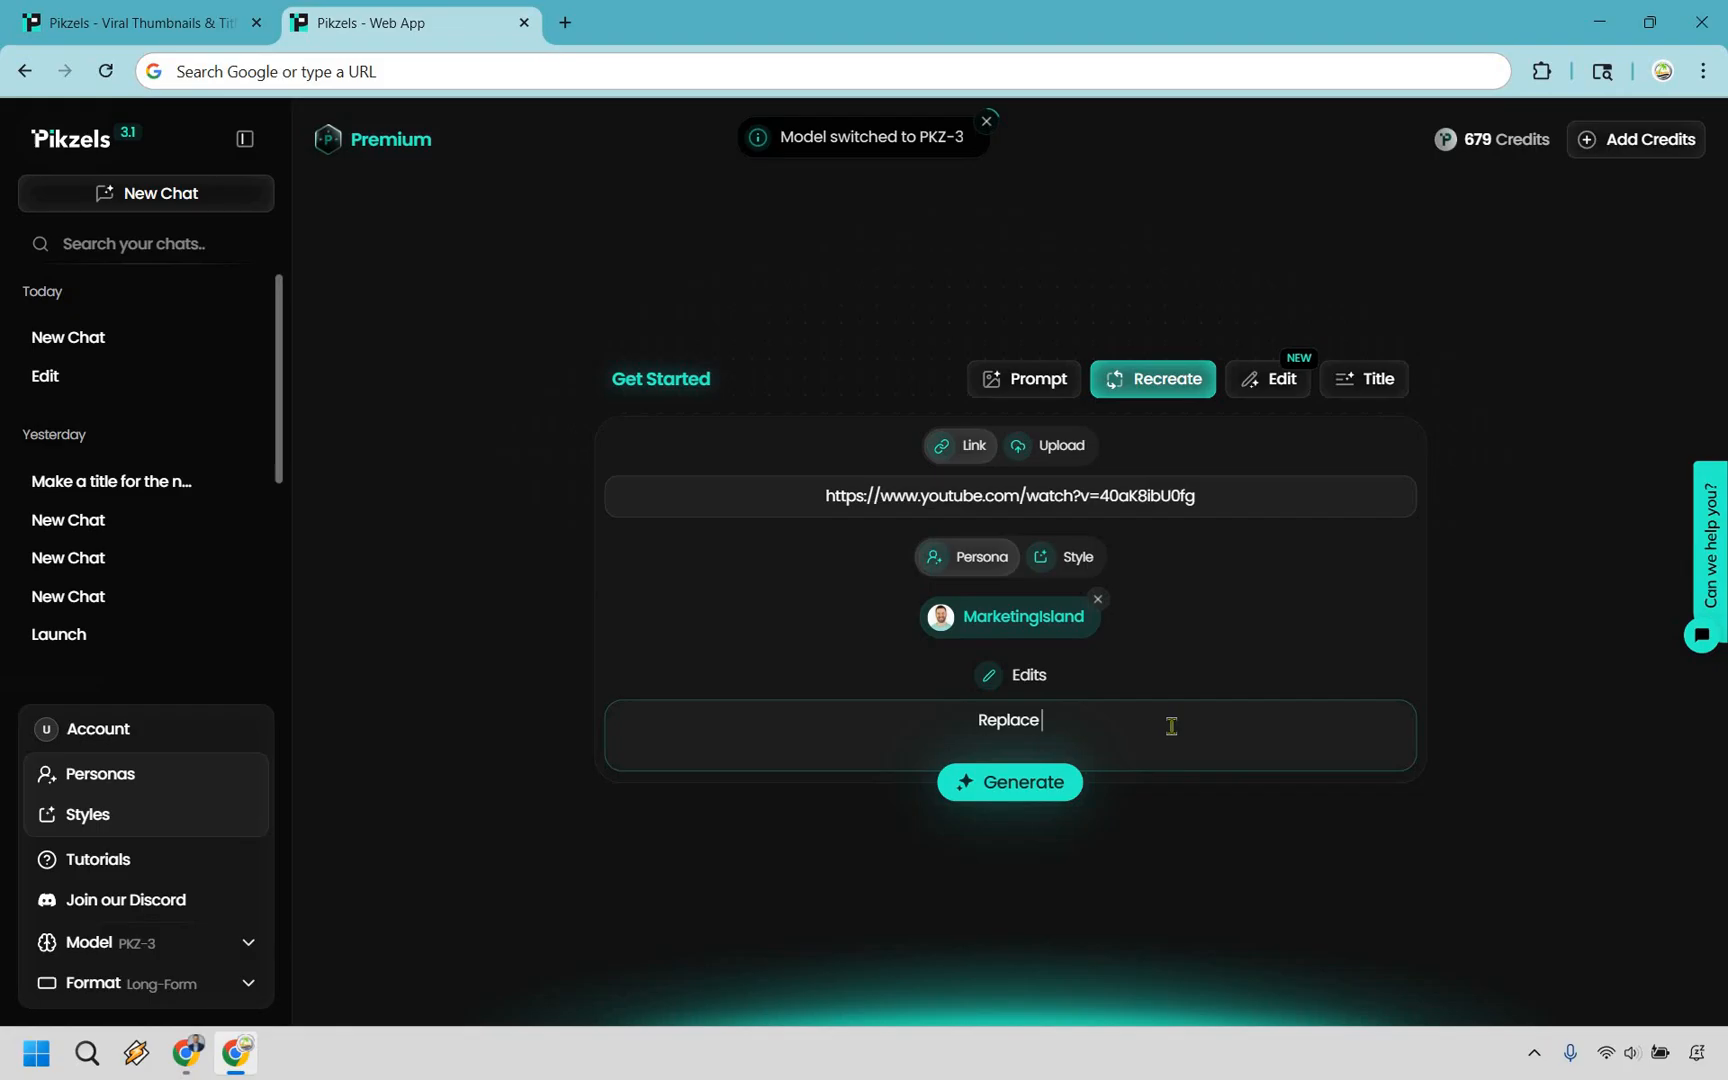
pyautogui.write('this persons face')
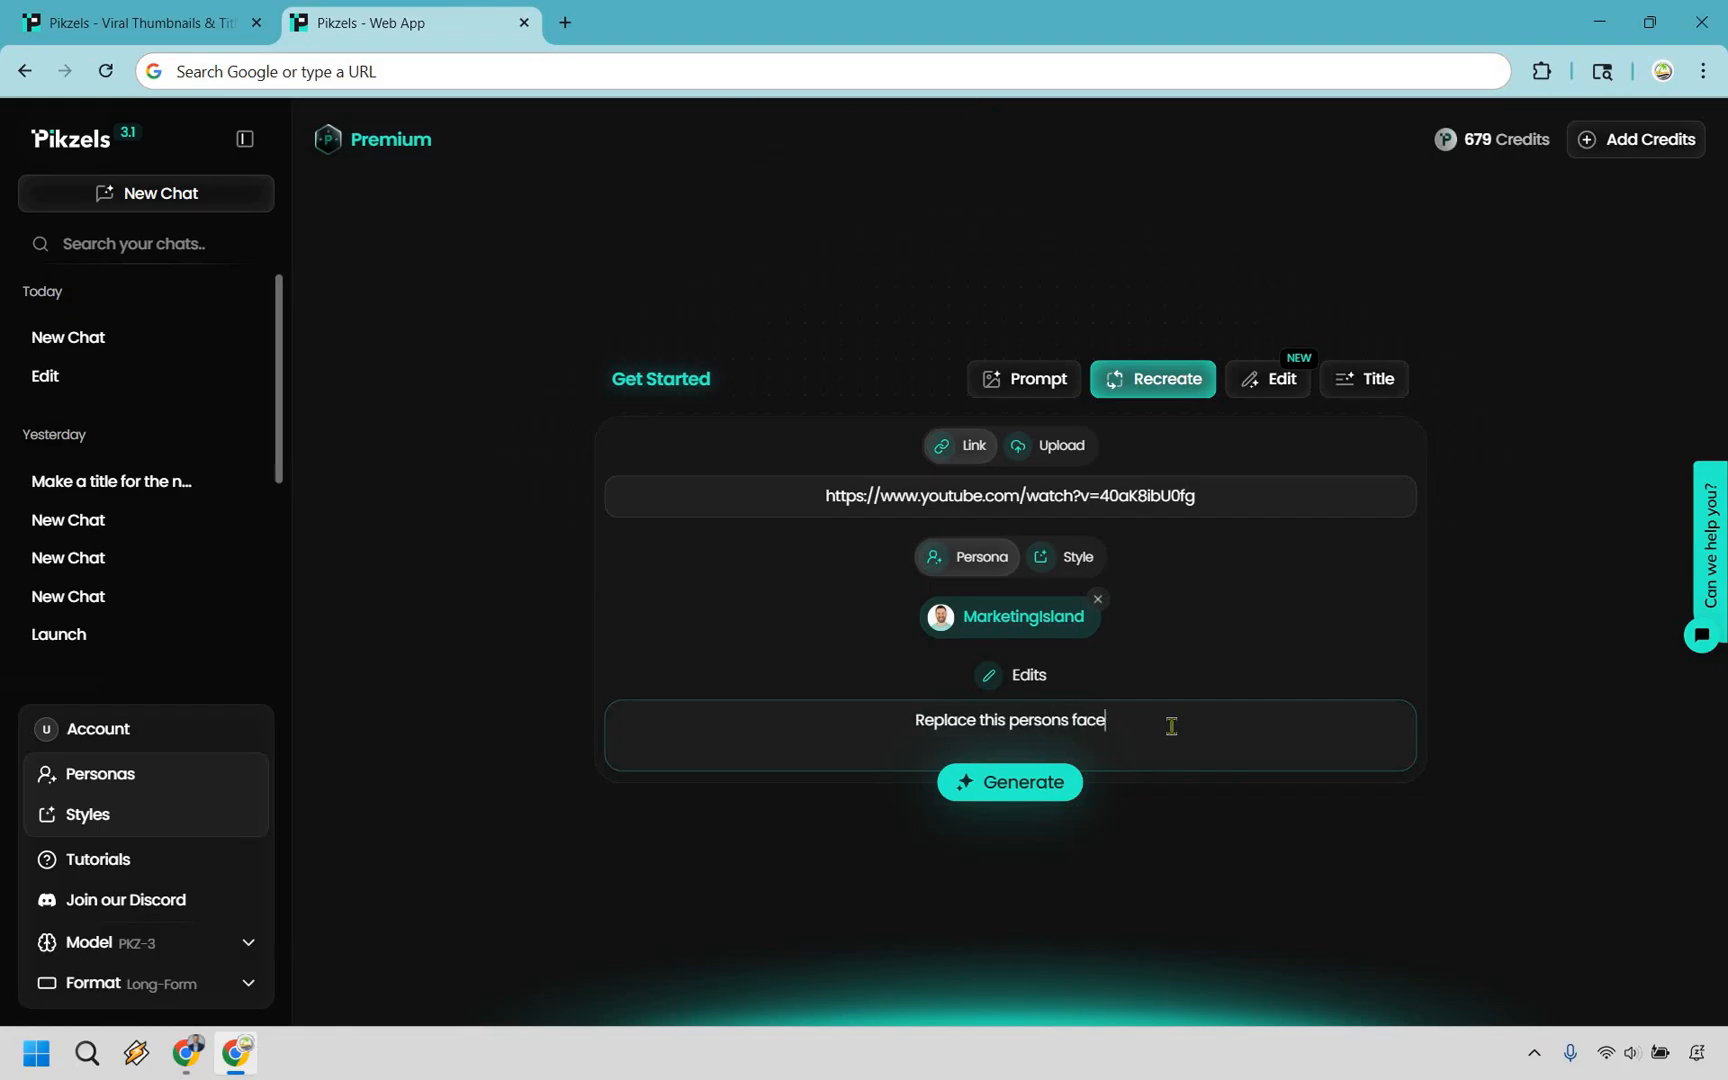
pyautogui.write('with mine, keep e')
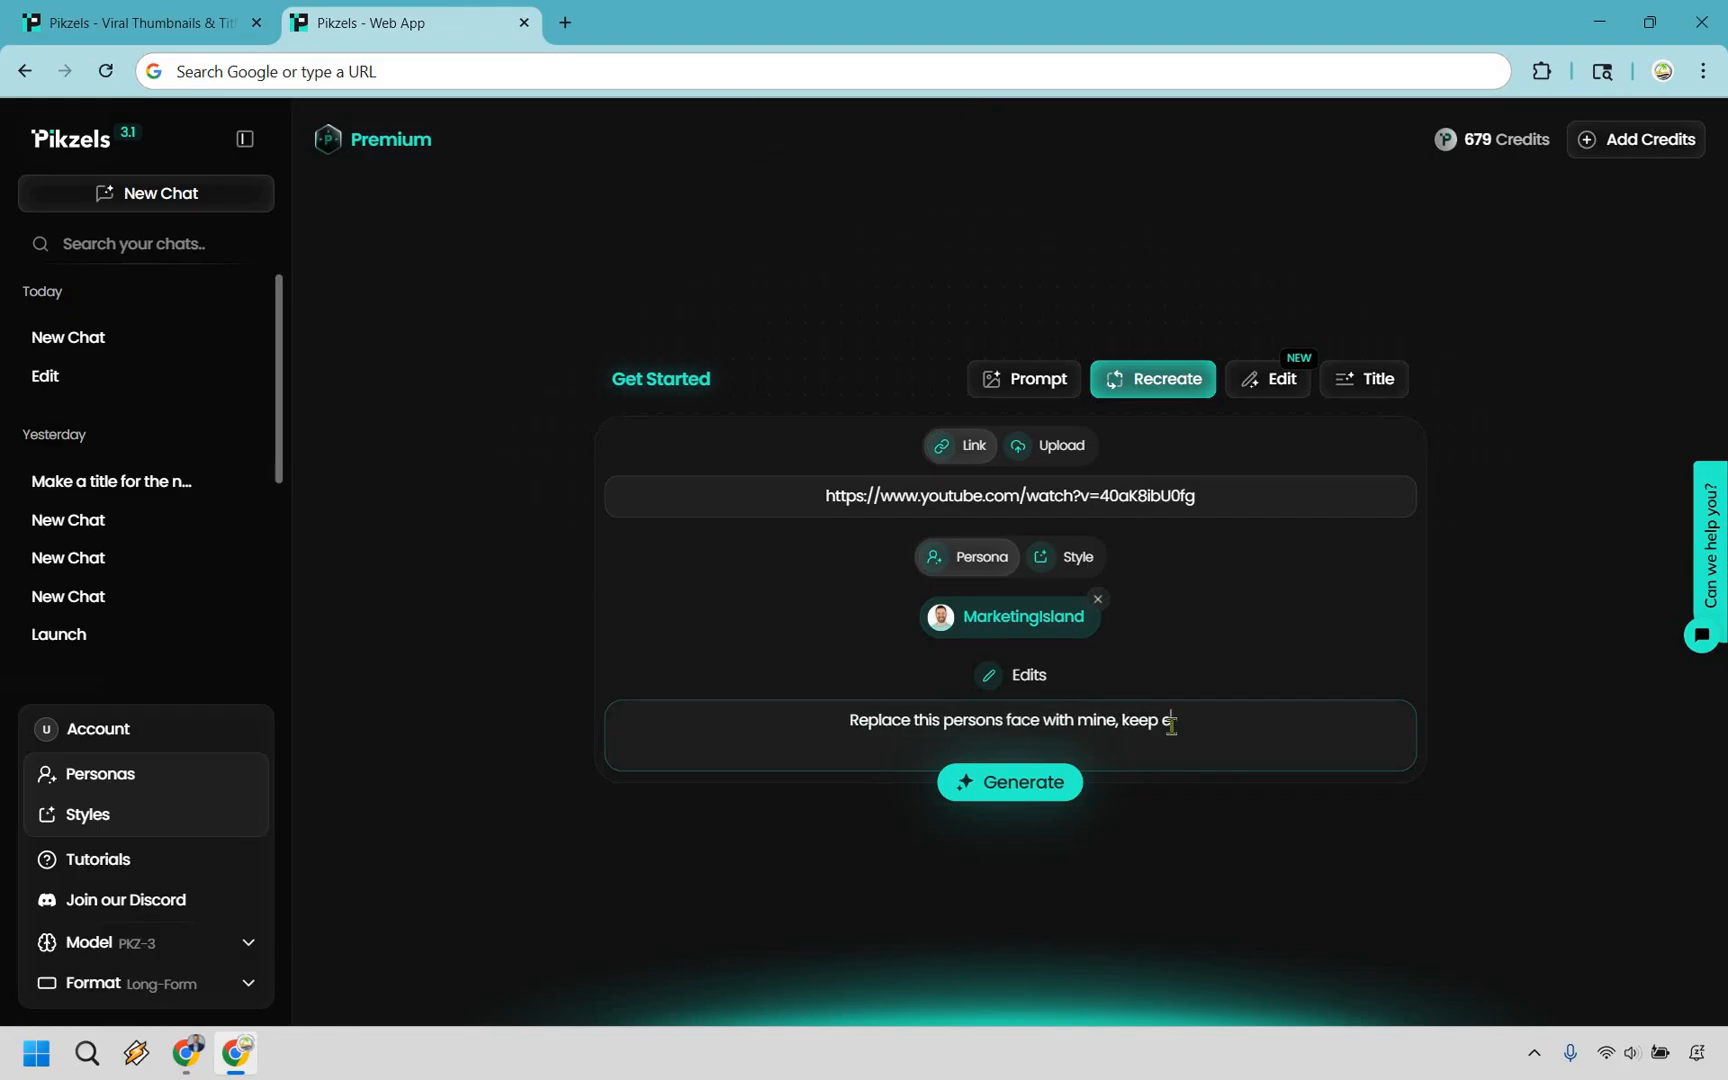
pyautogui.write('verything else the same')
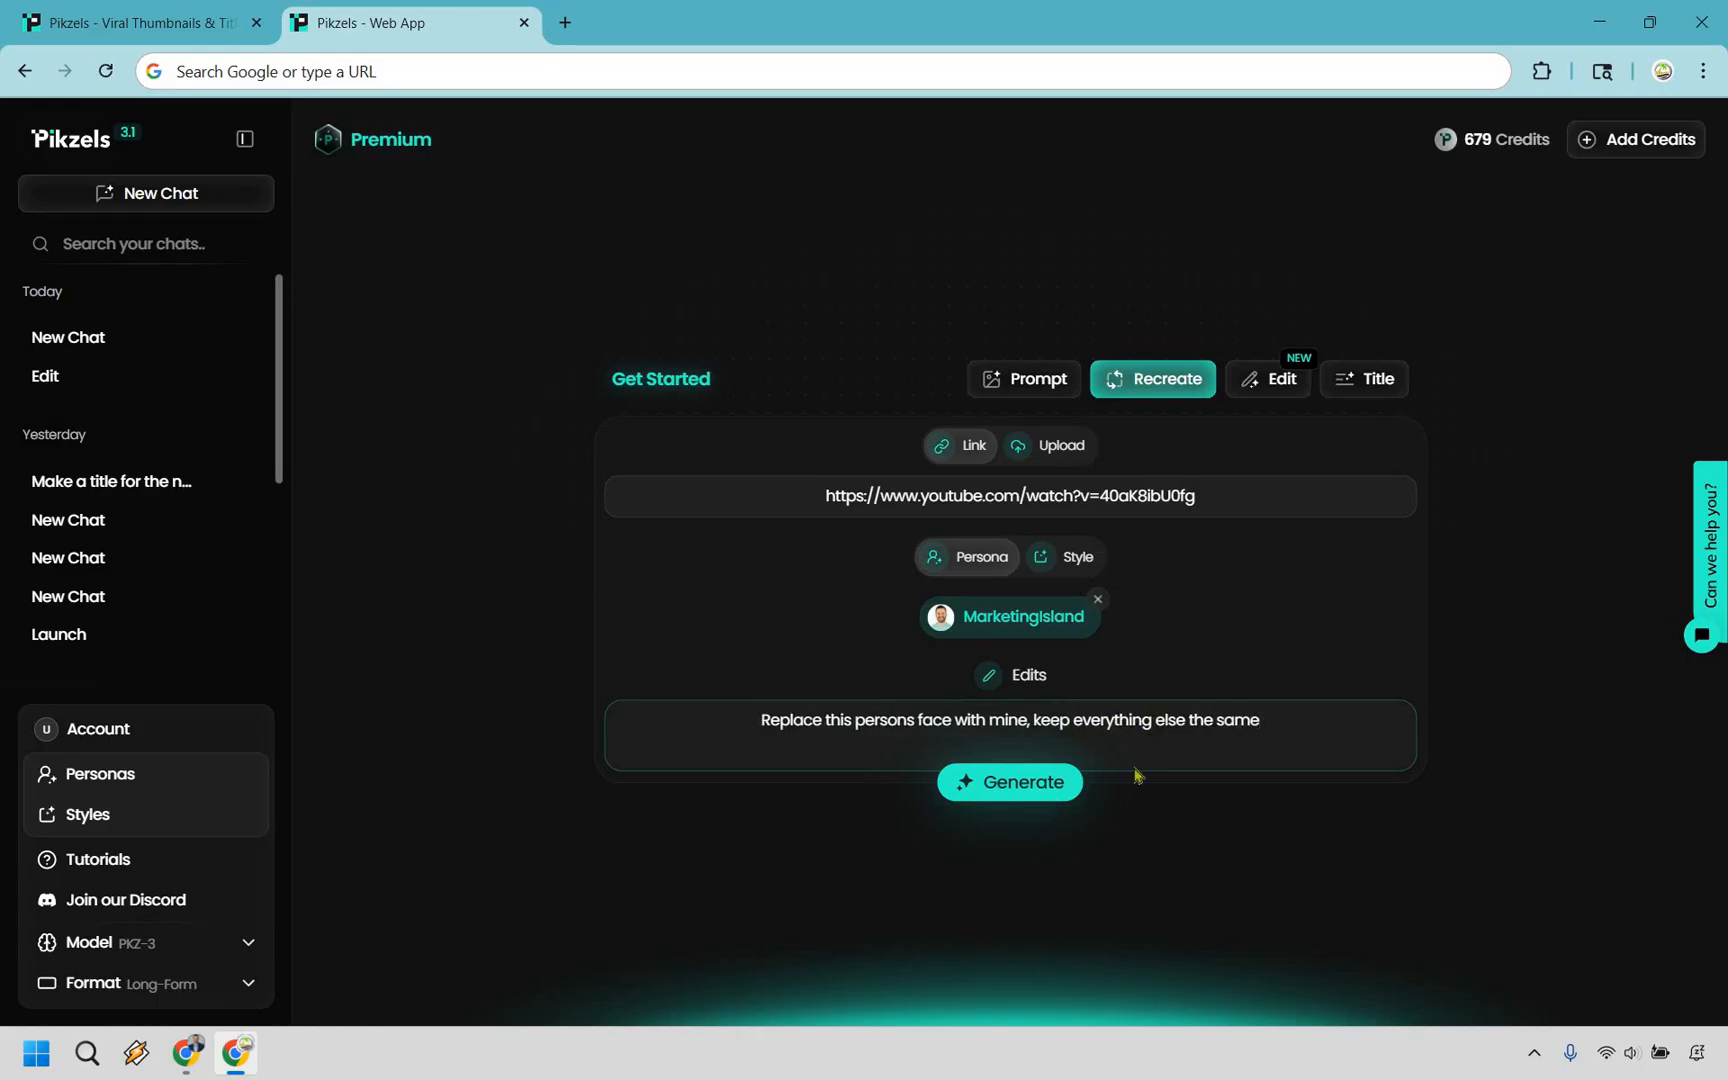
pyautogui.click(1007, 781)
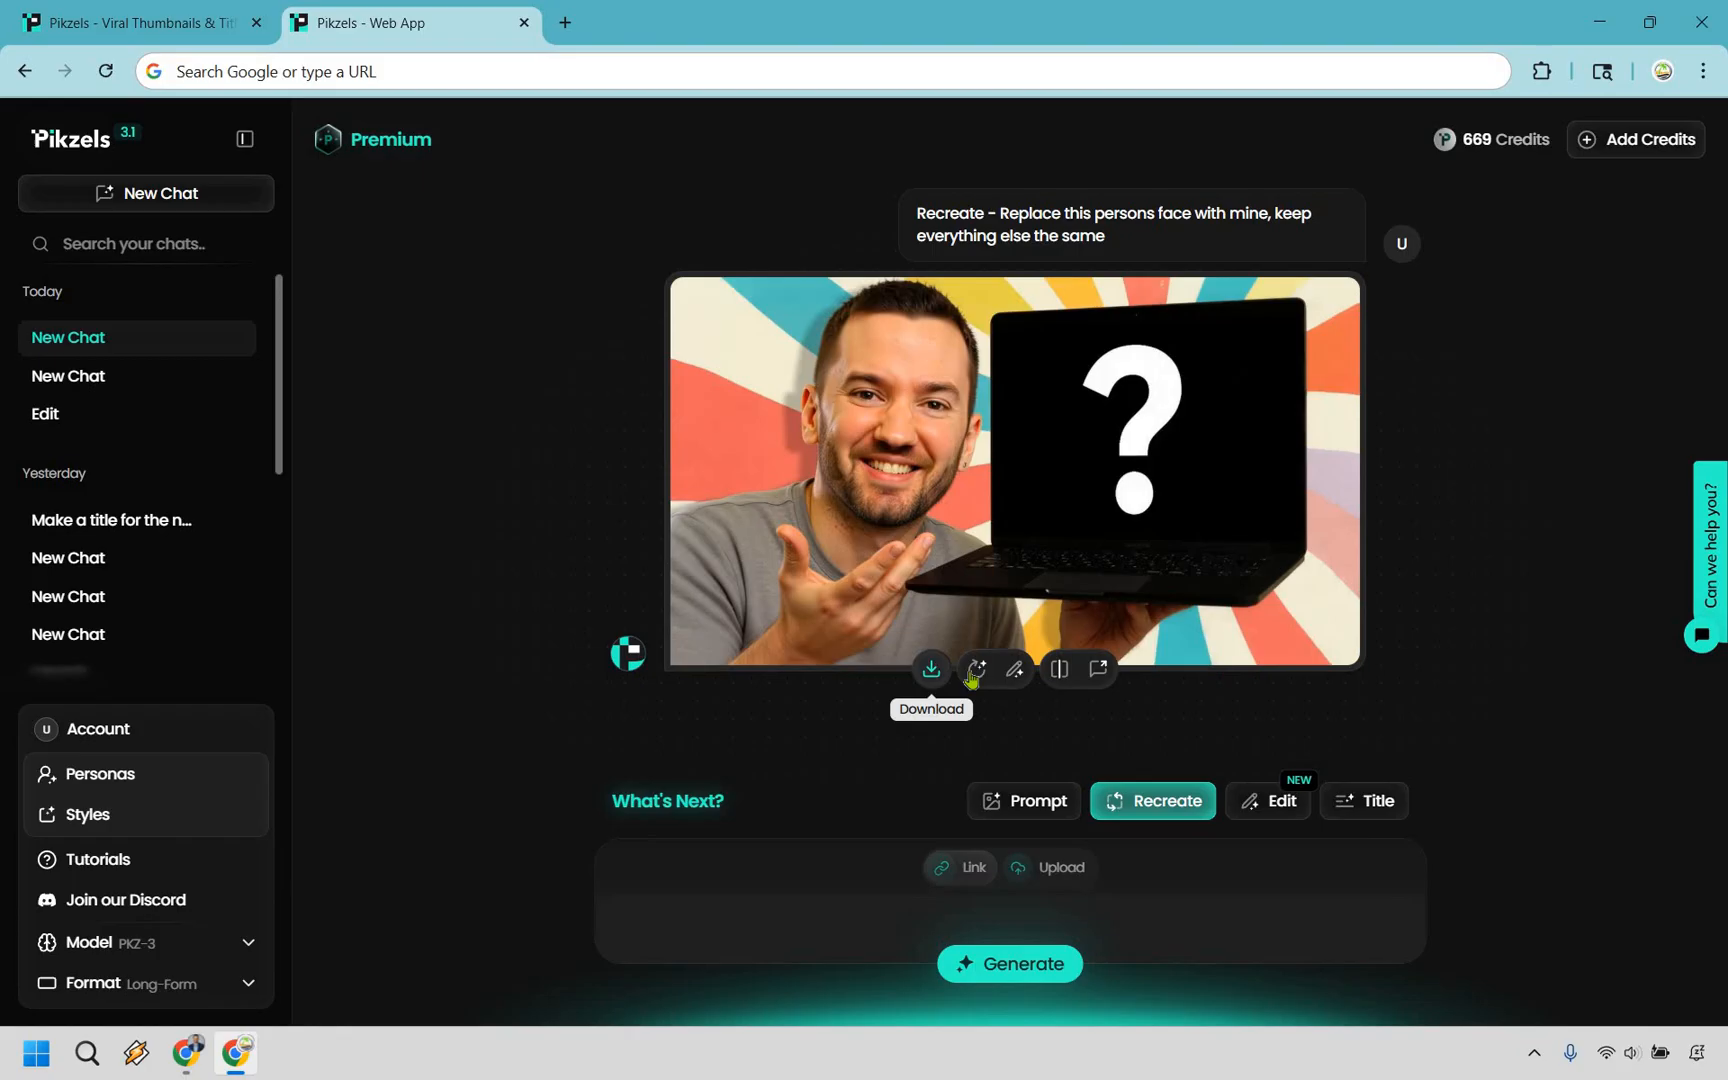
pyautogui.moveTo(1009, 669)
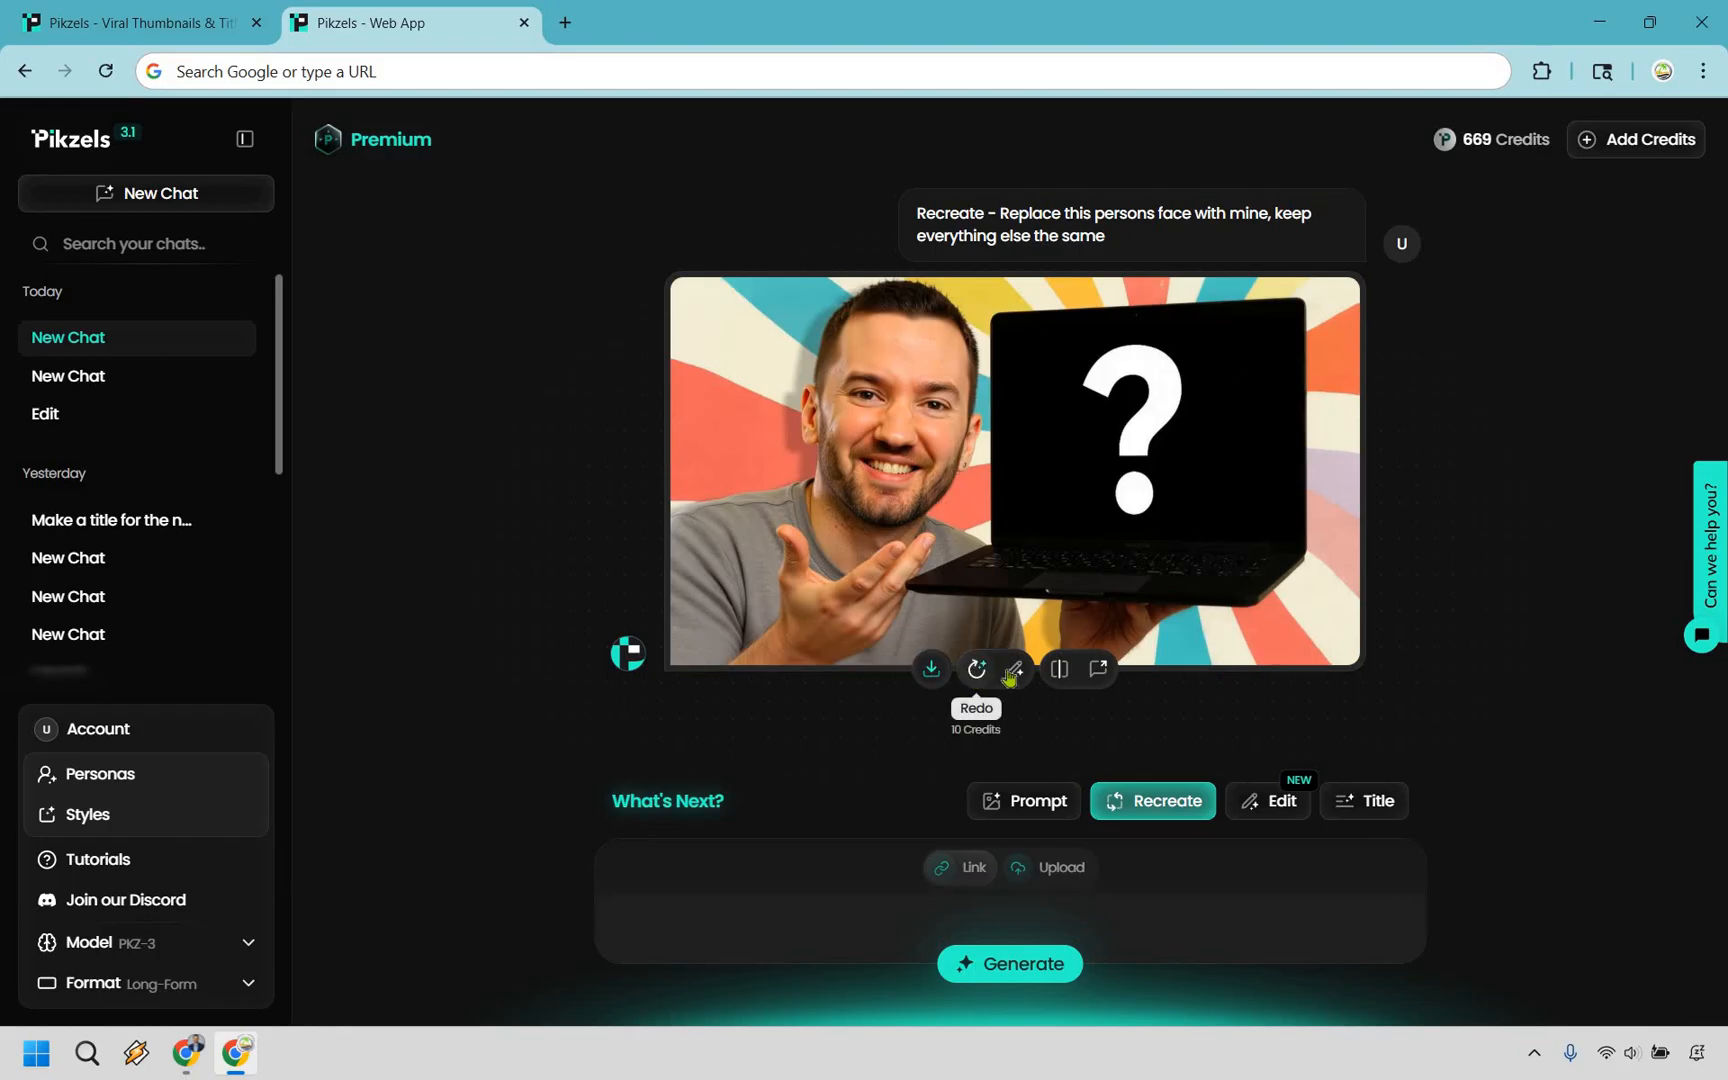
pyautogui.moveTo(1055, 669)
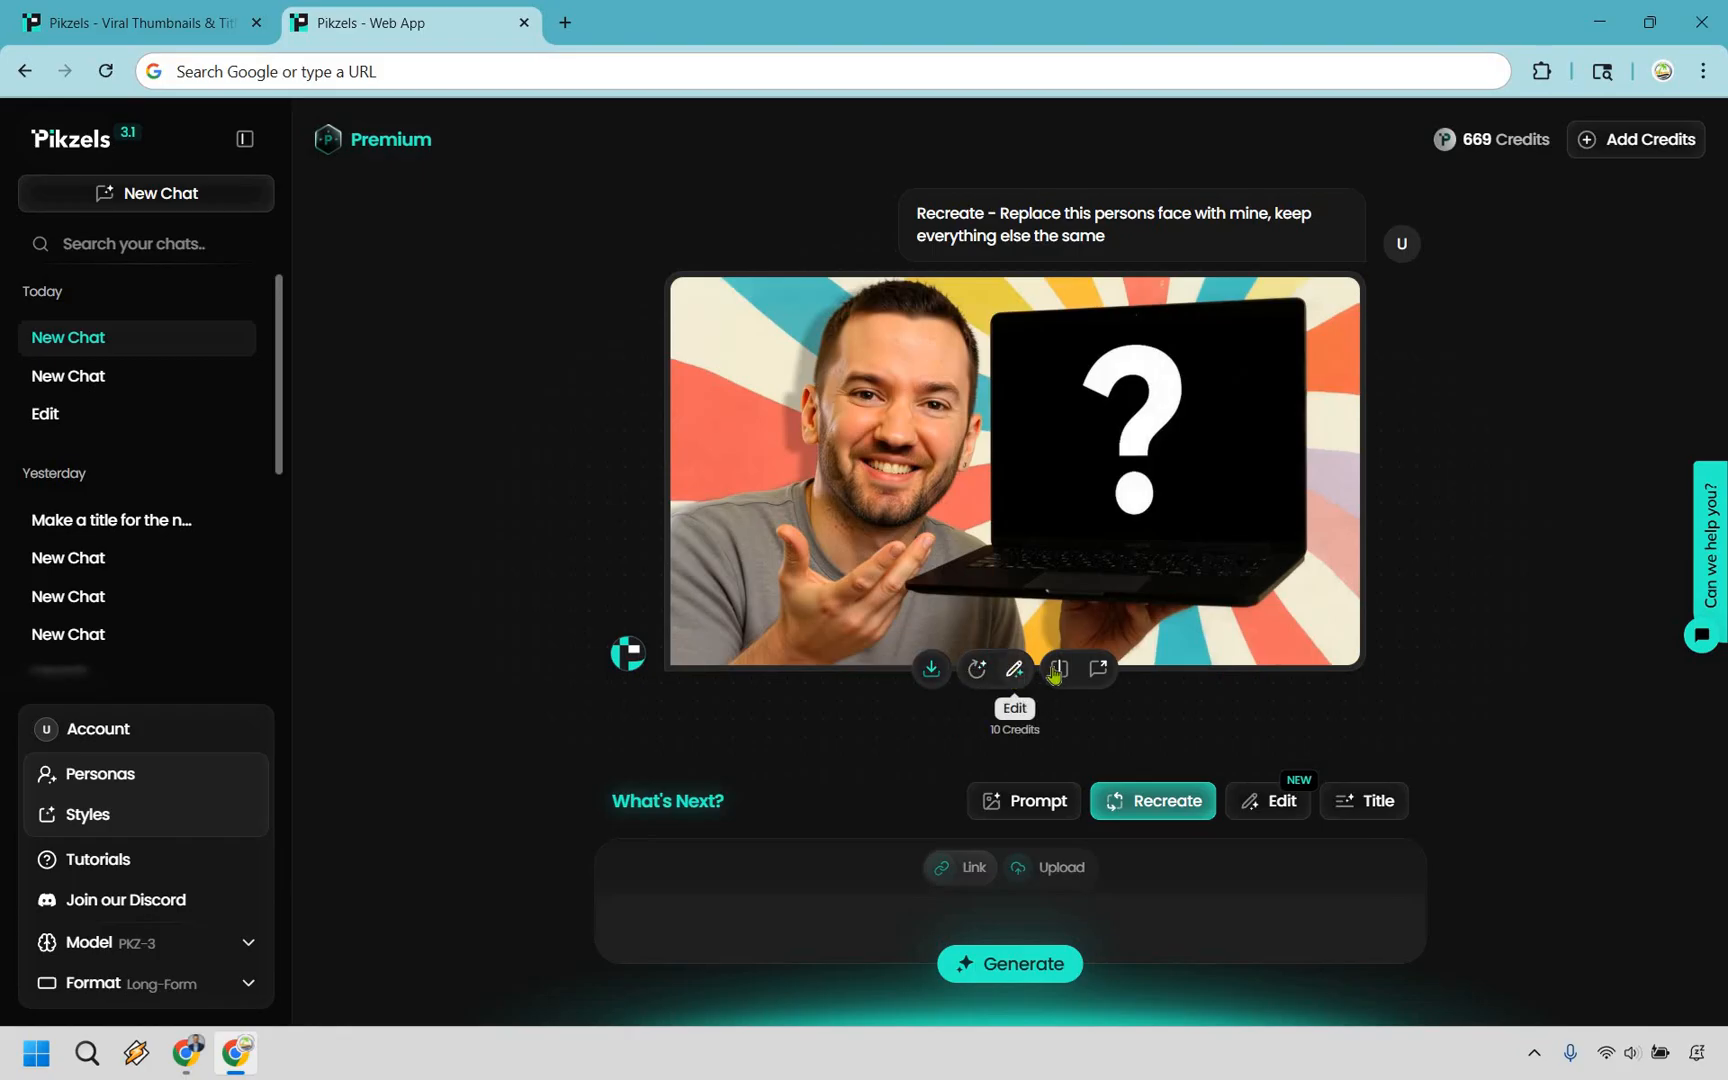
pyautogui.moveTo(1057, 669)
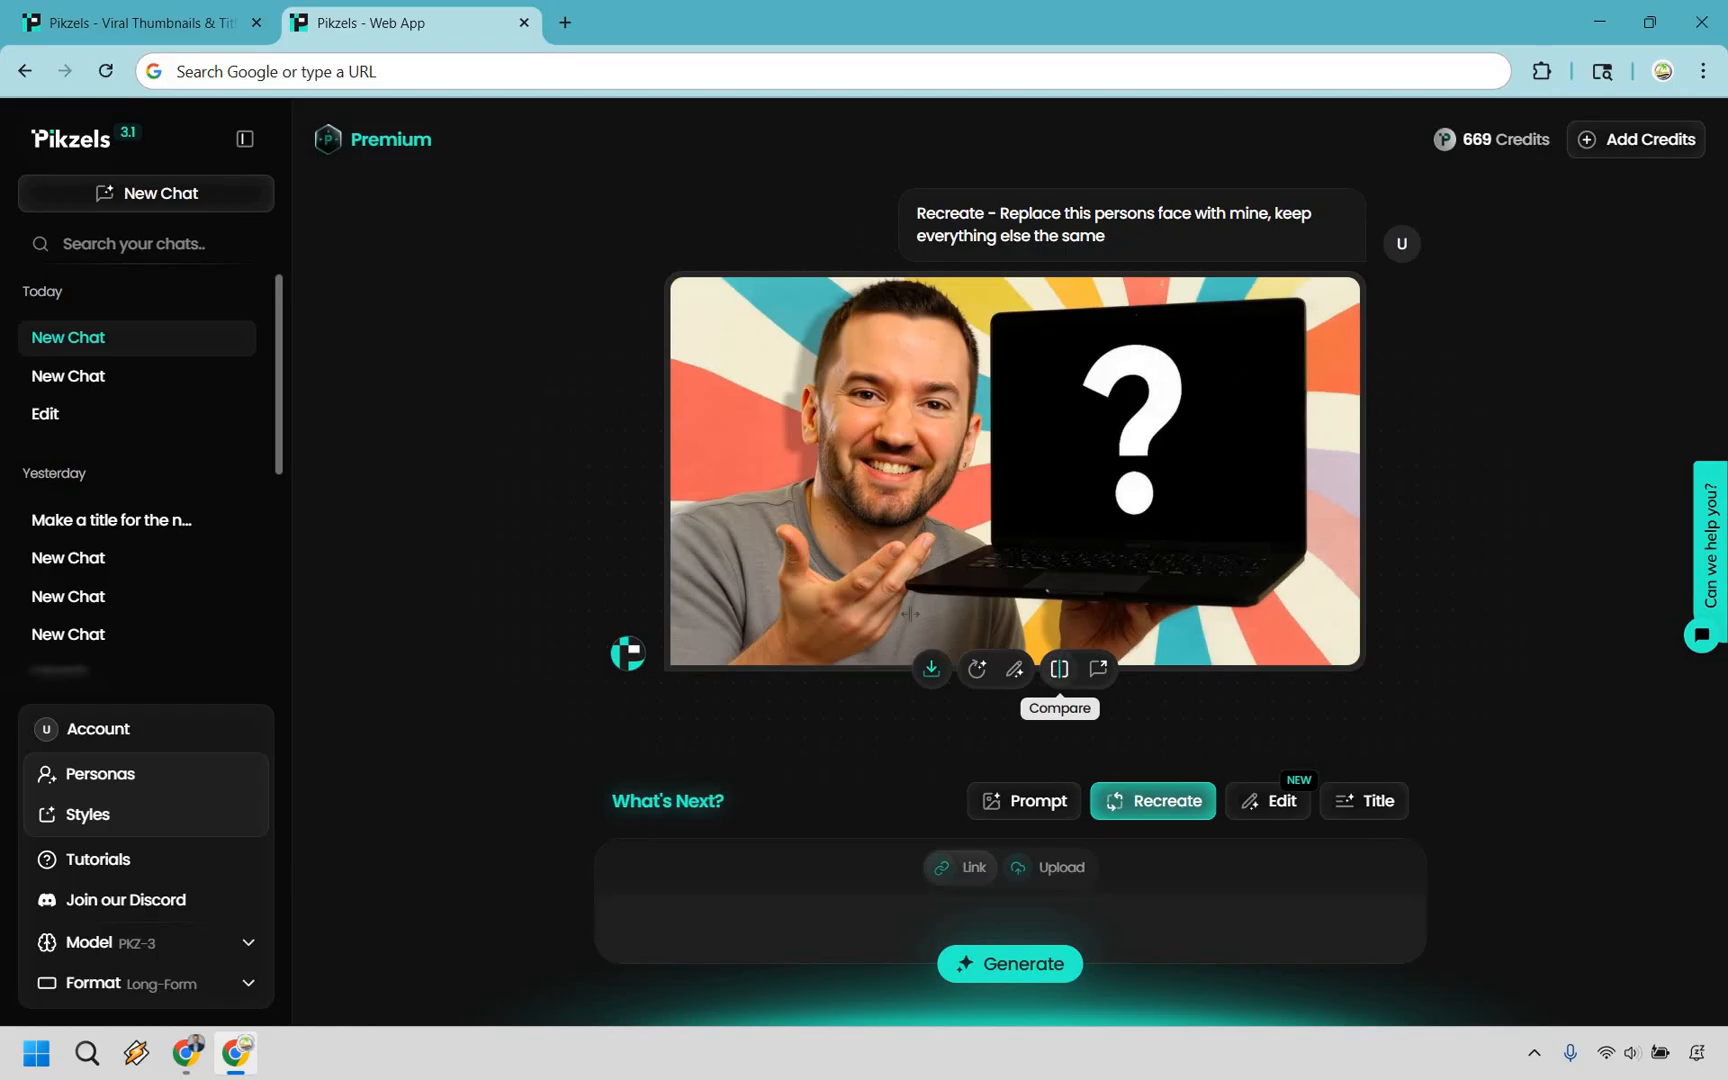
# Slide between the original and face-swapped laptop thumbnails, then close the comparison
pyautogui.click(1057, 669)
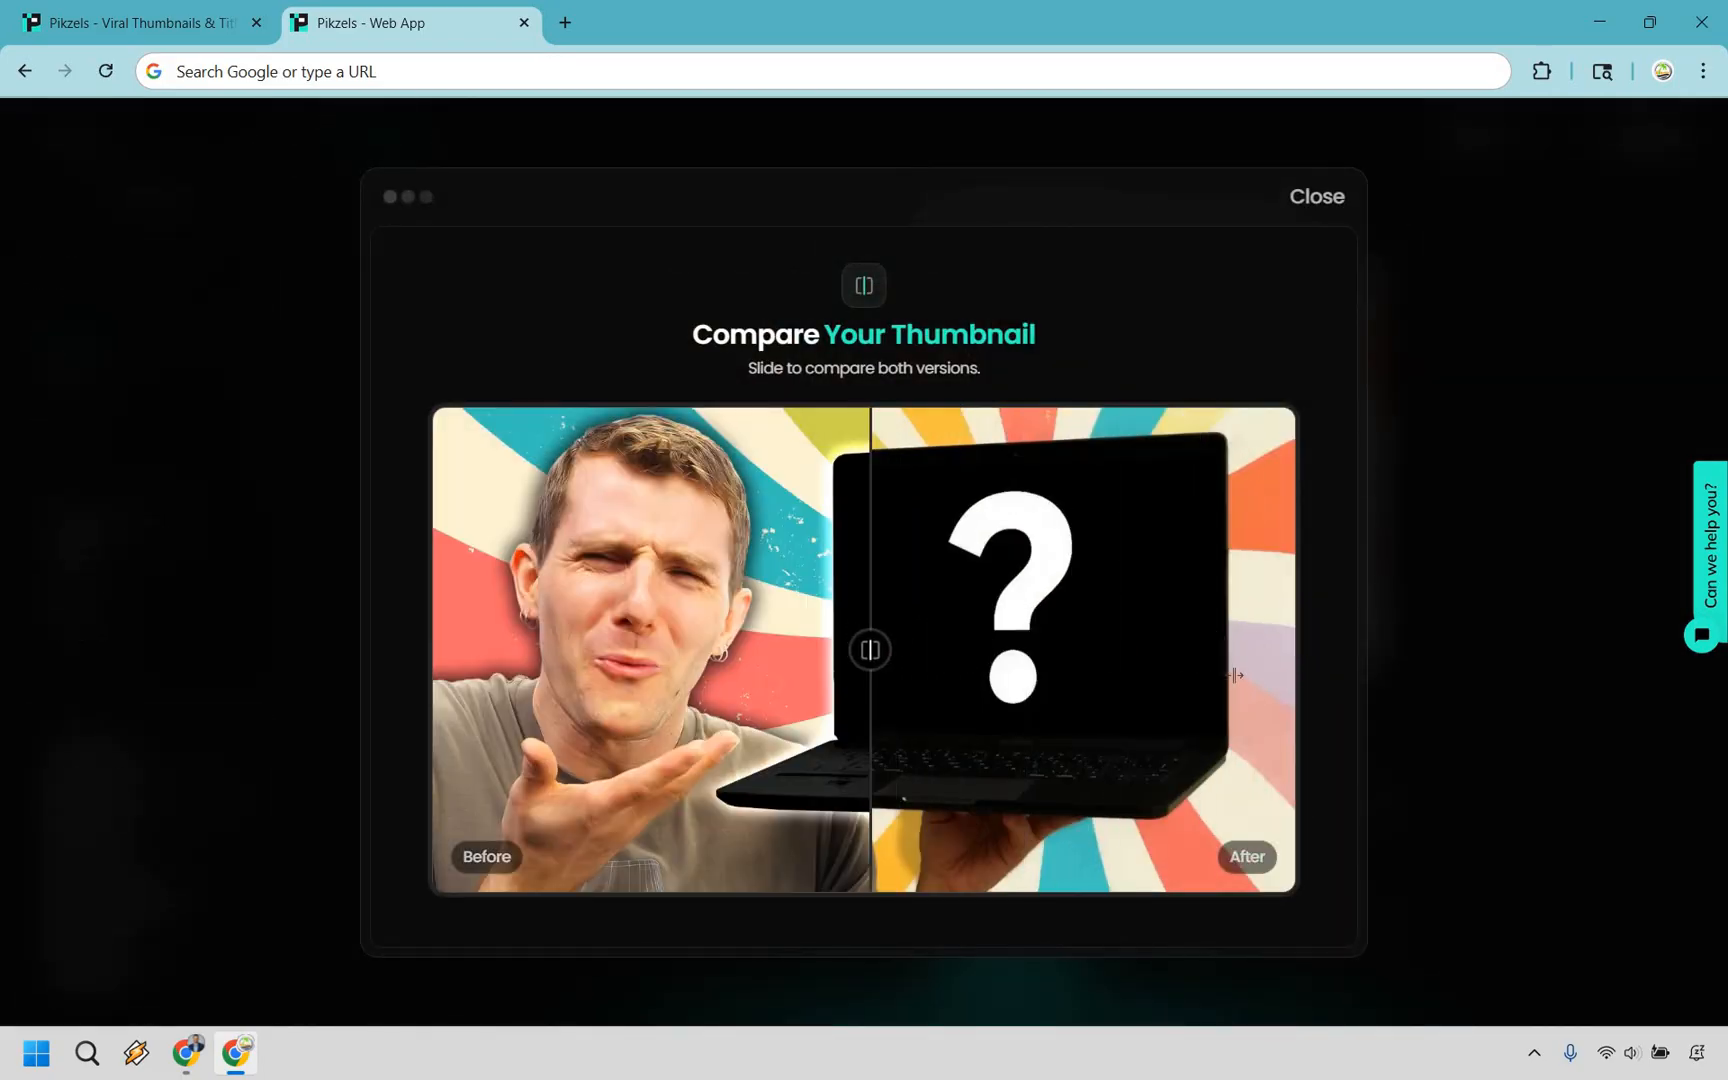
pyautogui.moveTo(871, 649); pyautogui.dragTo(1232, 649)
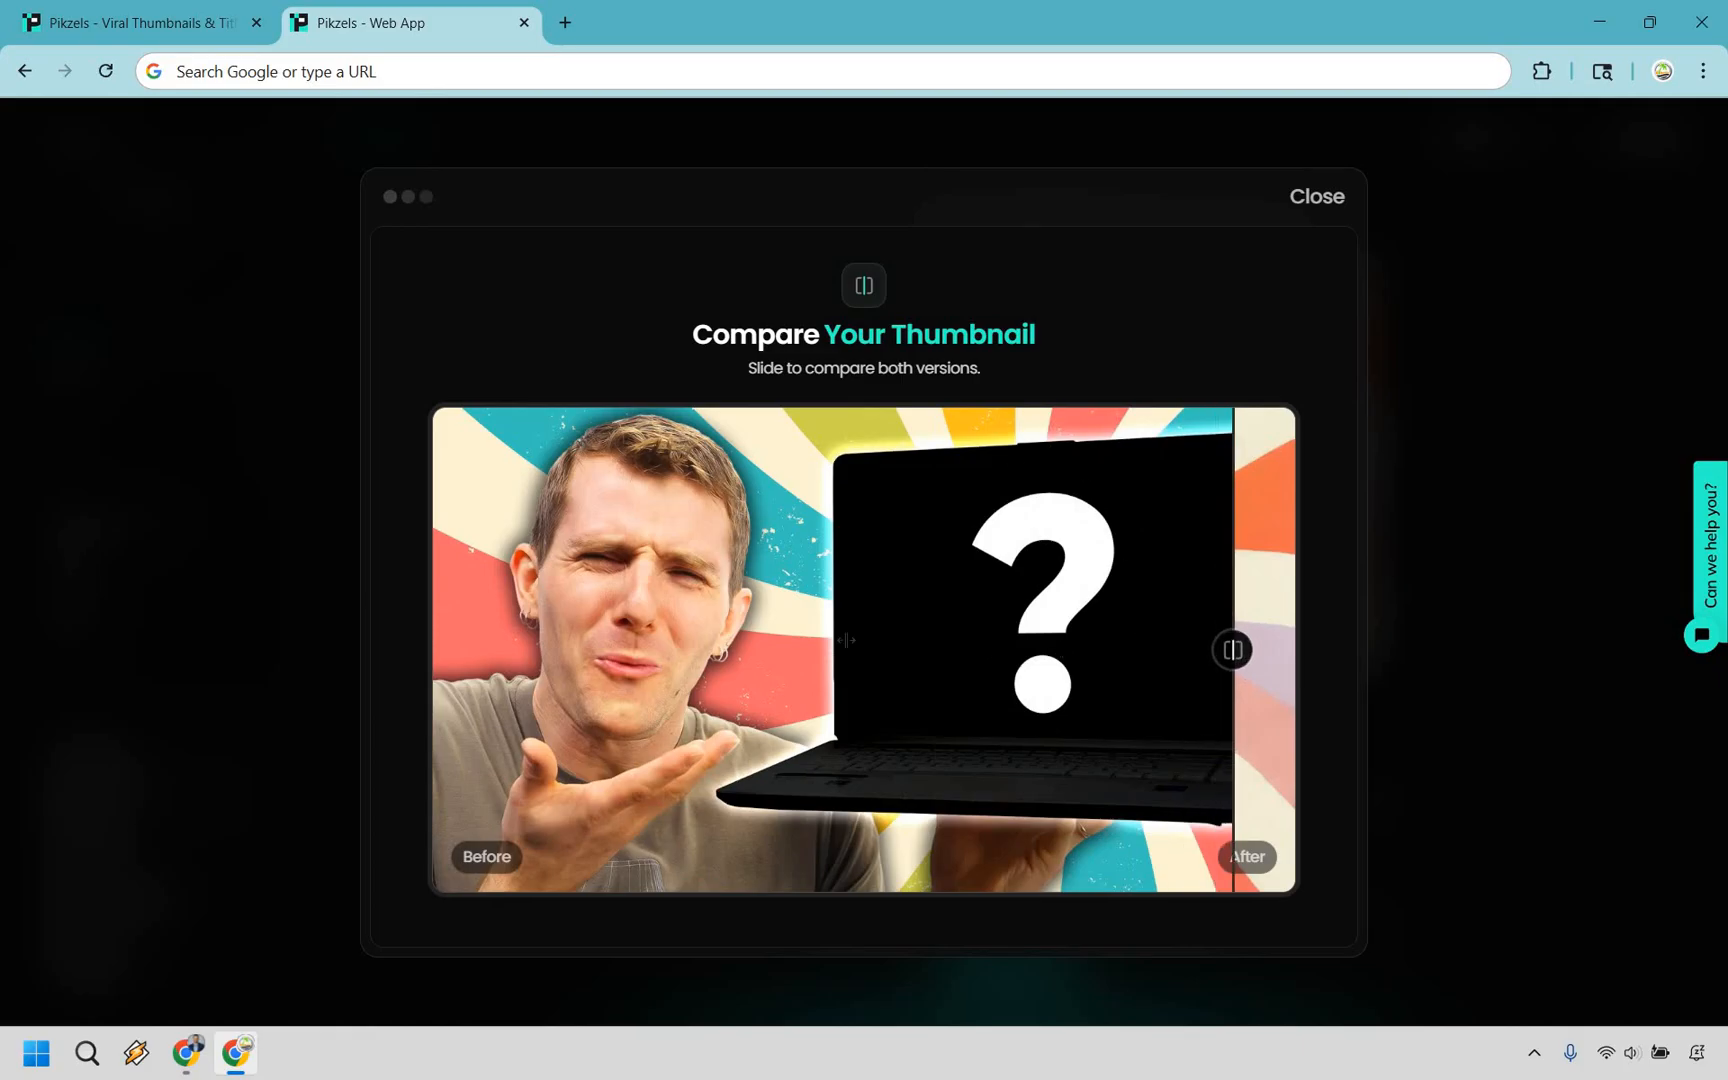
pyautogui.moveTo(1232, 649); pyautogui.dragTo(788, 649)
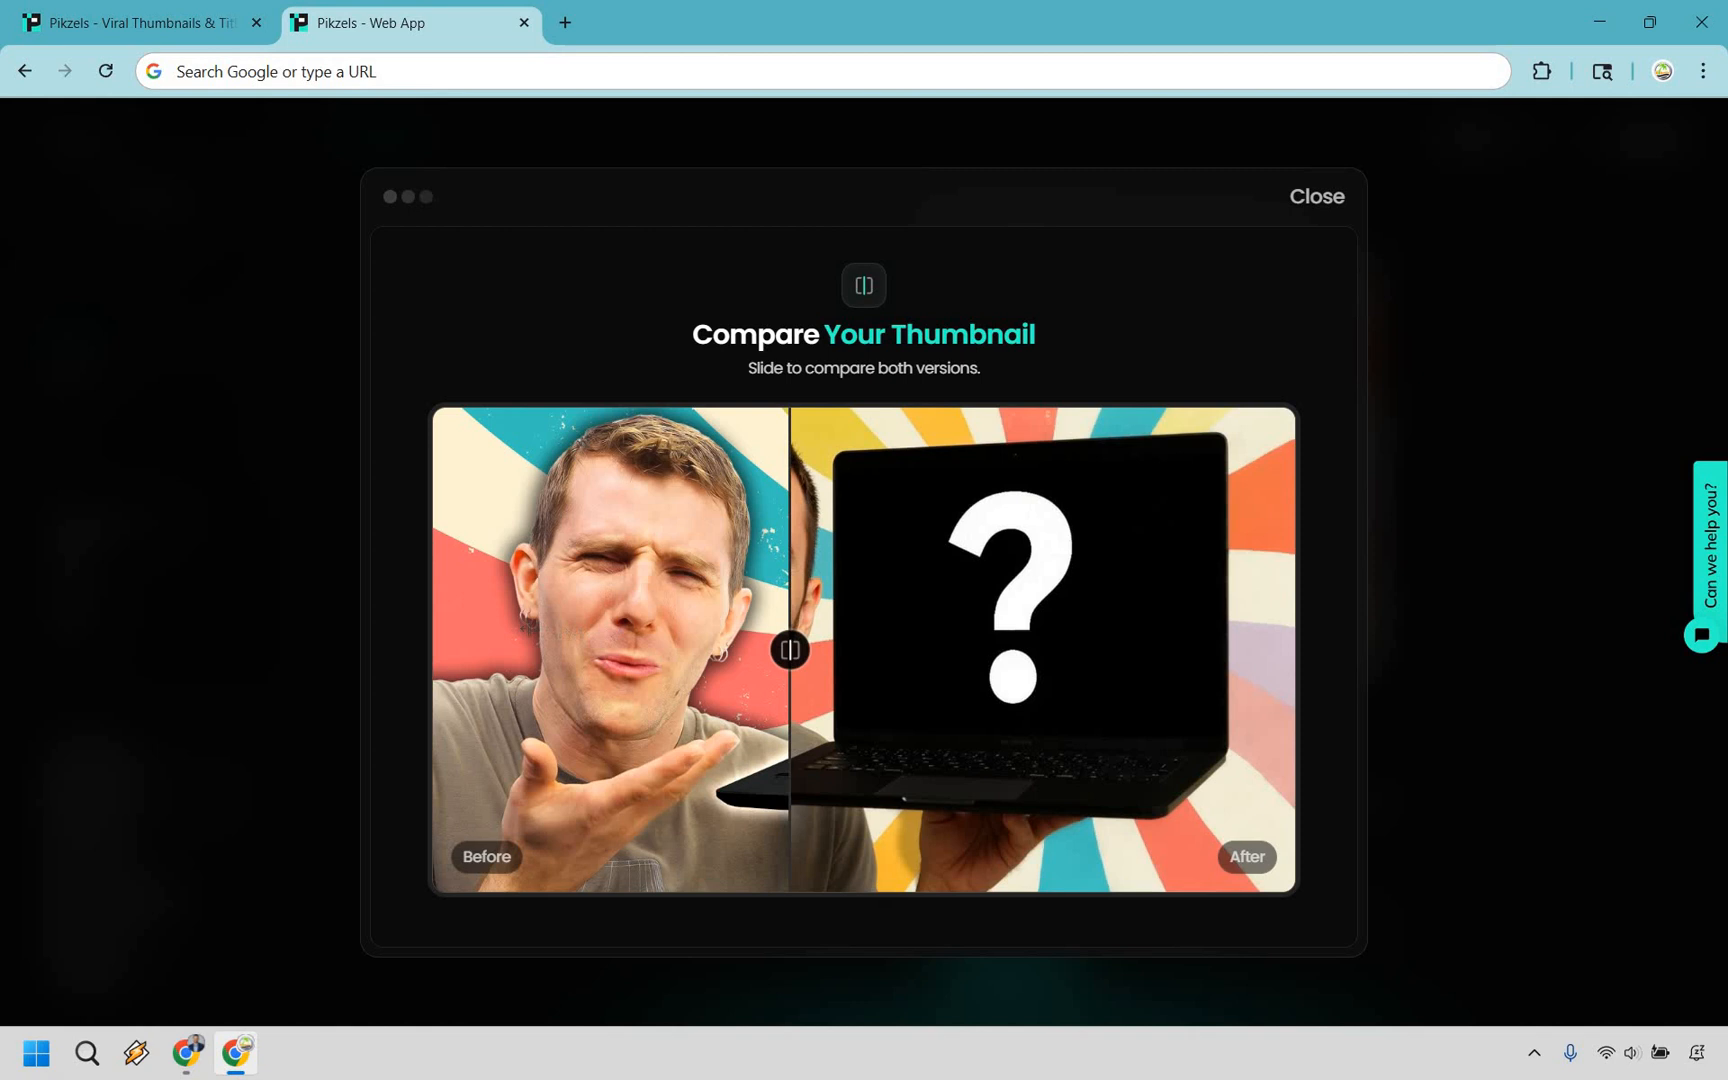
pyautogui.moveTo(788, 650); pyautogui.dragTo(435, 650)
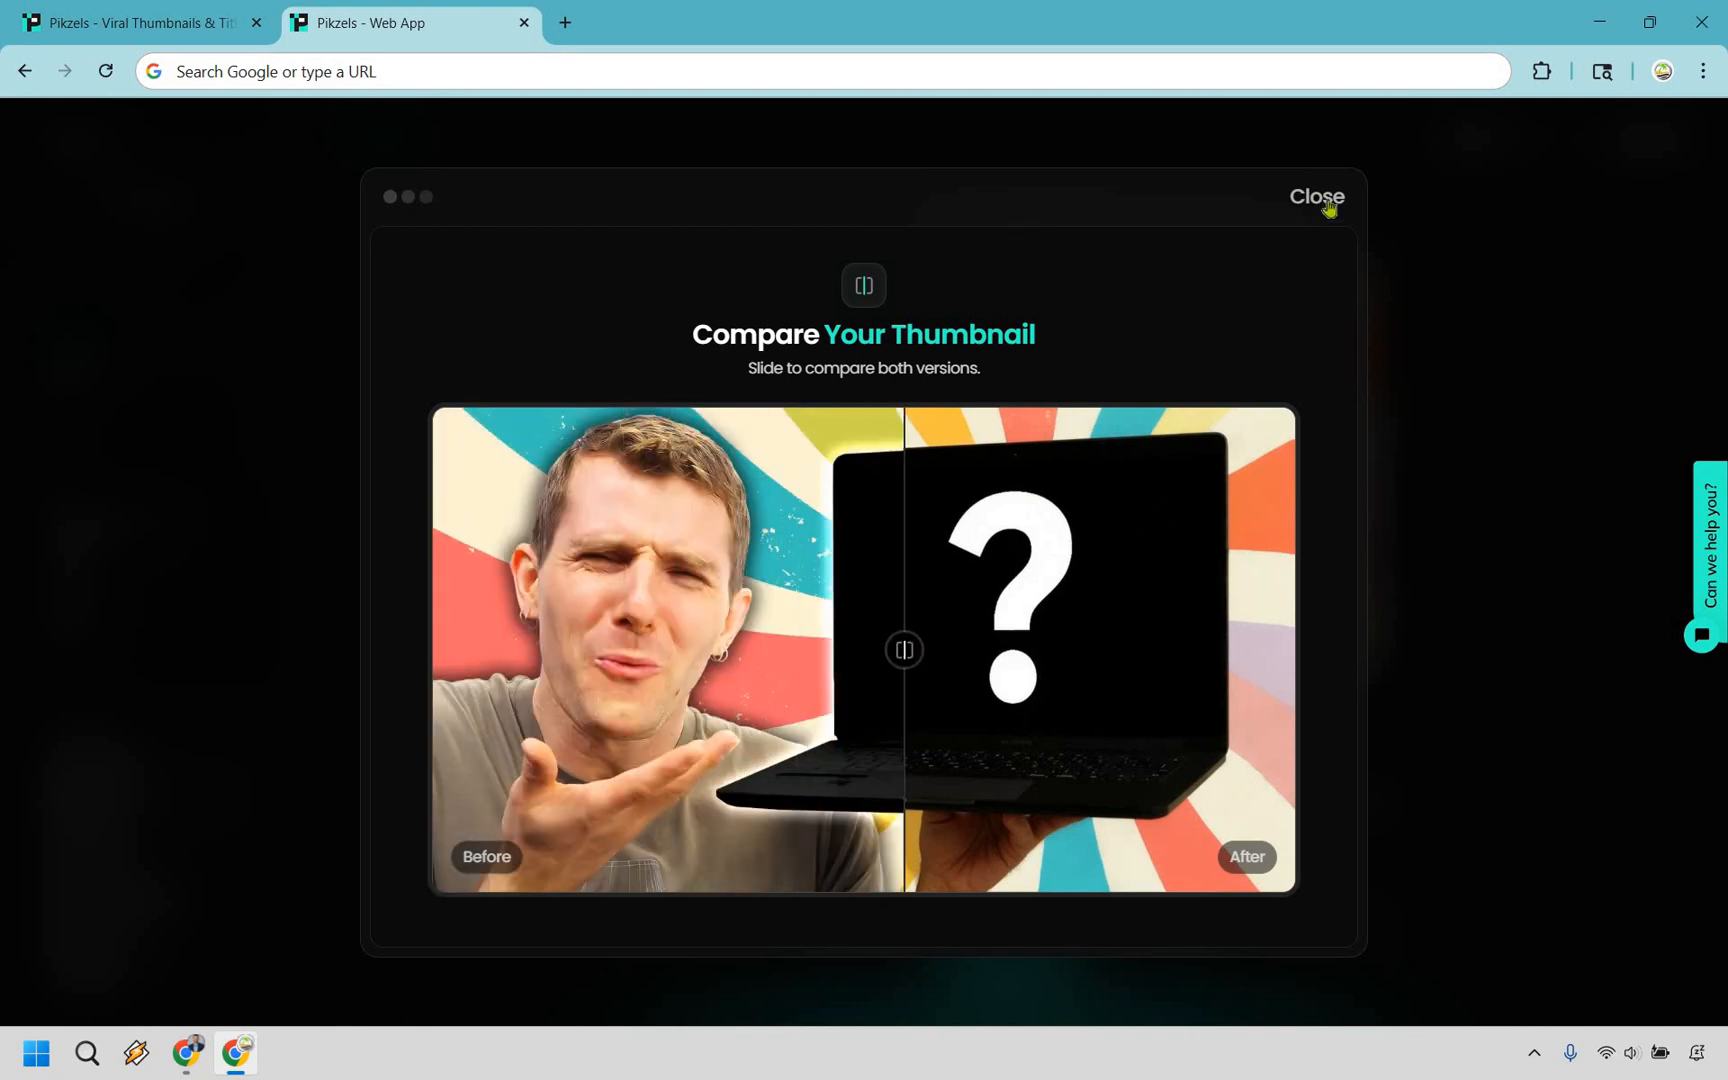
pyautogui.click(1315, 196)
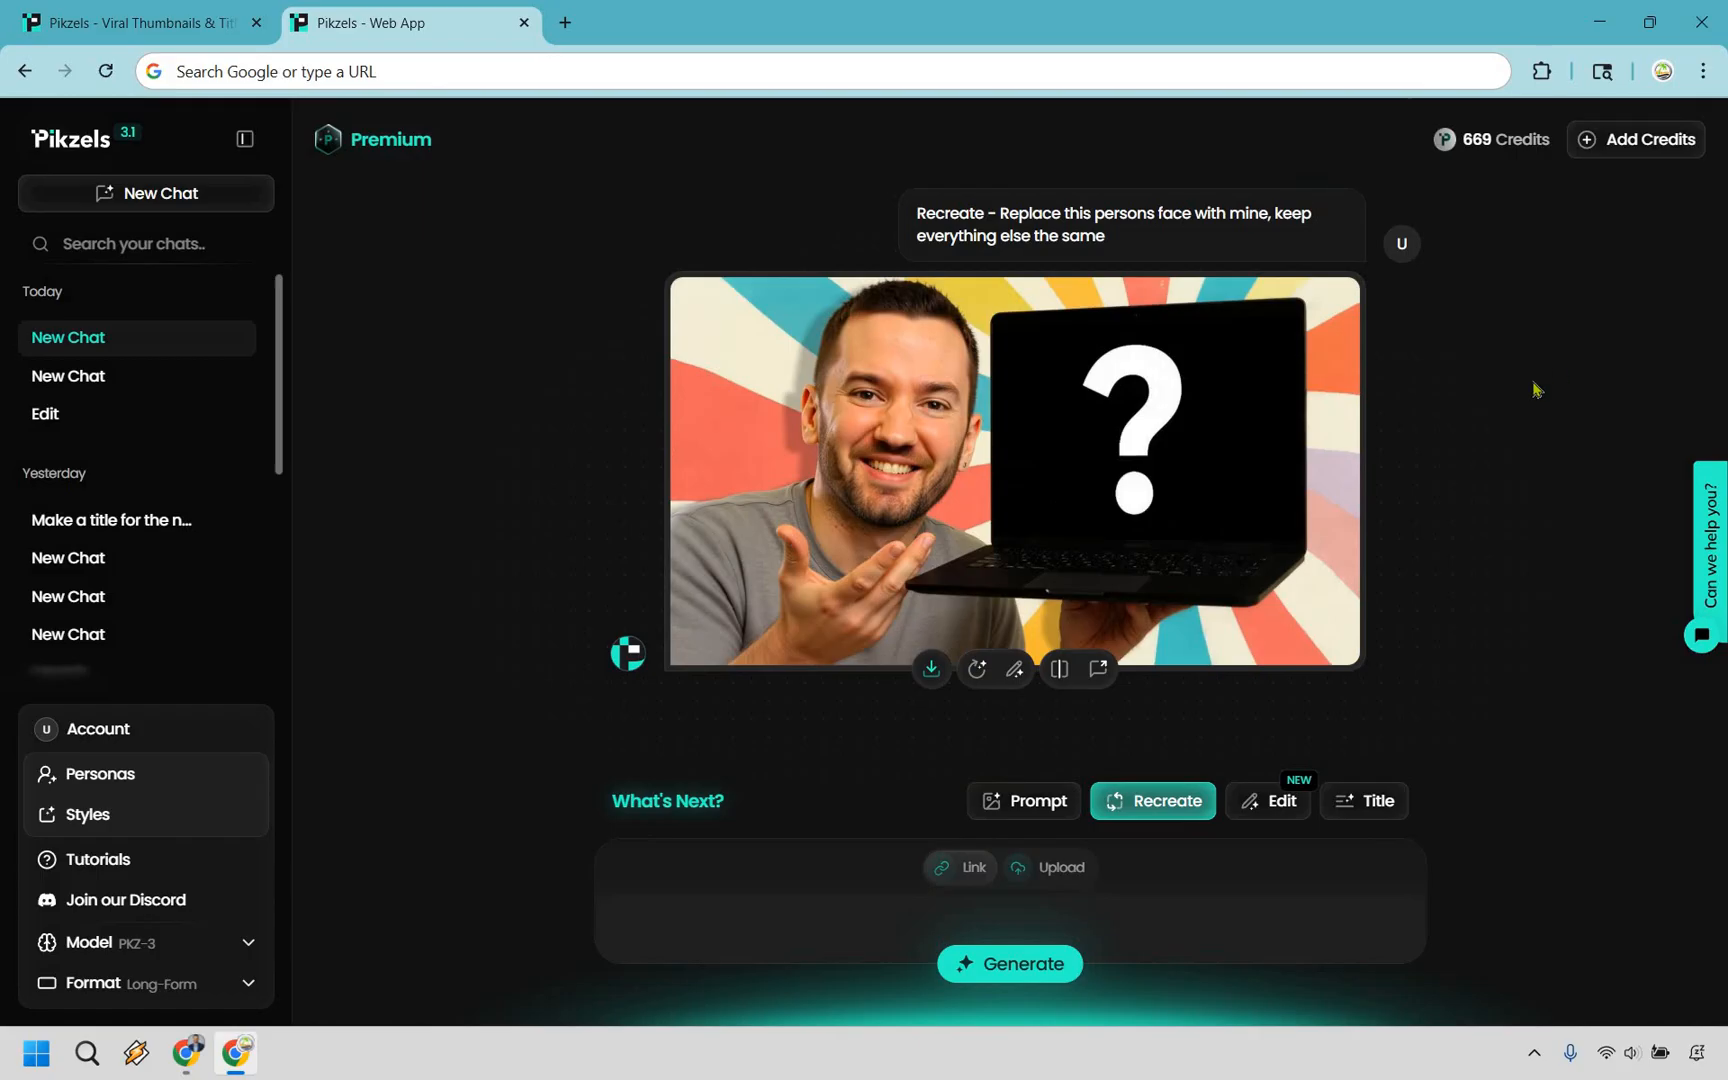
pyautogui.moveTo(1470, 414)
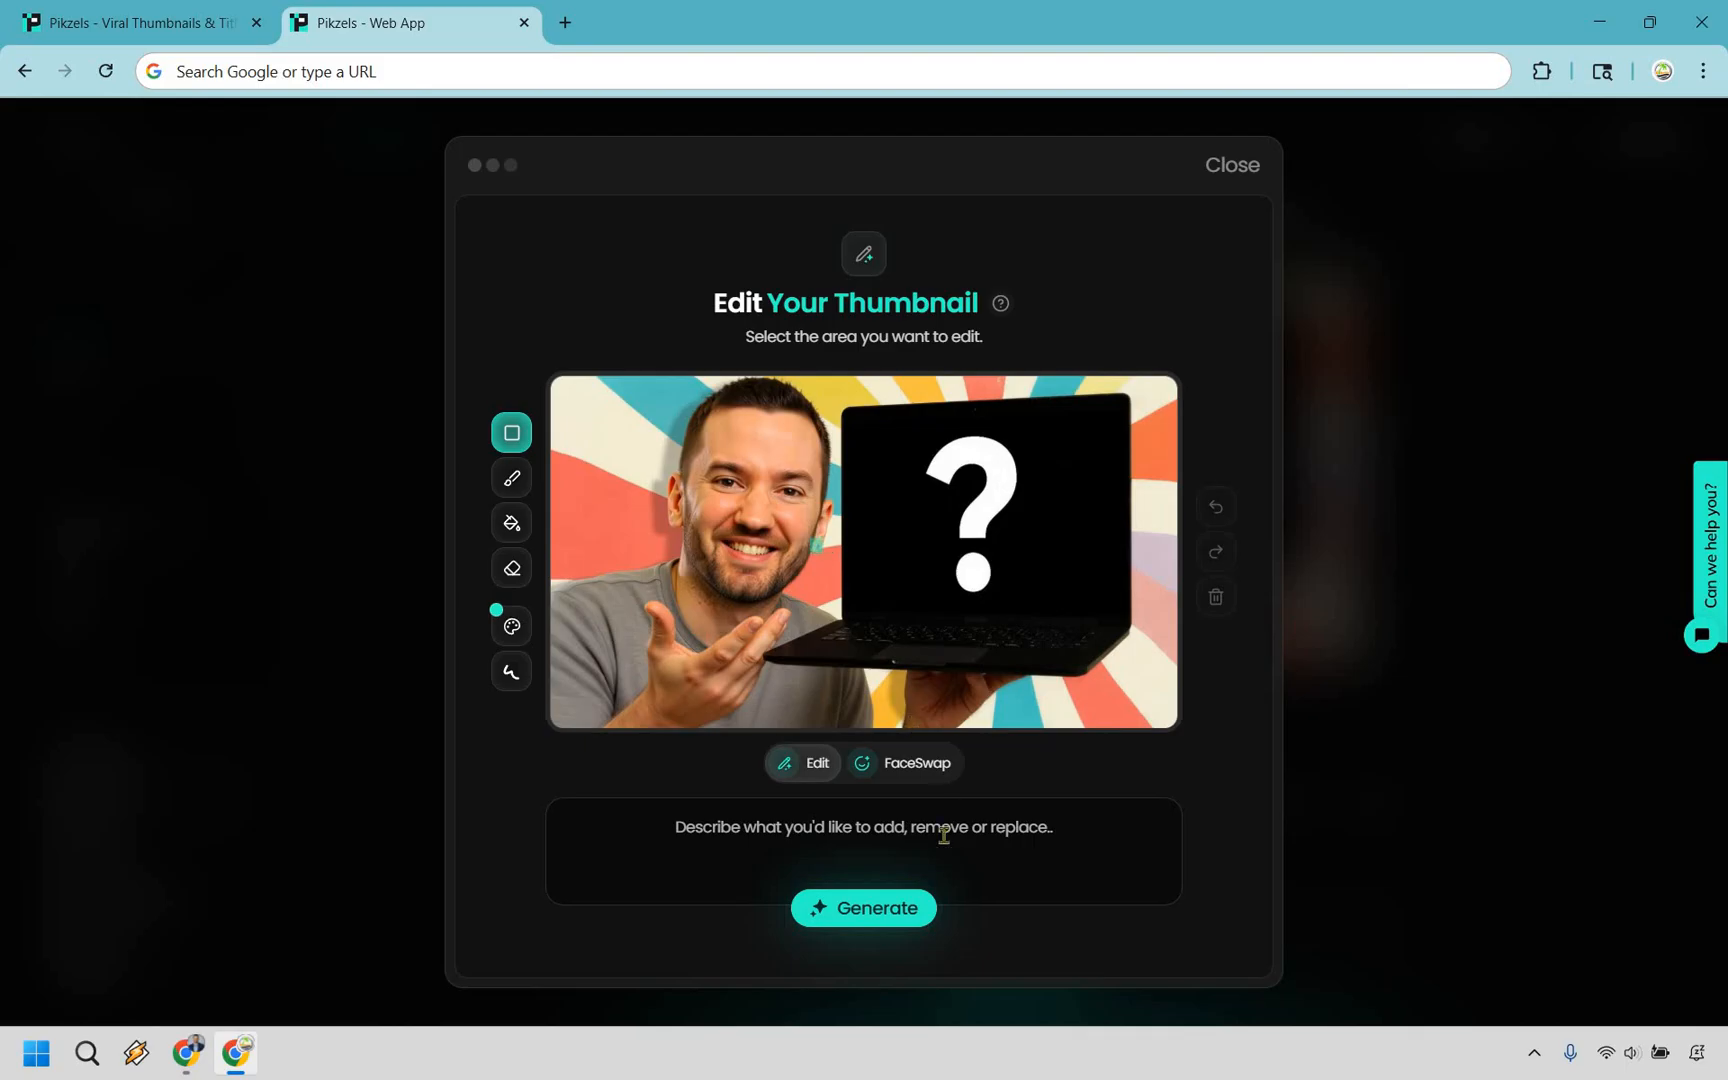
# Generate an edit removing the earring with the prompt 'remove earing from ear'
pyautogui.write('remove earing from ear')
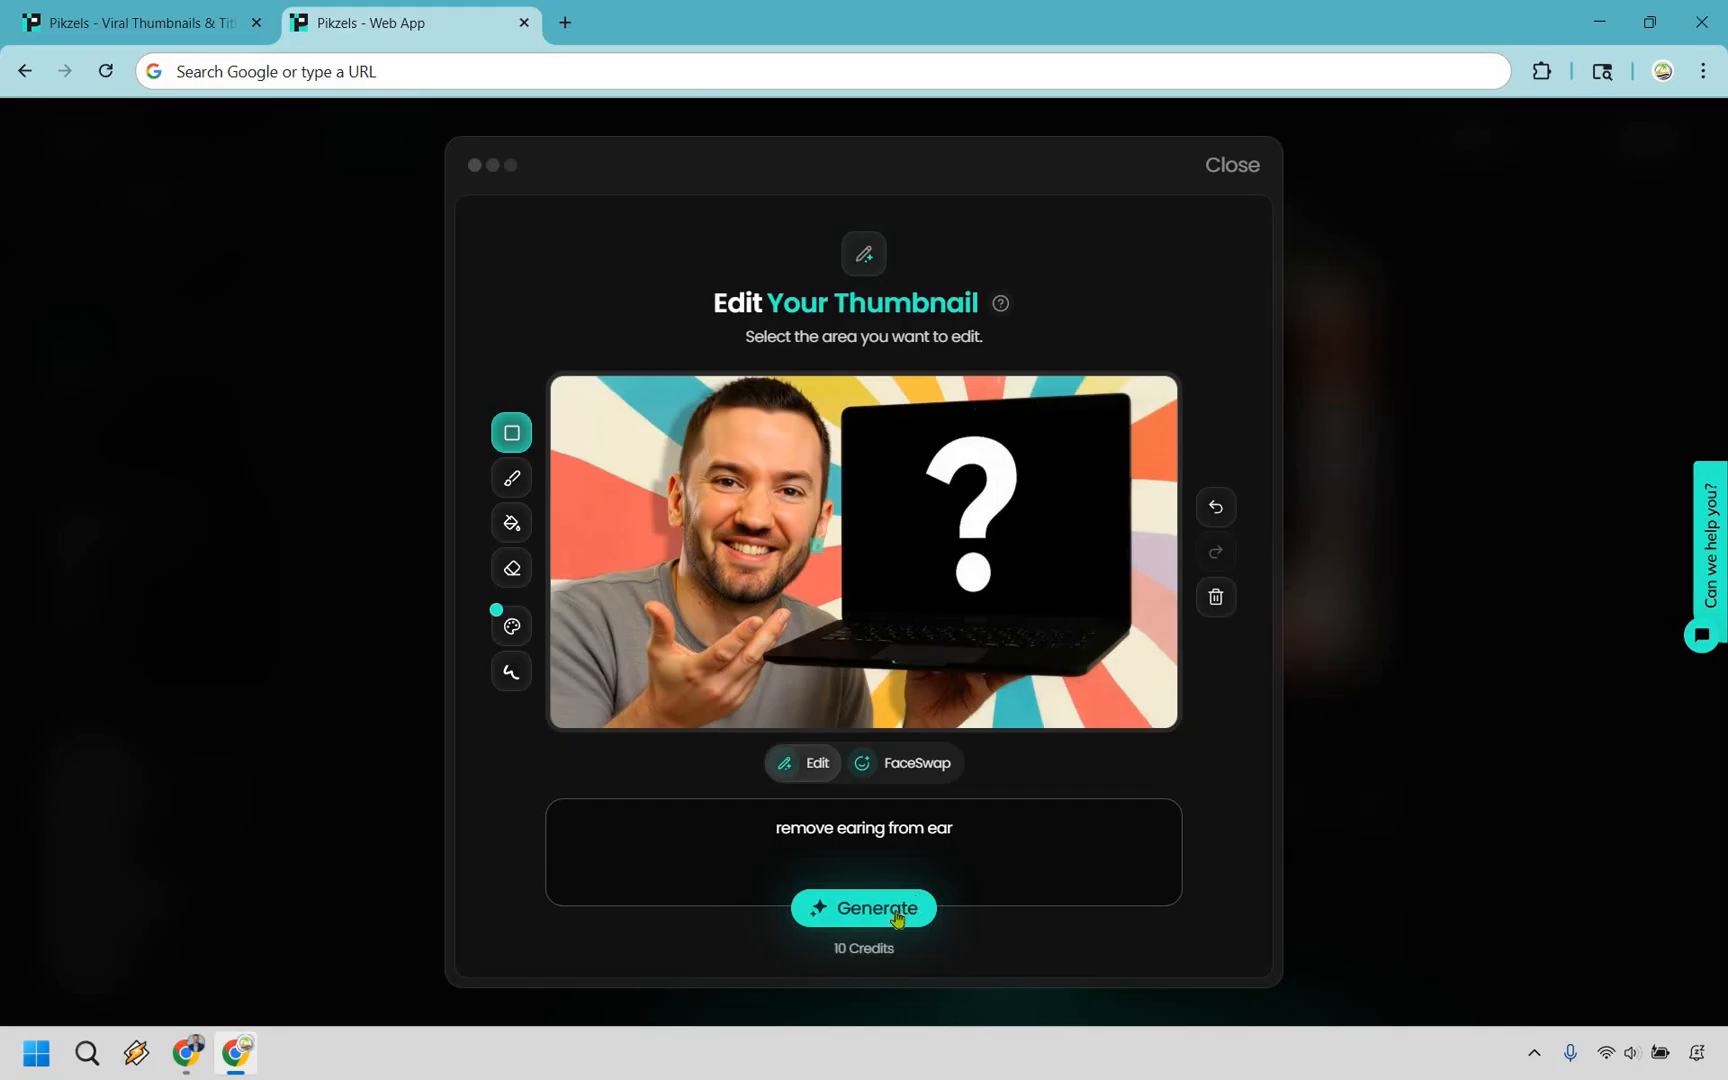
pyautogui.click(863, 908)
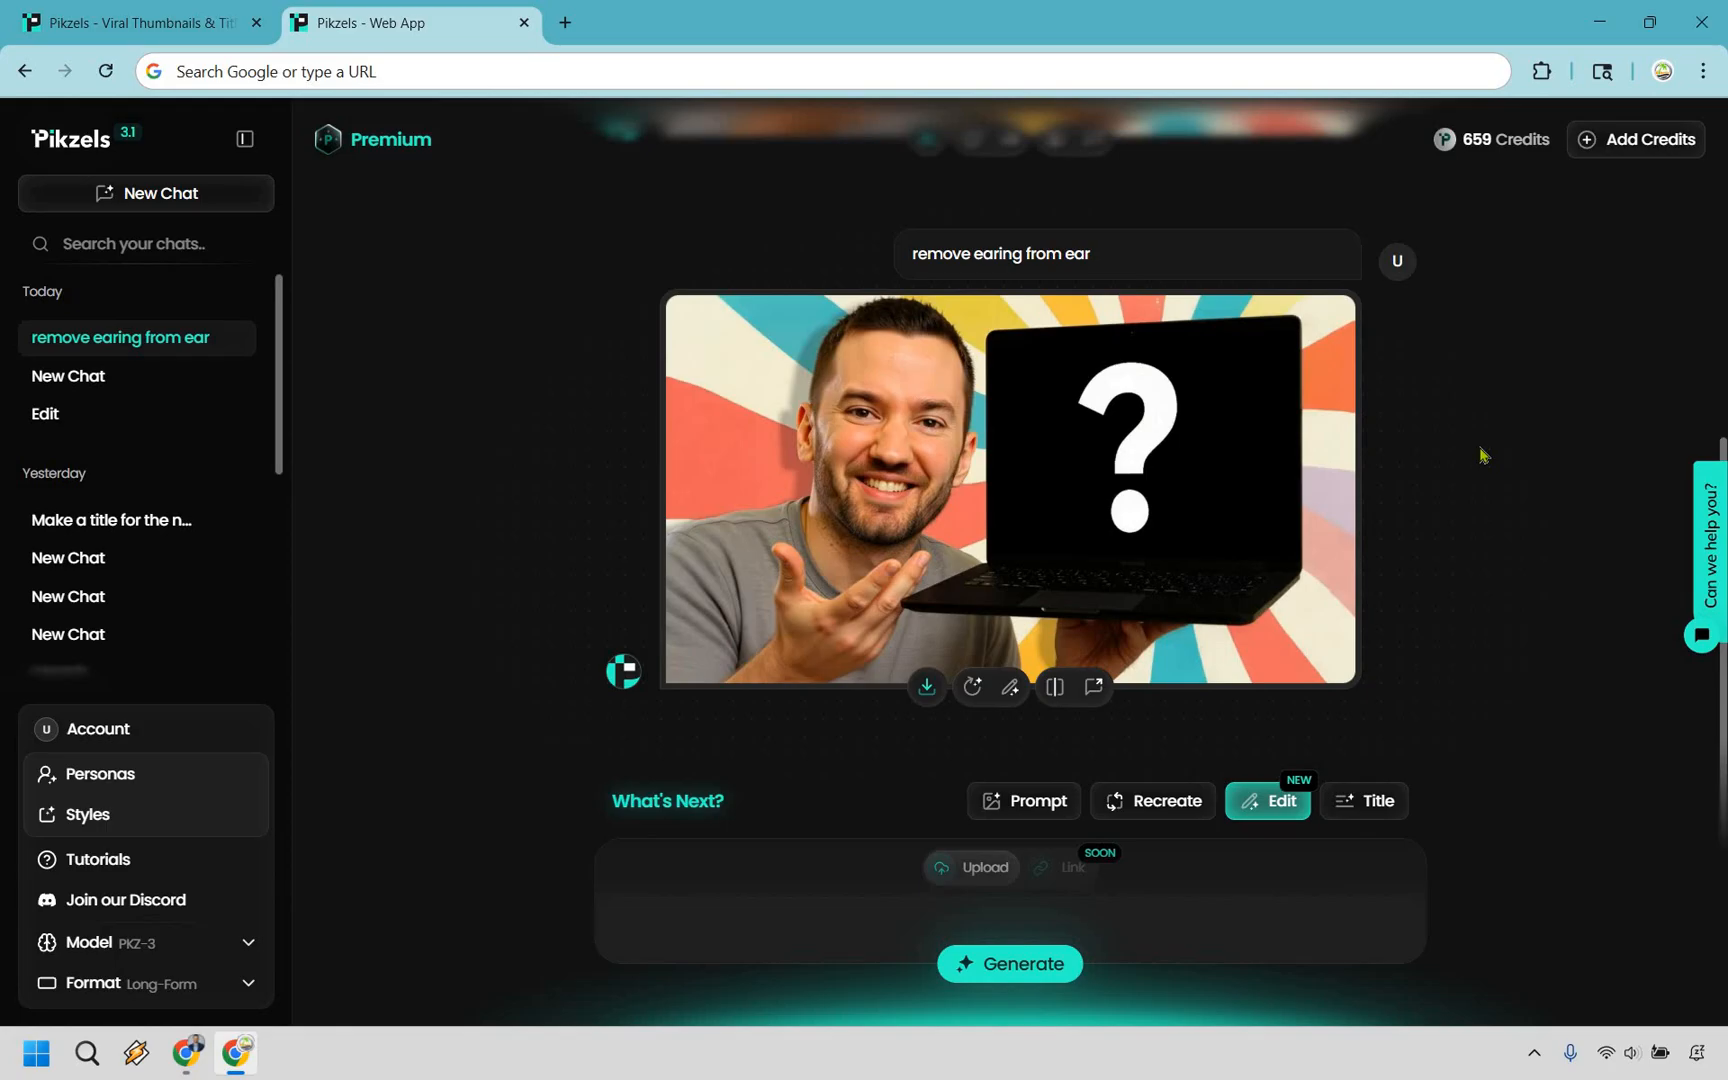
pyautogui.moveTo(1393, 460)
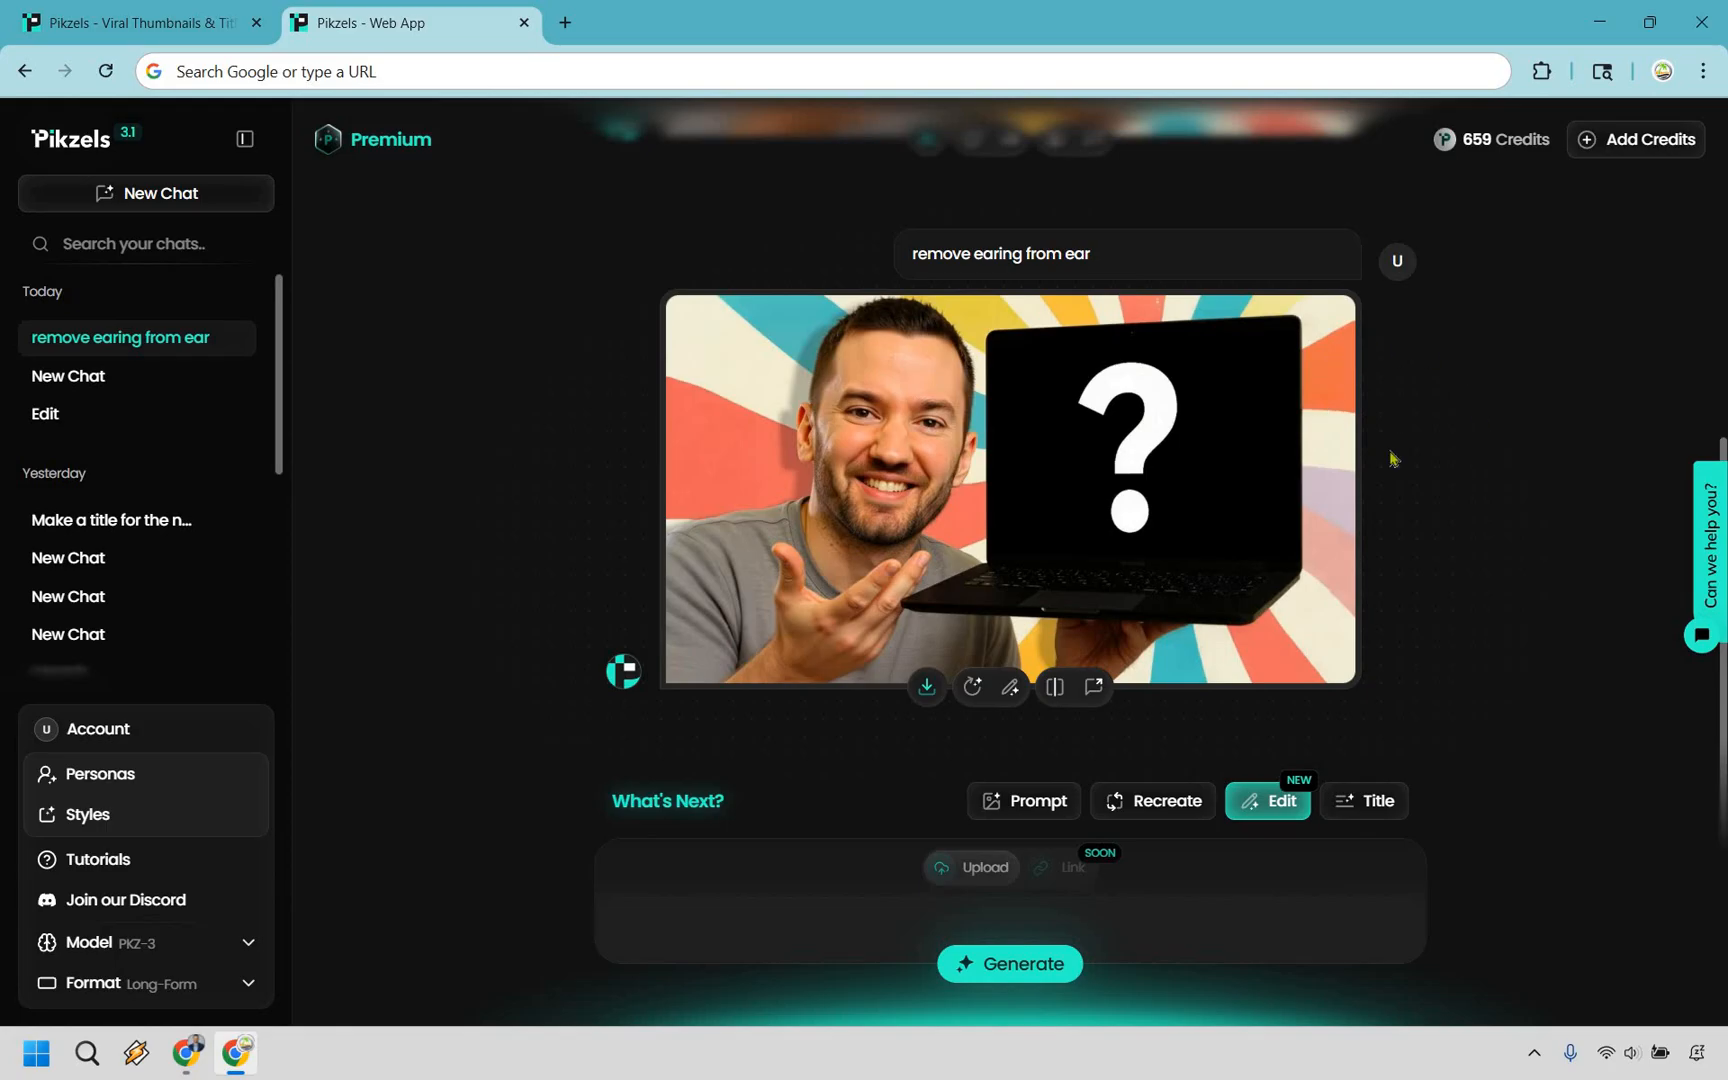
pyautogui.moveTo(1497, 419)
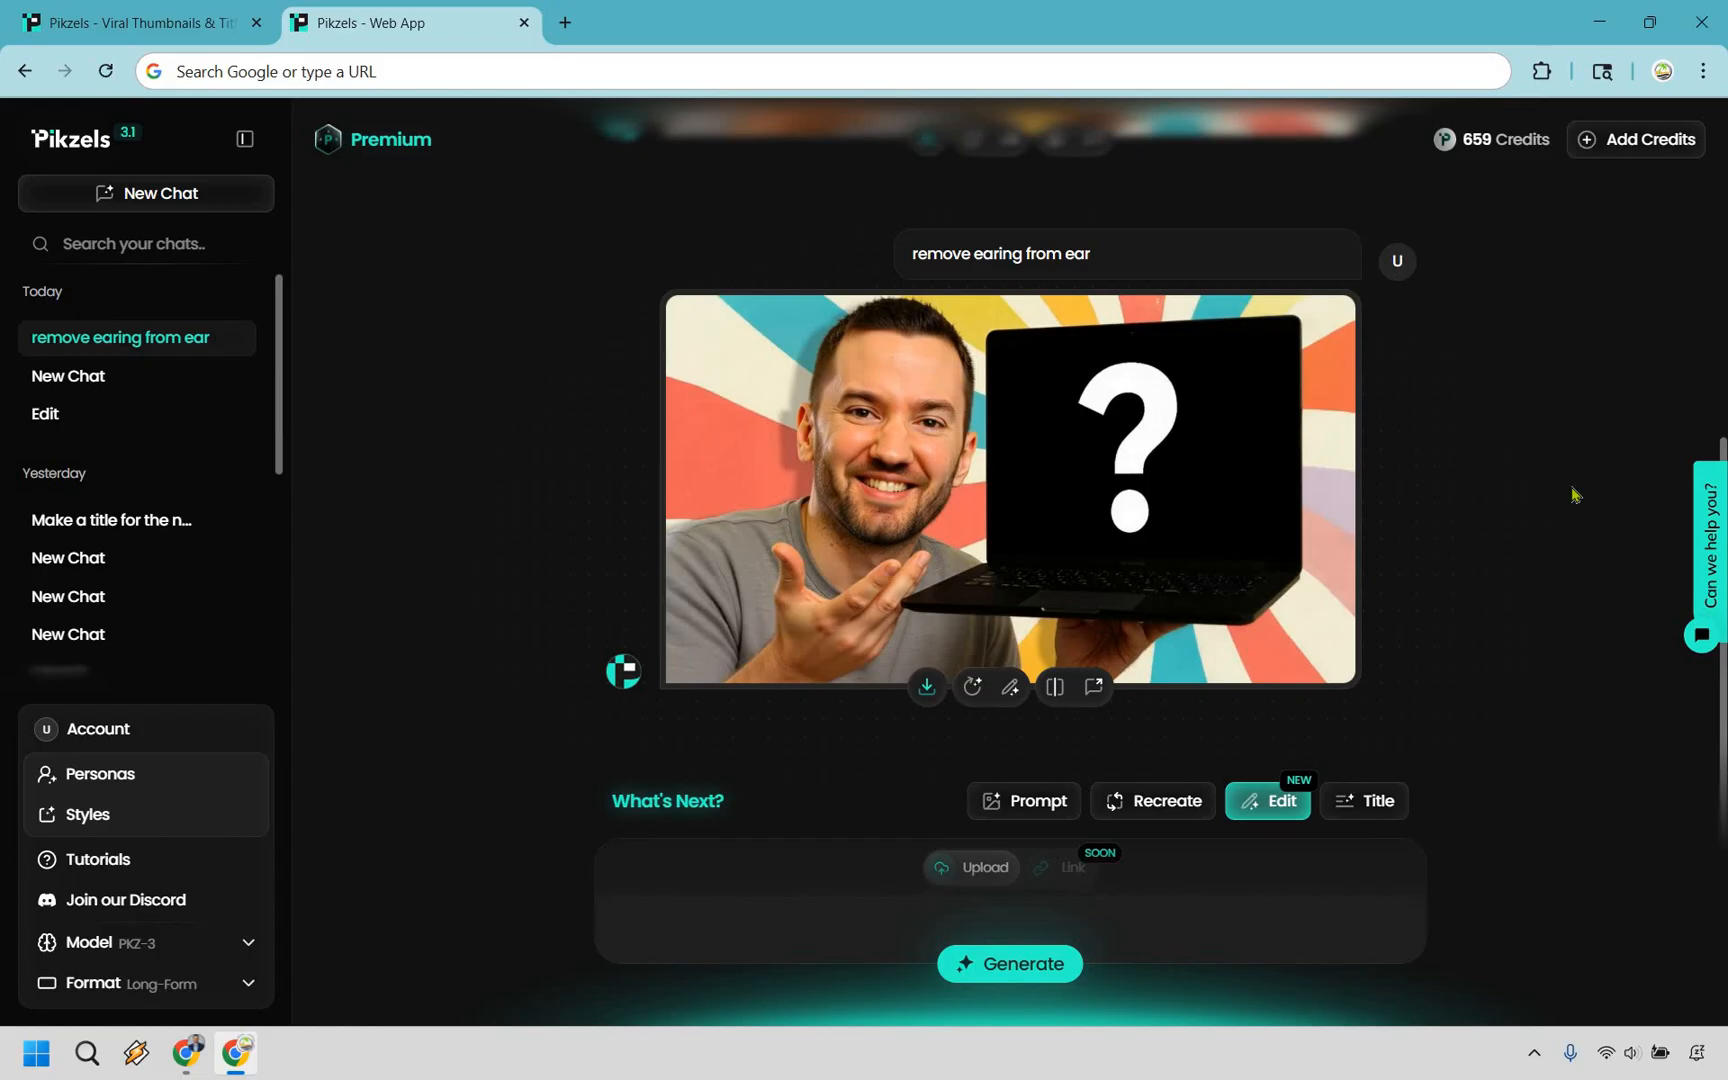
pyautogui.moveTo(171, 192)
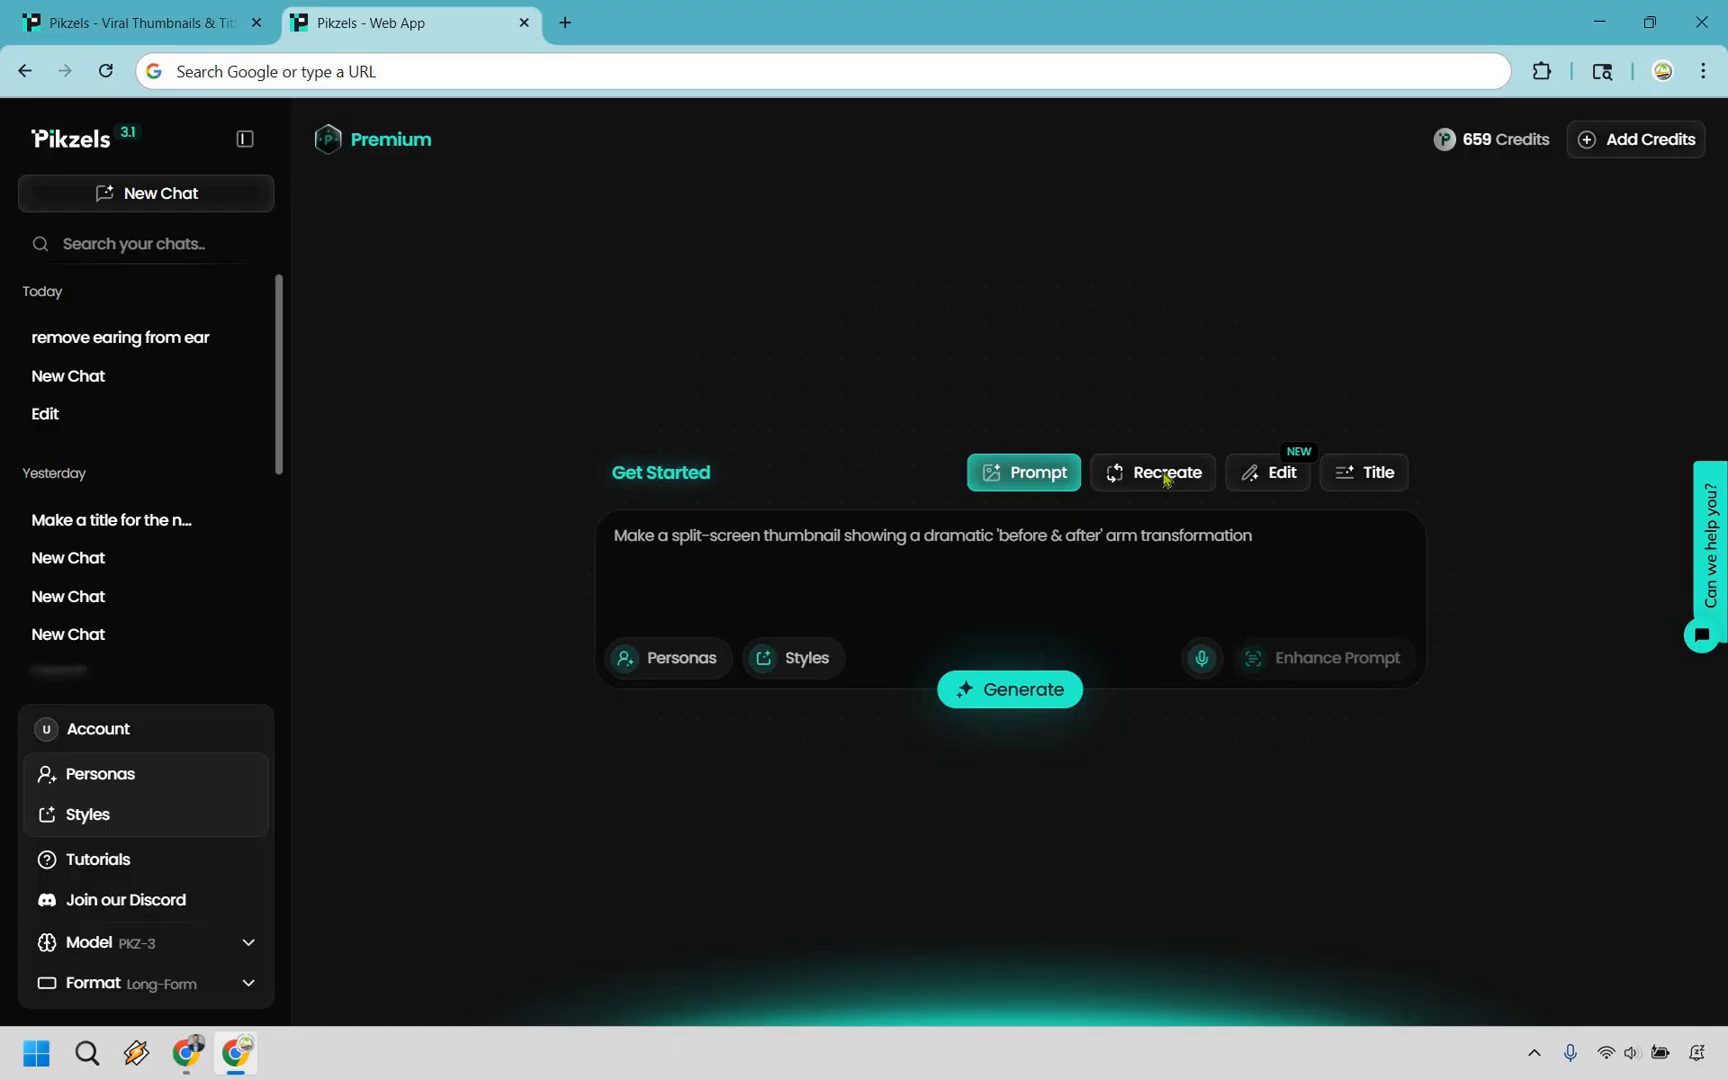
# Open Recreate mode and copy the 'I Survived 100 Hours In An Ancient Temple' link
pyautogui.click(1153, 472)
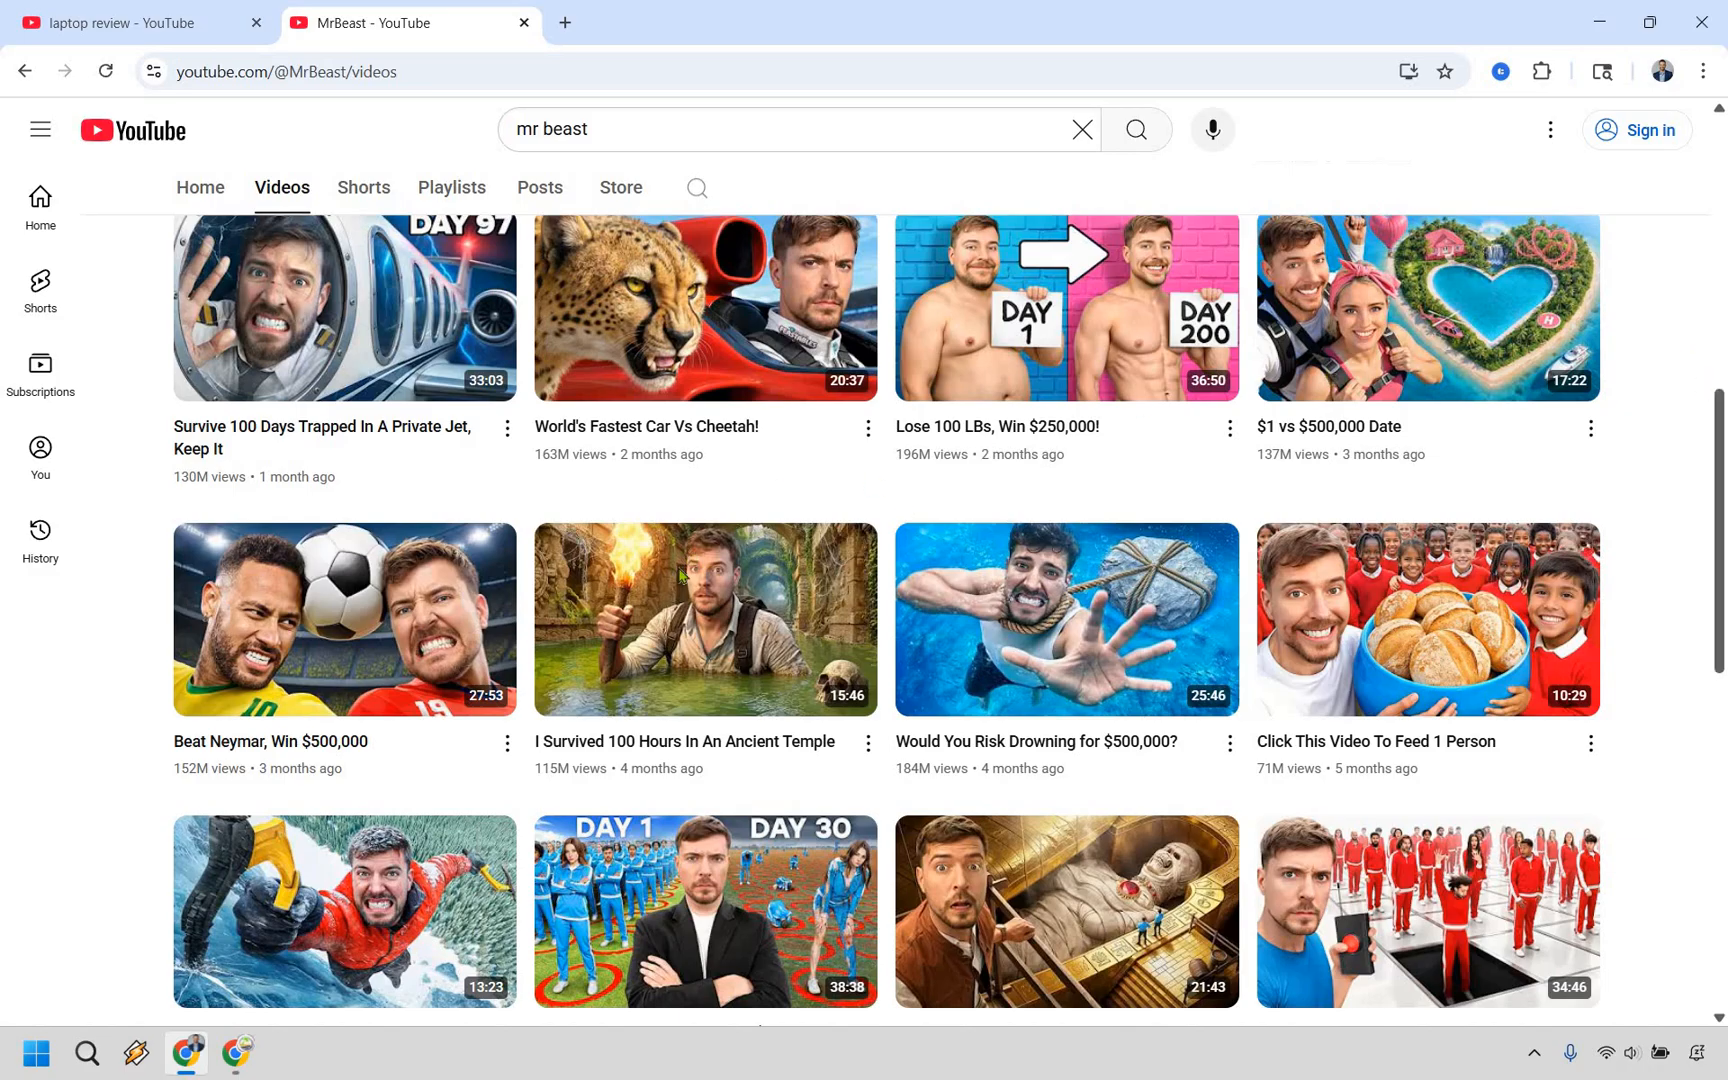
pyautogui.rightClick(703, 618)
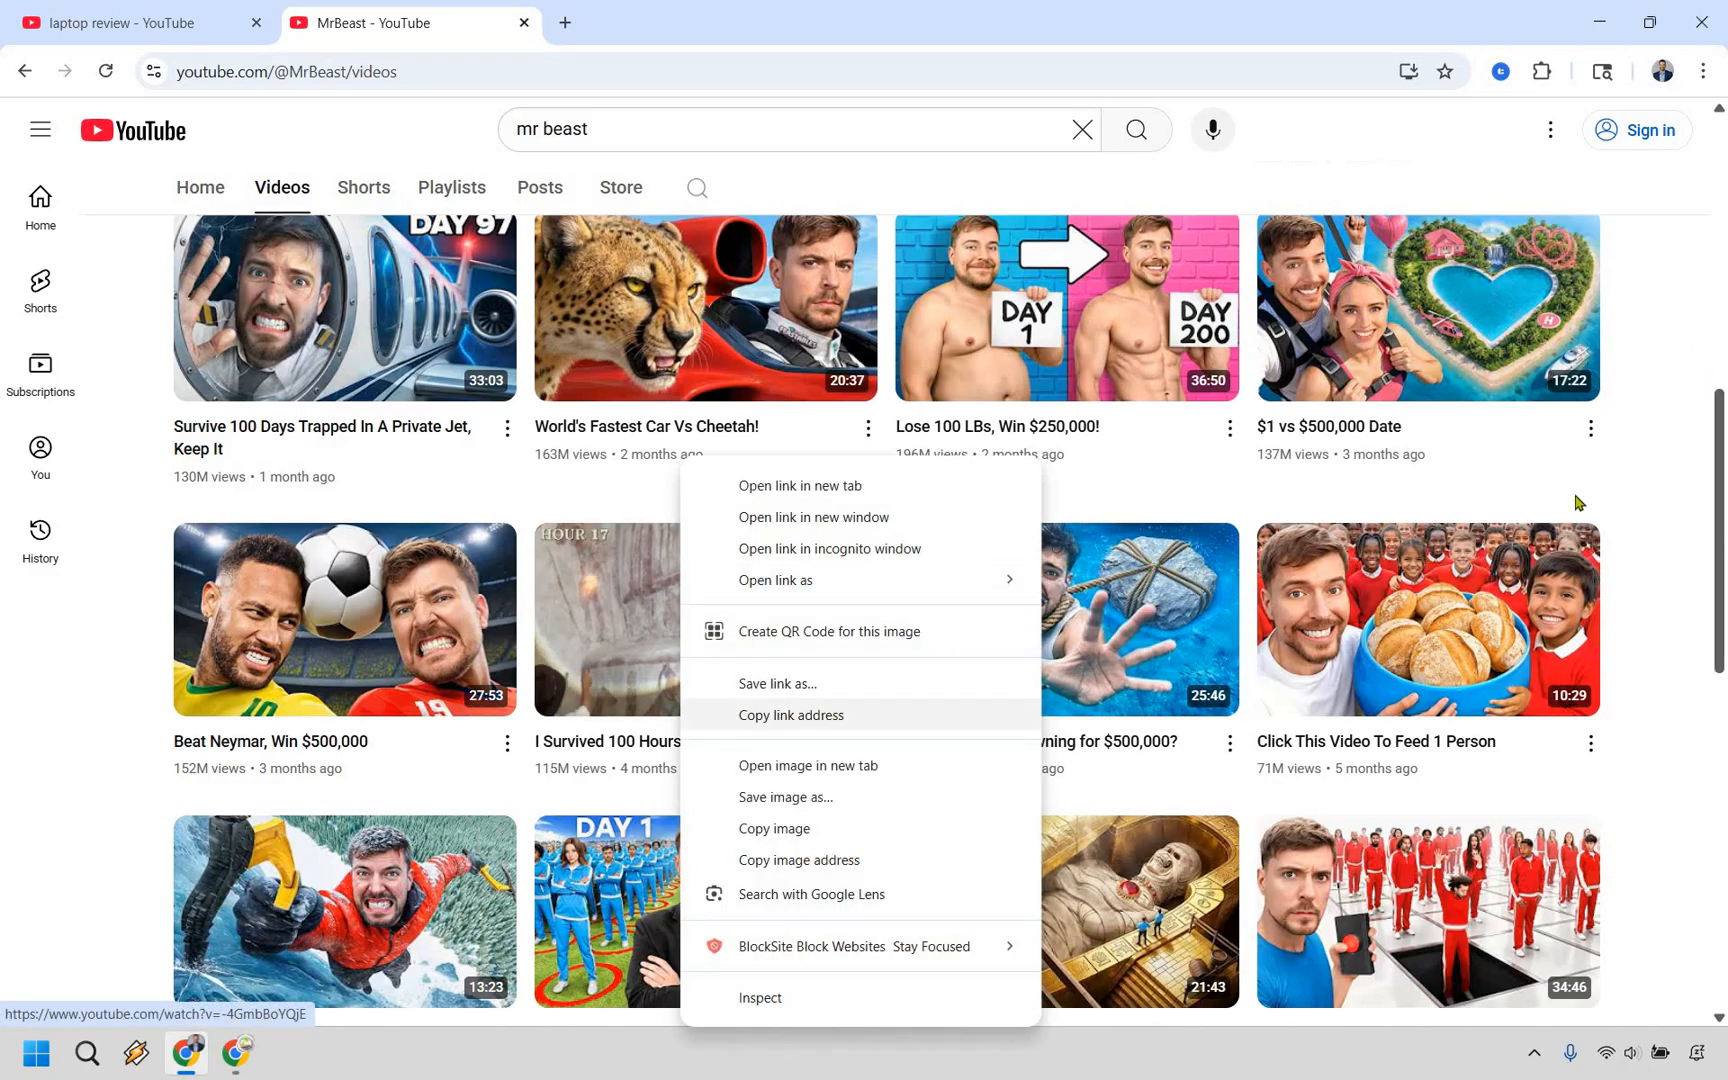
pyautogui.click(790, 714)
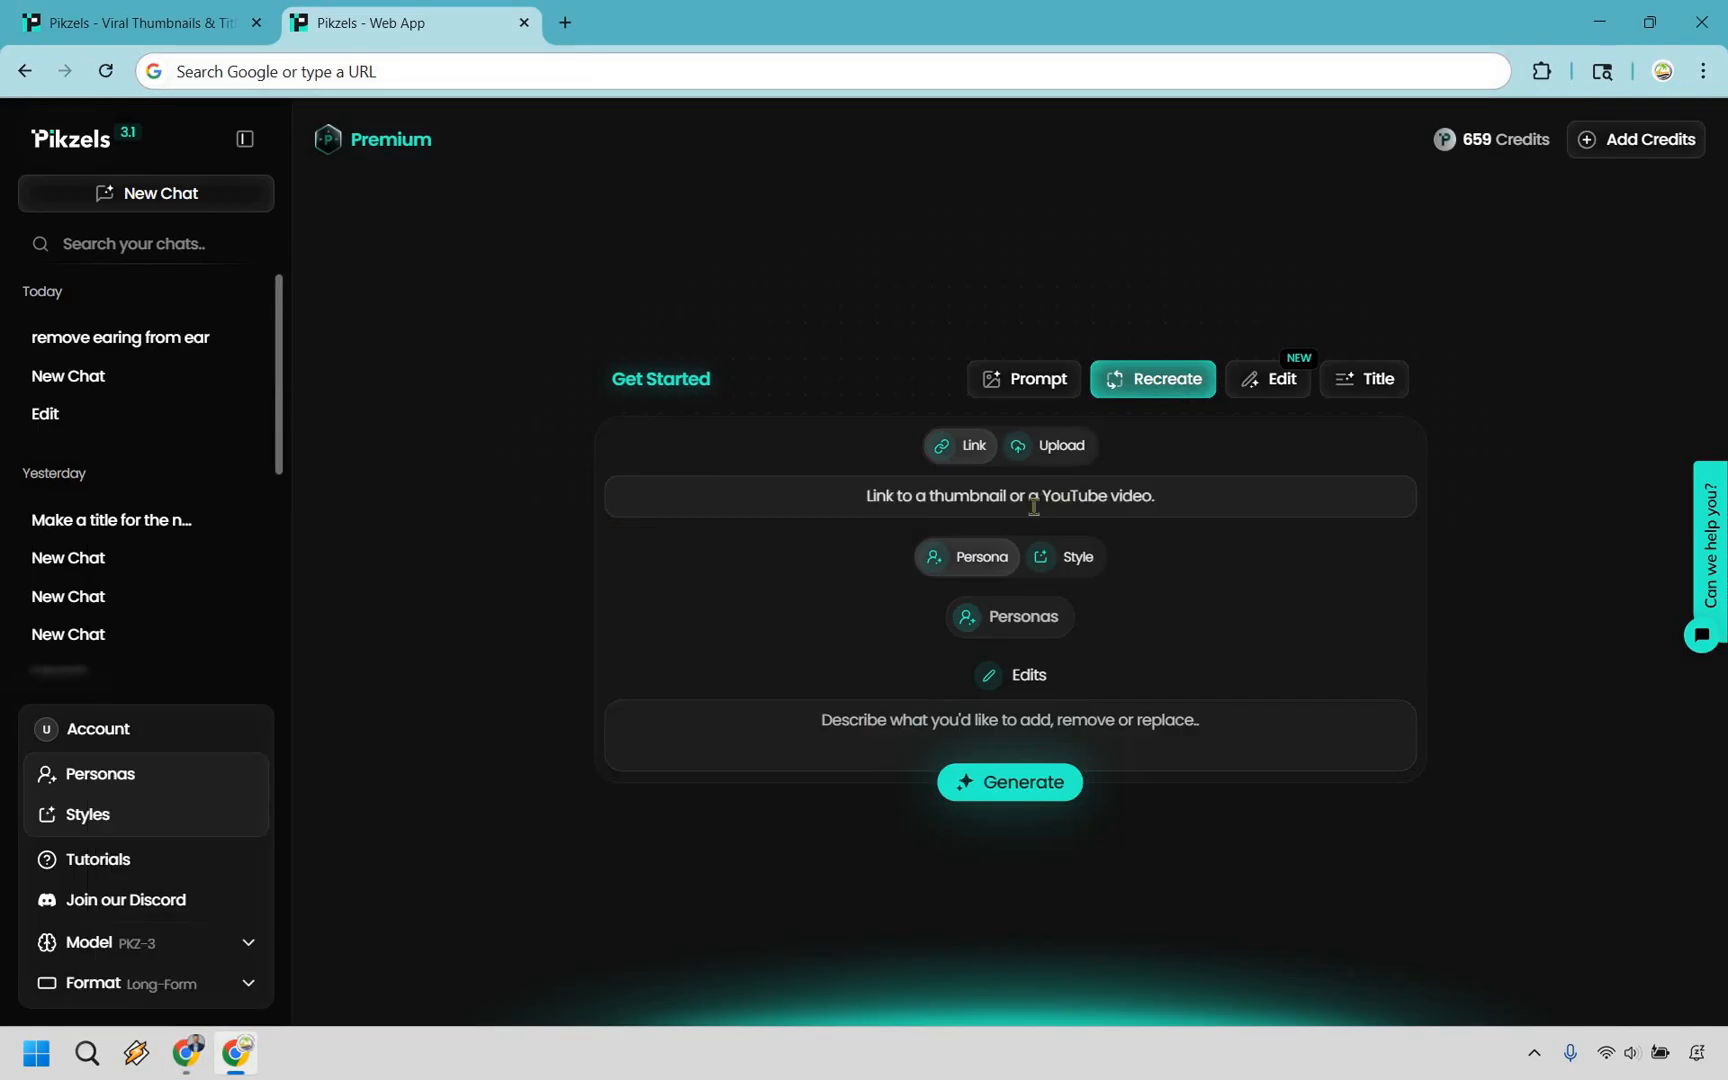
# Generate the temple thumbnail from the pasted YouTube link with the MarketingIsland persona
pyautogui.write('https://www.youtube.com/watch?v=-4GmbBoYQjE')
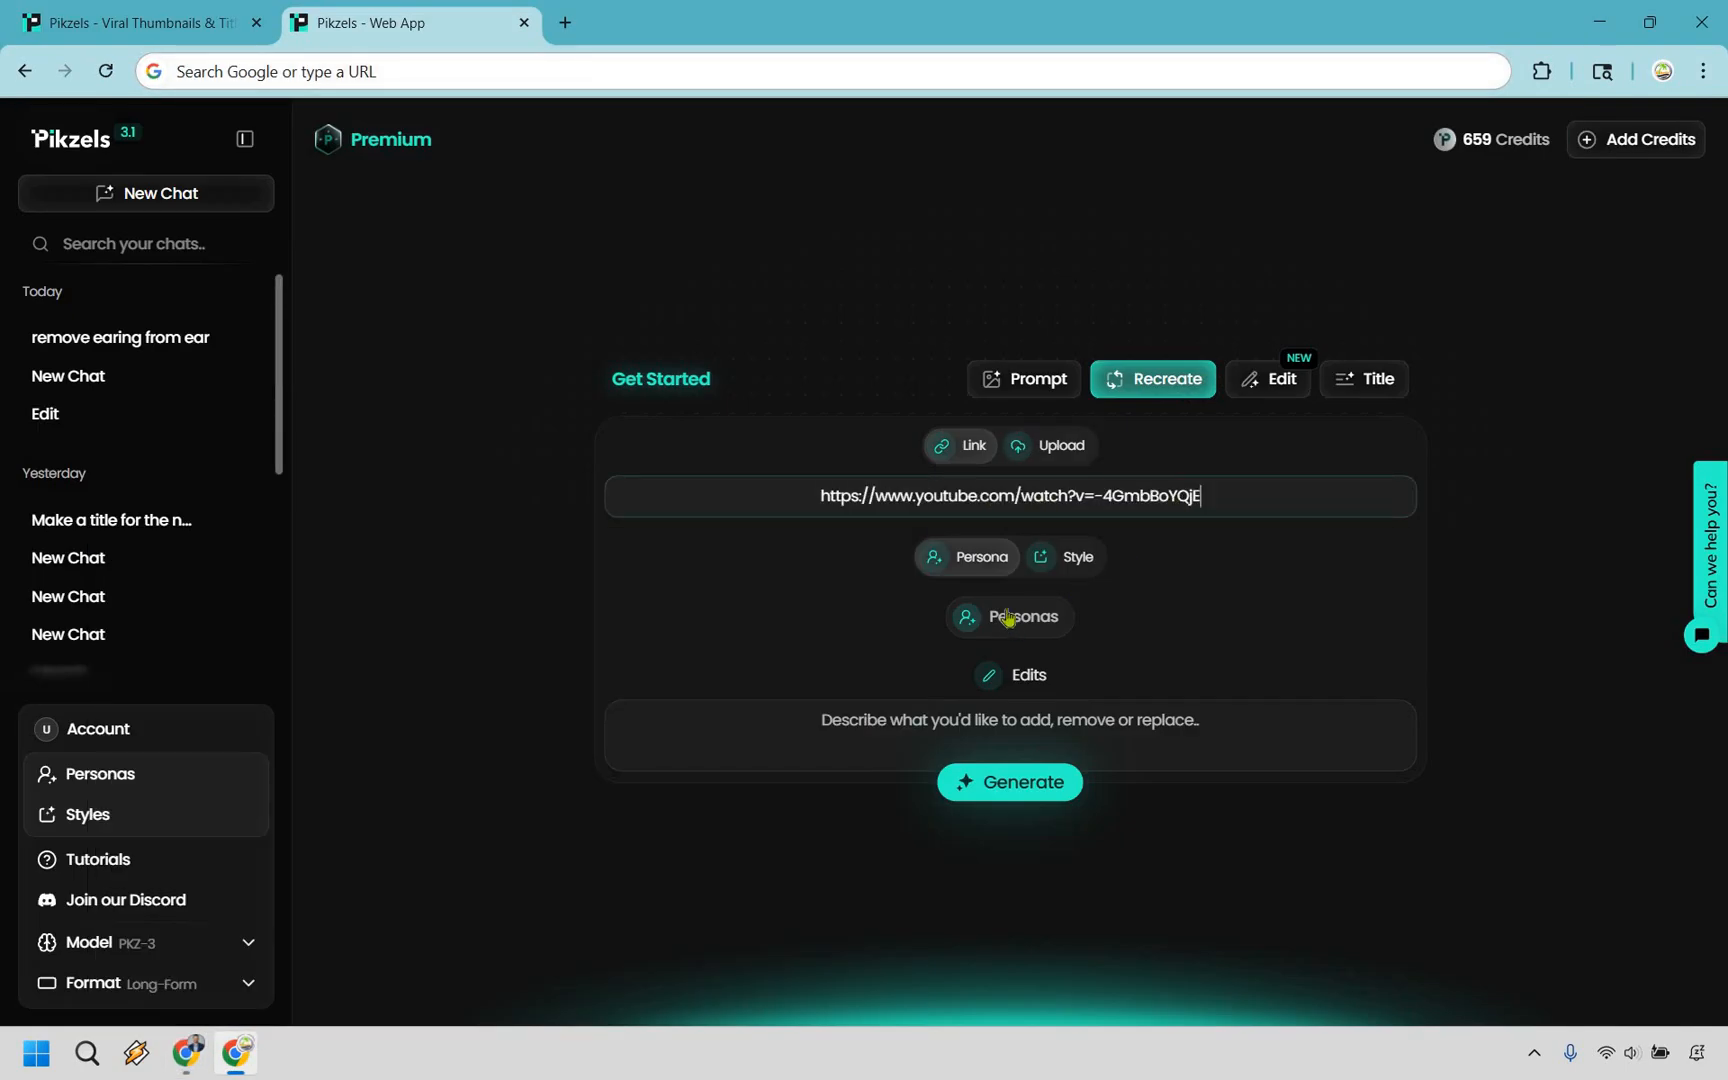
pyautogui.click(1008, 616)
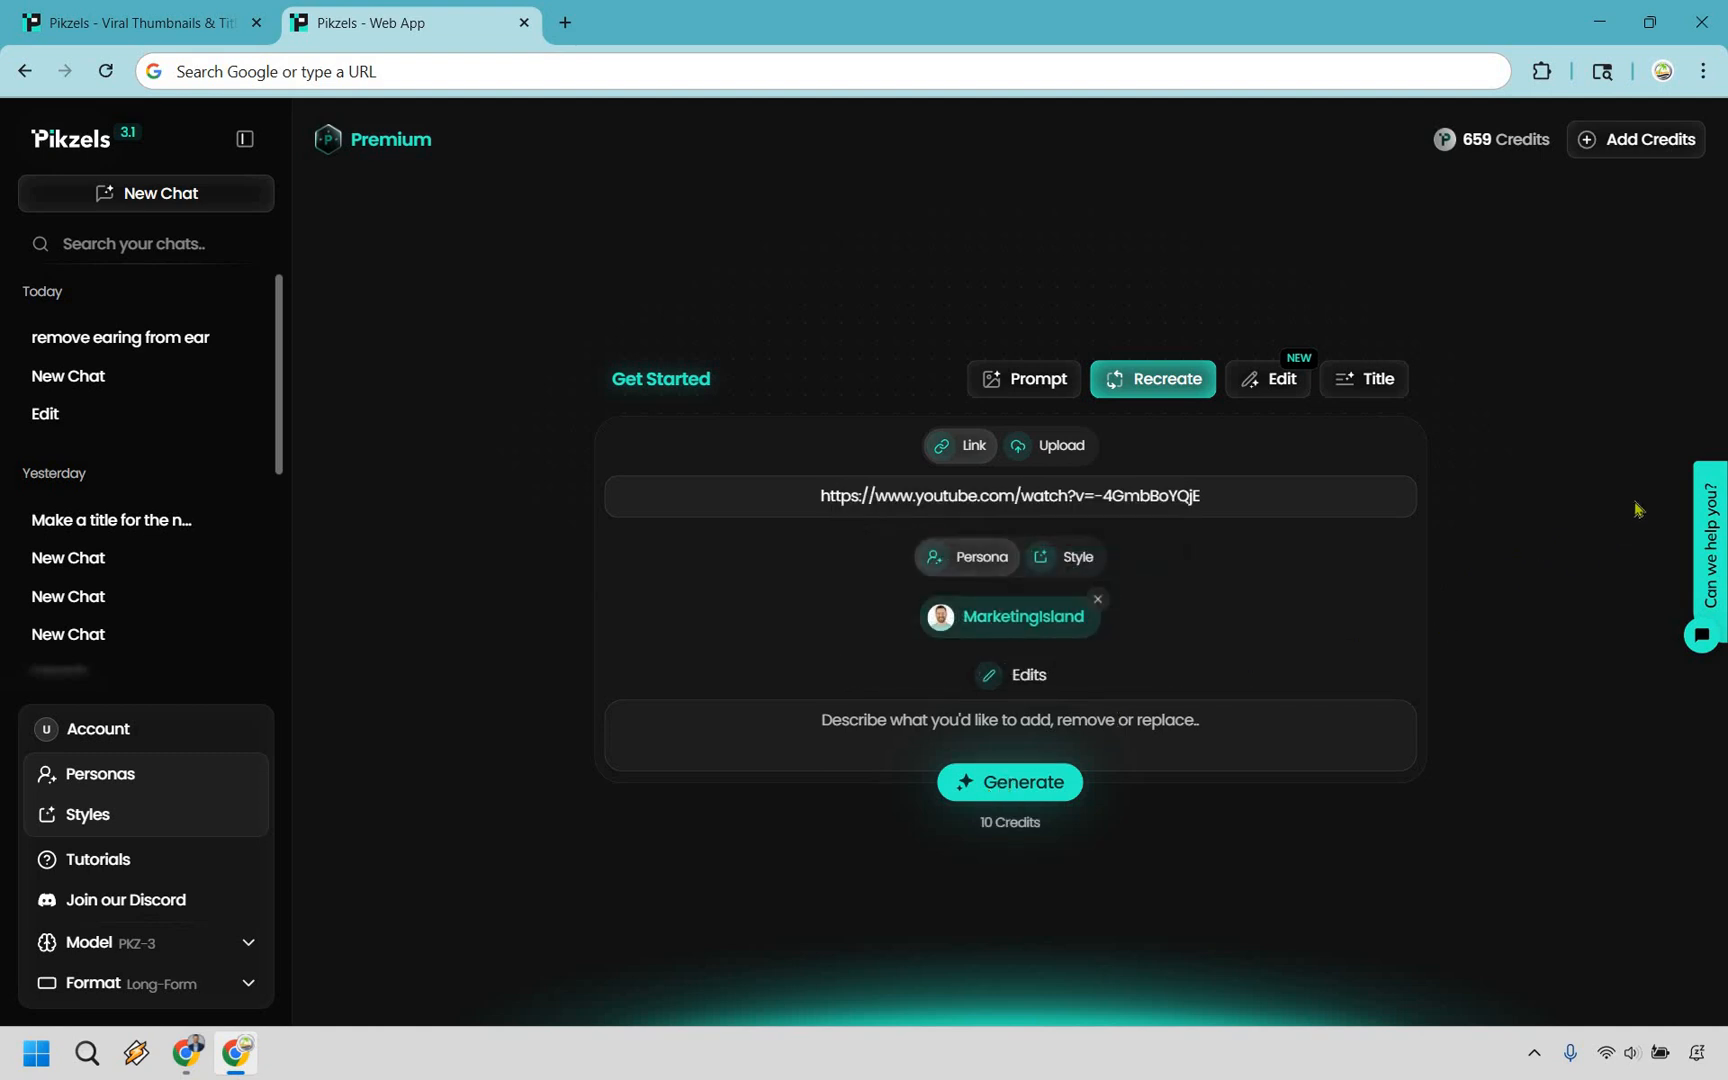
pyautogui.click(1007, 782)
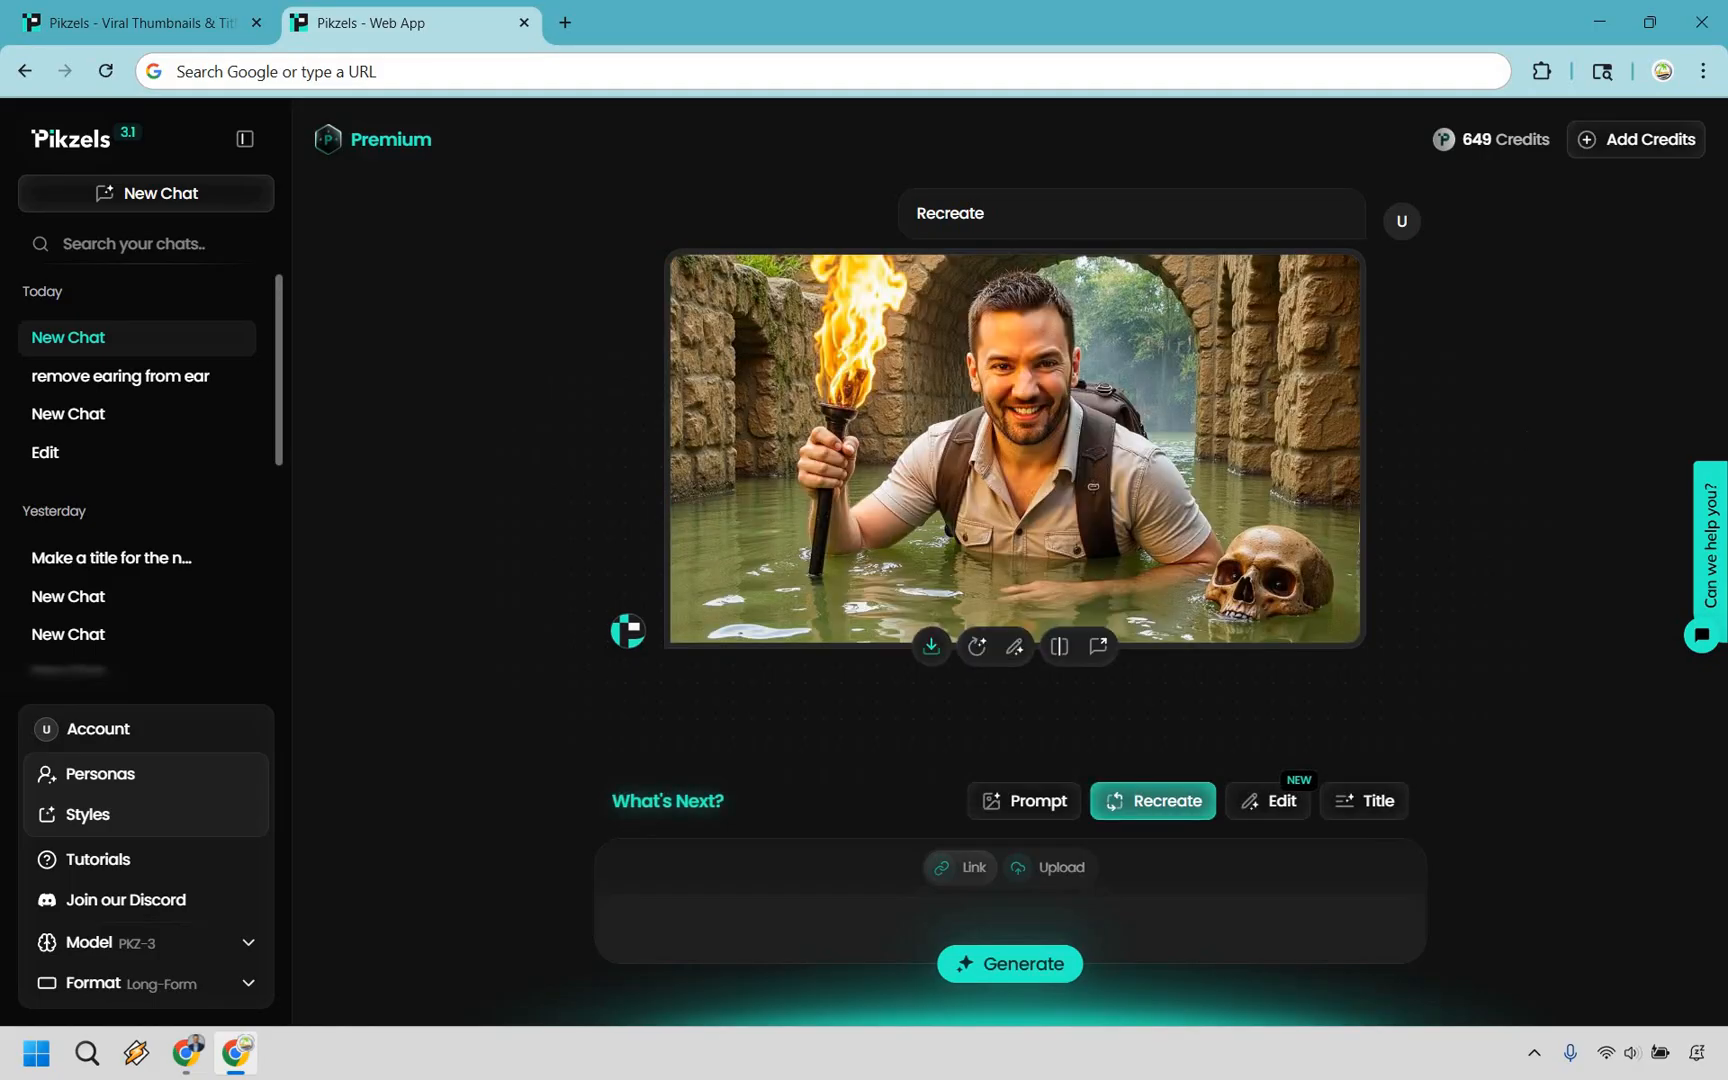
pyautogui.moveTo(1590, 343)
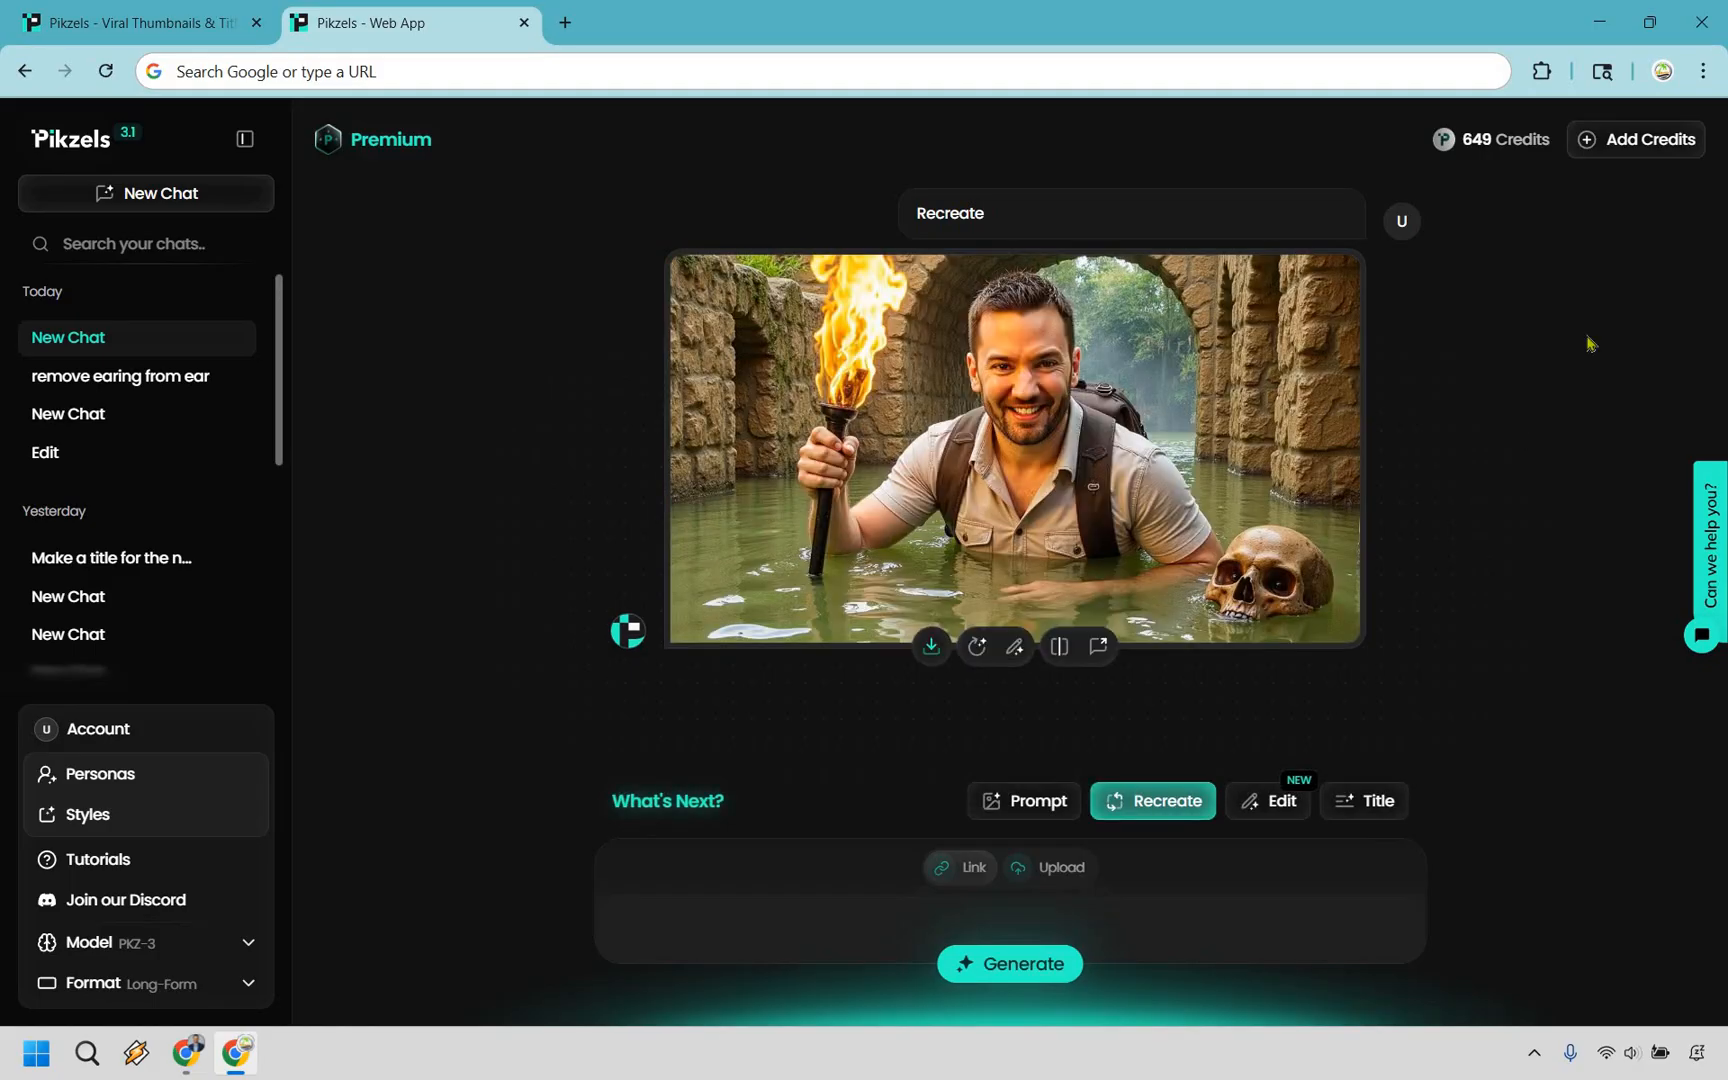
pyautogui.moveTo(1511, 371)
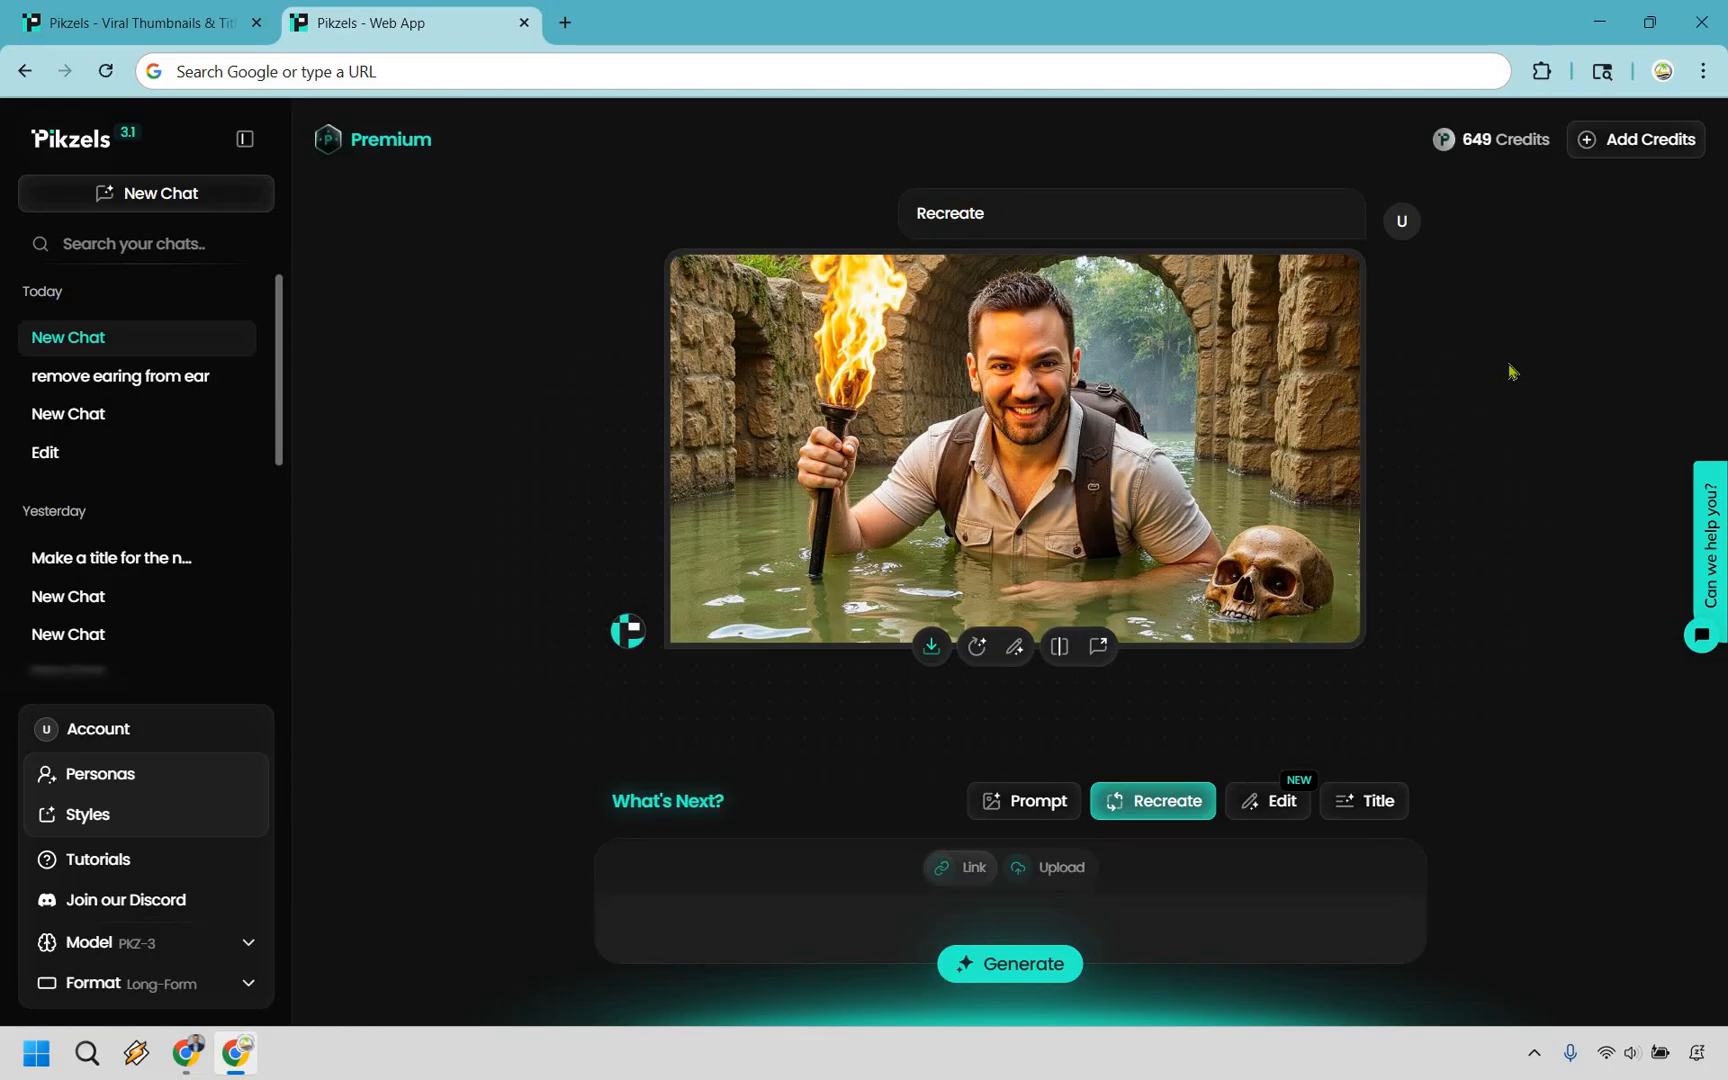
pyautogui.moveTo(1576, 367)
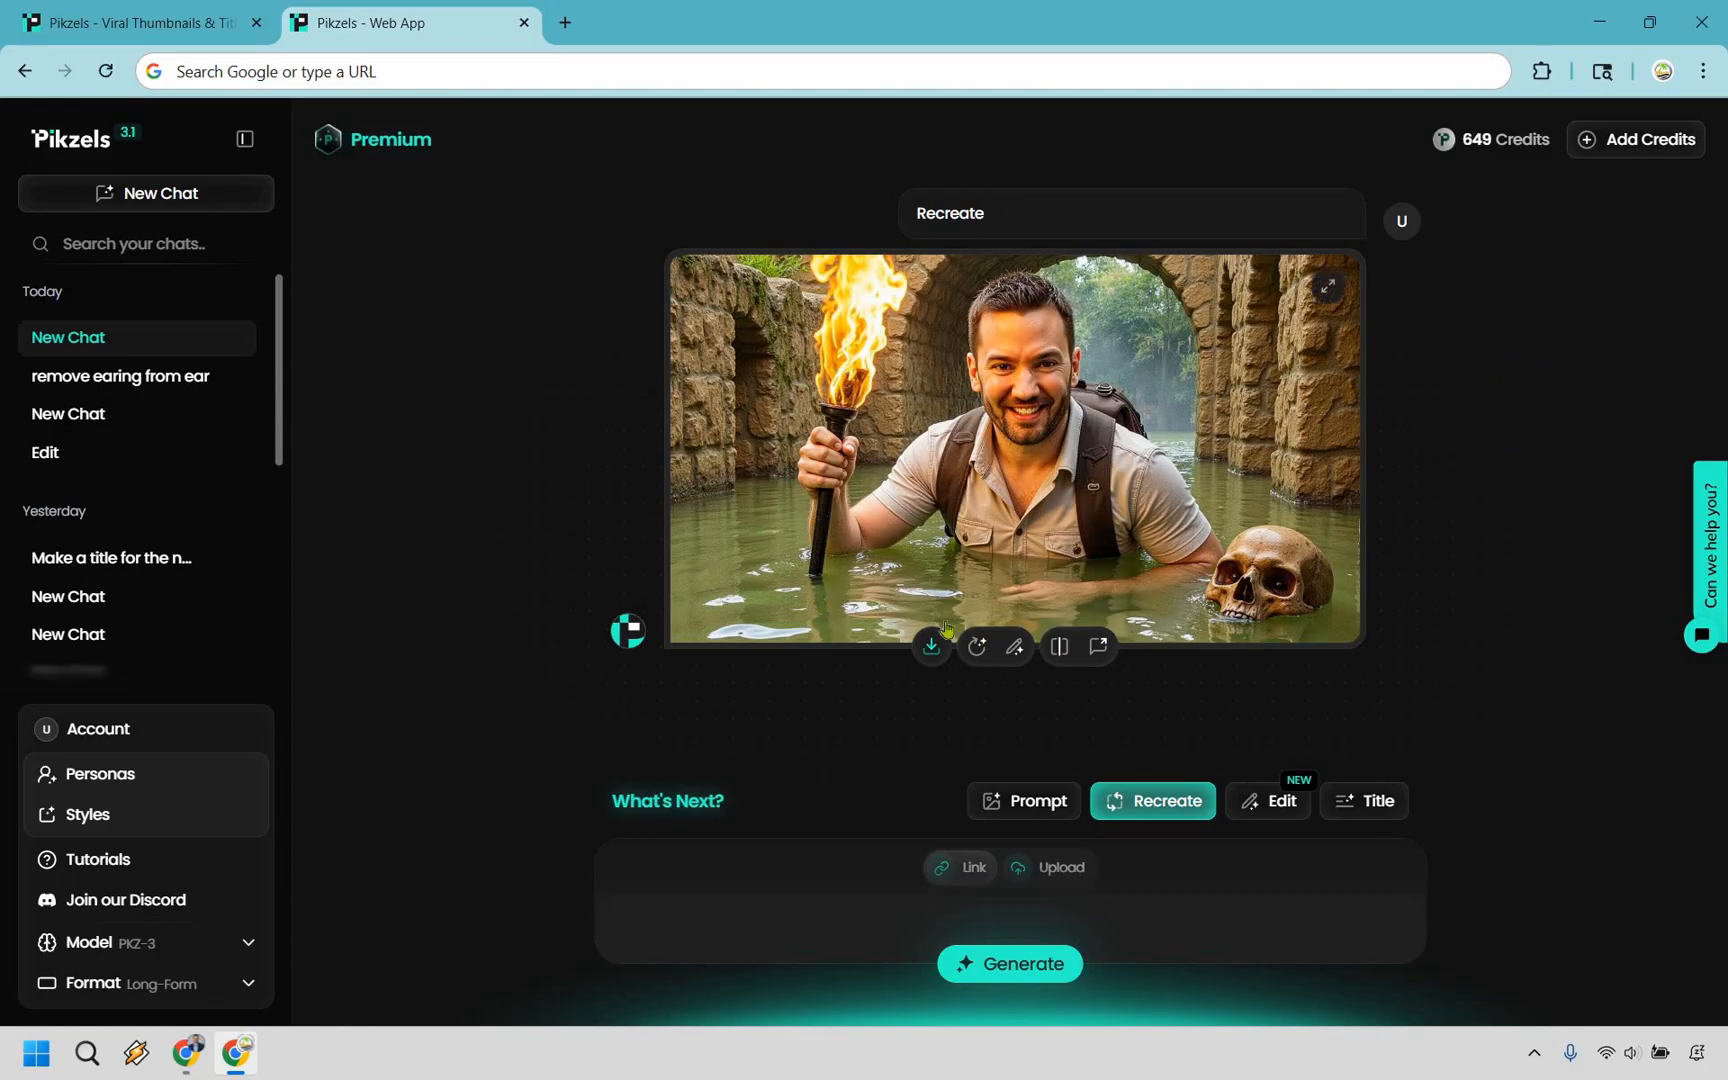
pyautogui.moveTo(1057, 647)
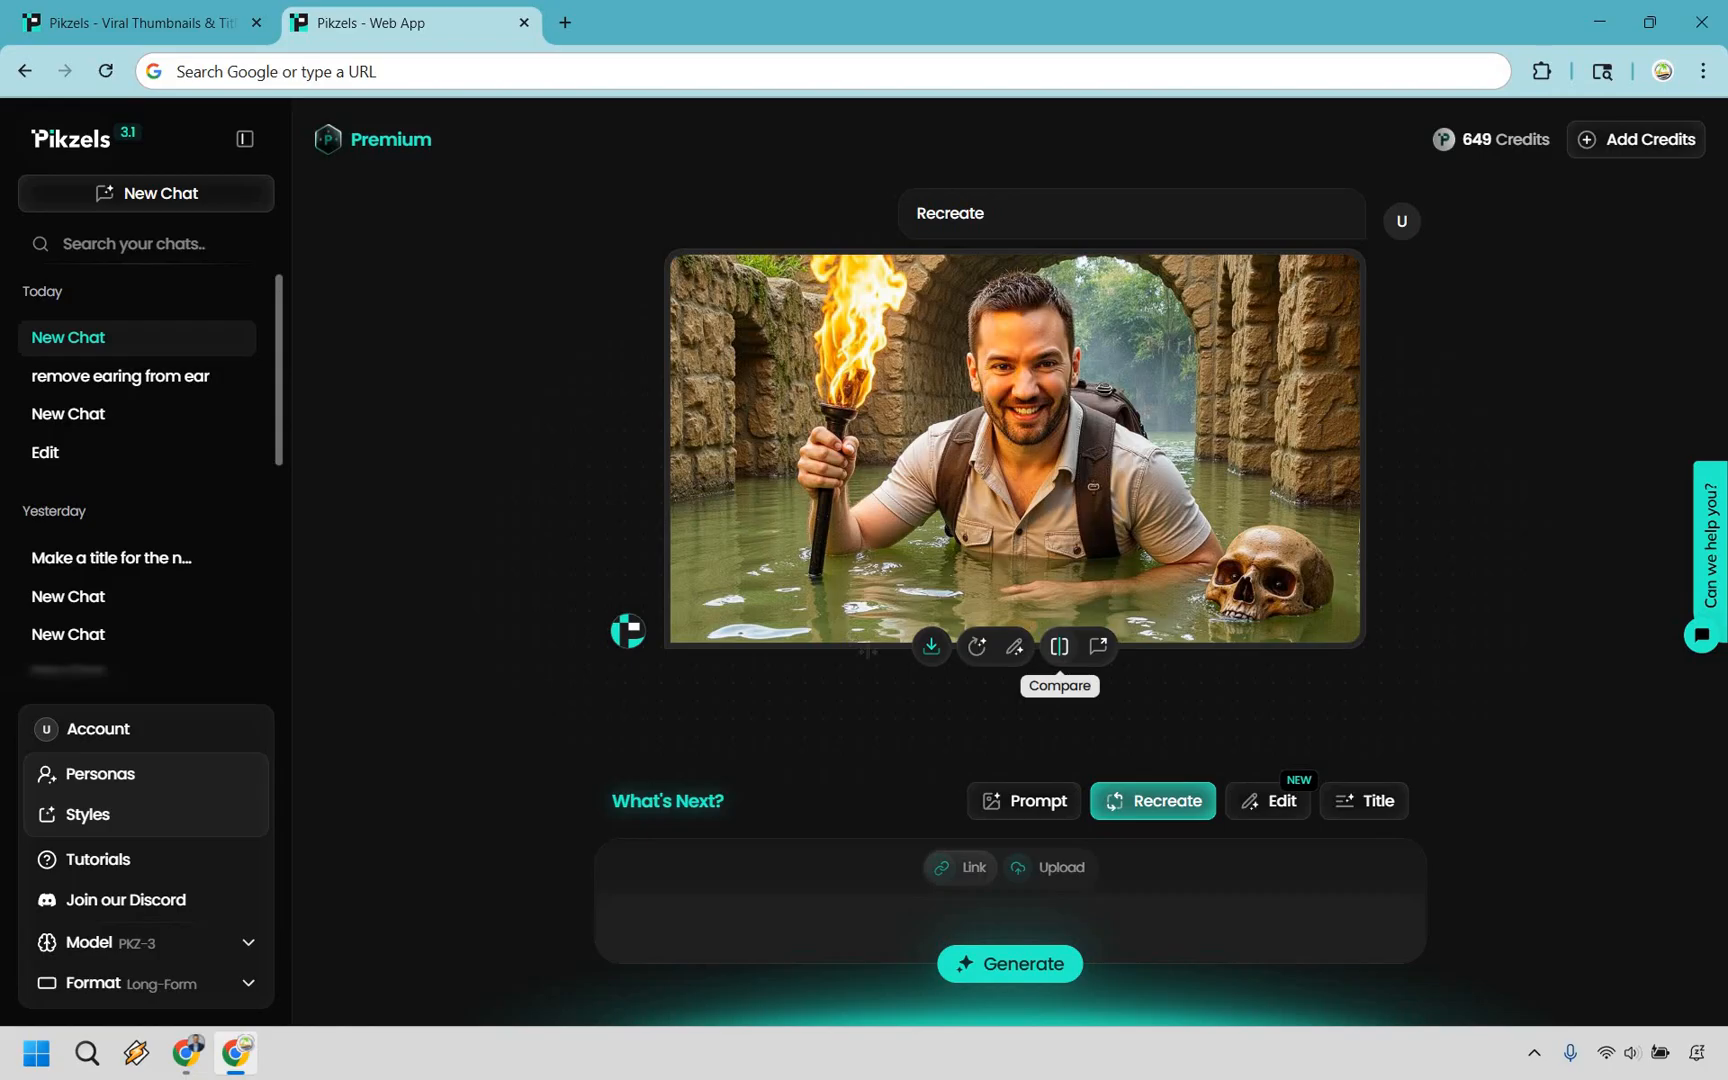
pyautogui.click(1056, 647)
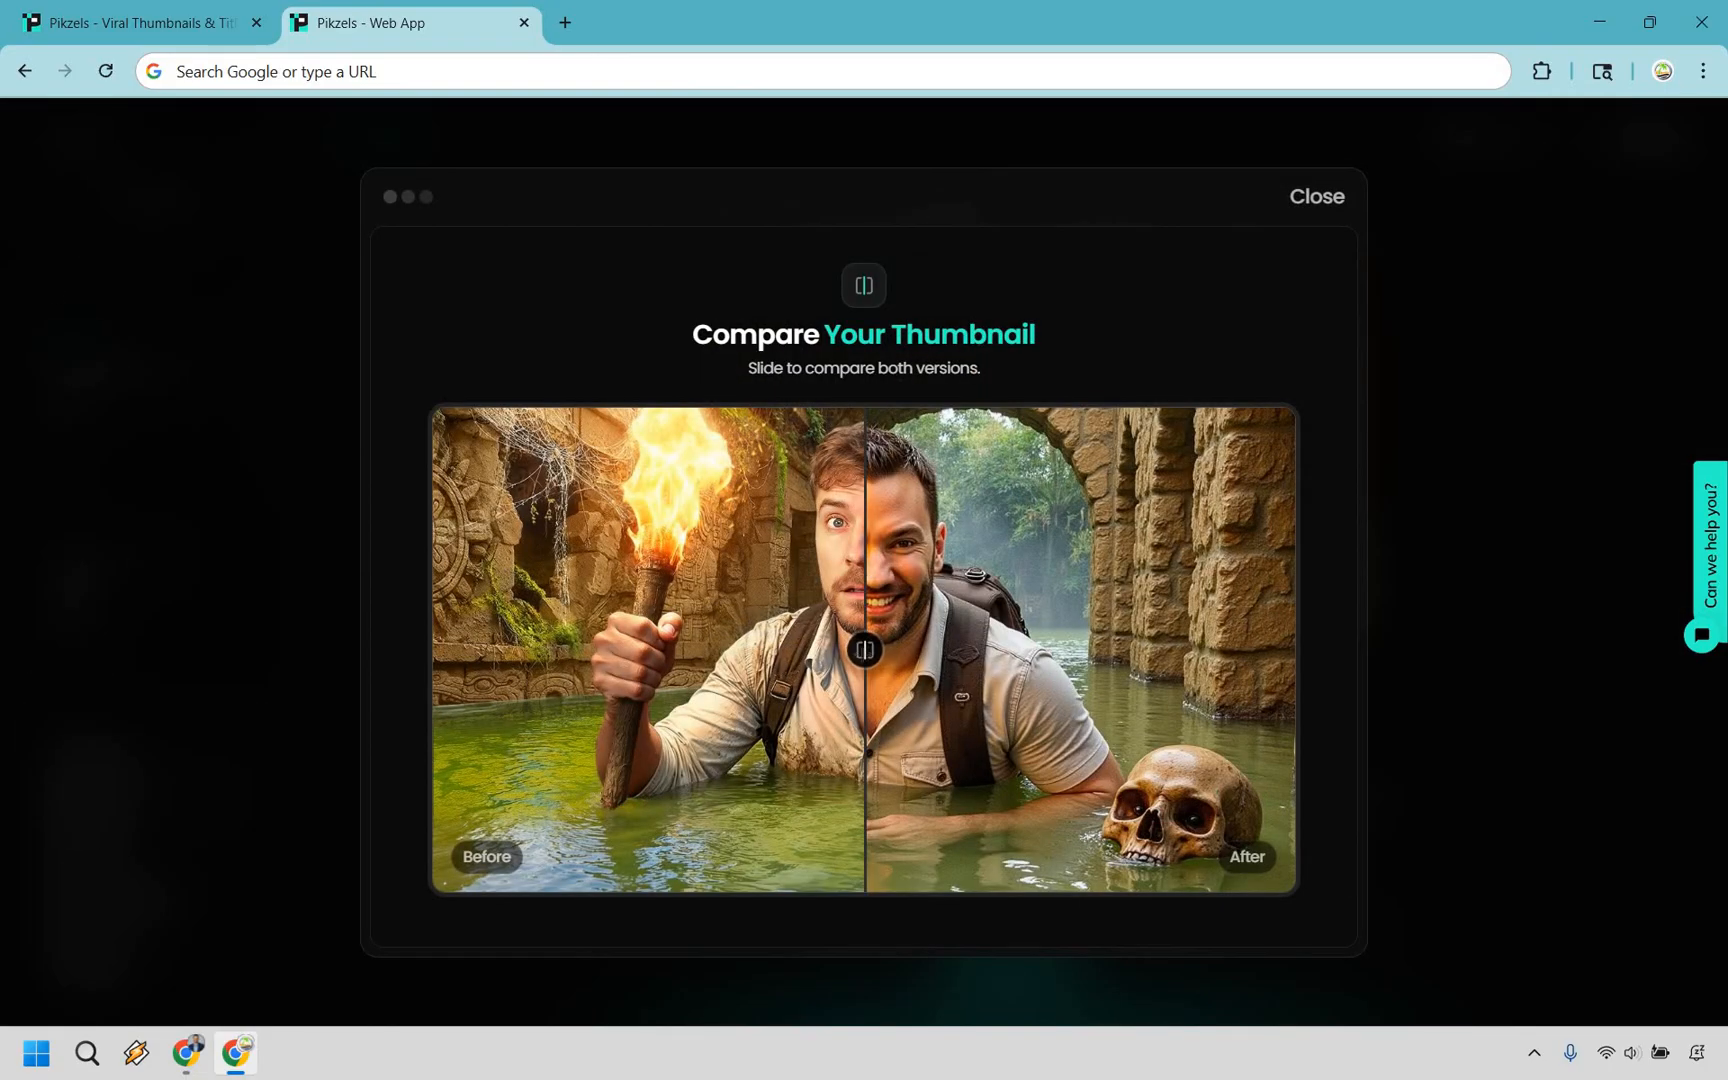
pyautogui.moveTo(865, 649); pyautogui.dragTo(1287, 649)
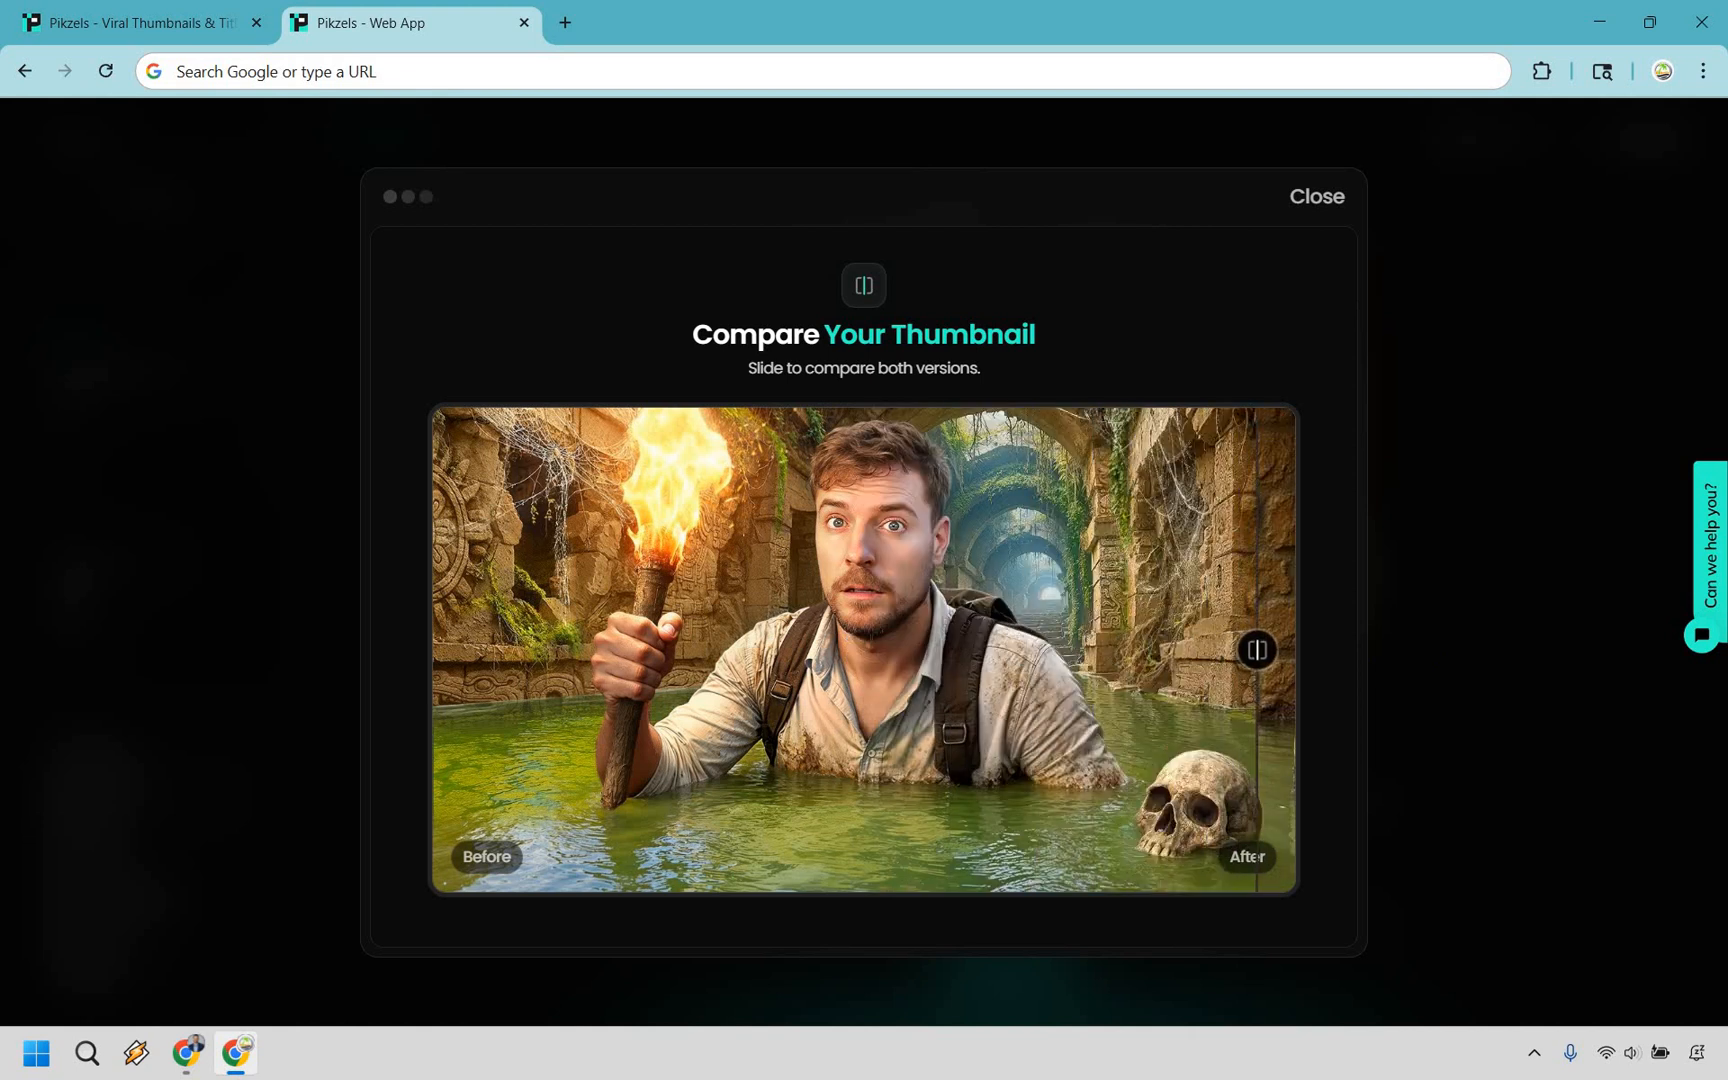
pyautogui.moveTo(1256, 649); pyautogui.dragTo(1274, 649)
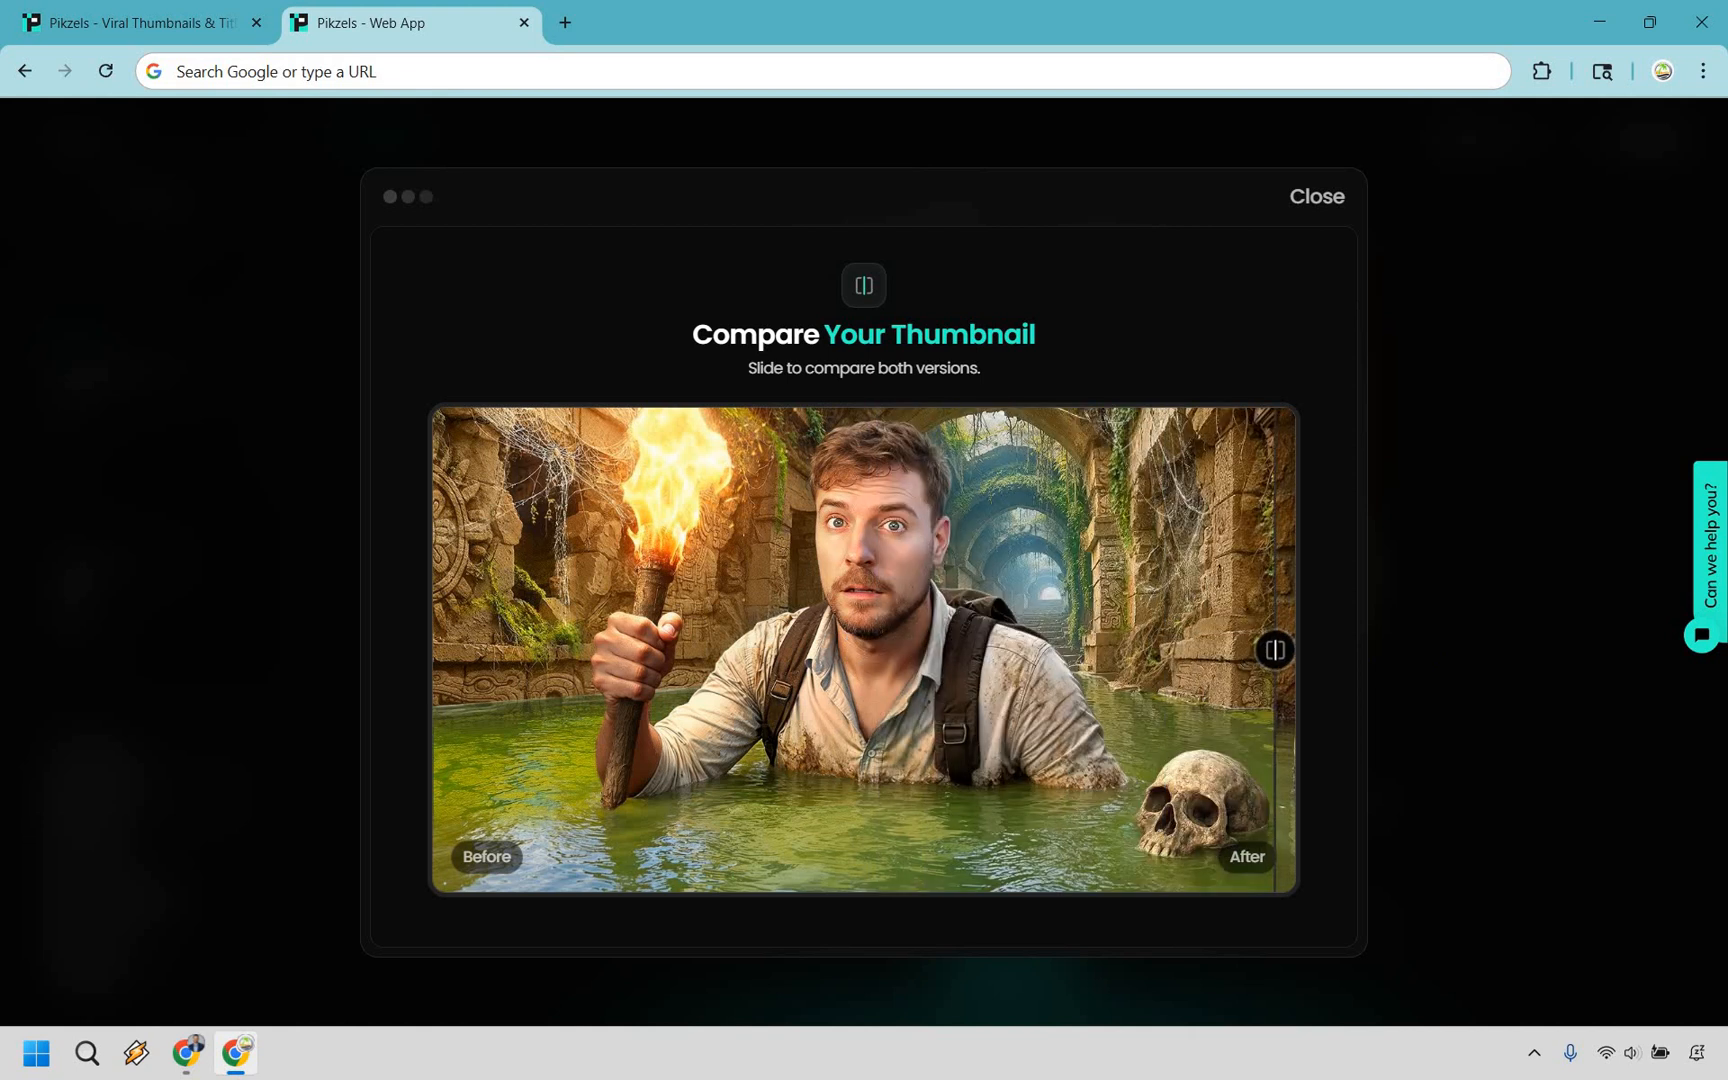
pyautogui.moveTo(1275, 649); pyautogui.dragTo(438, 649)
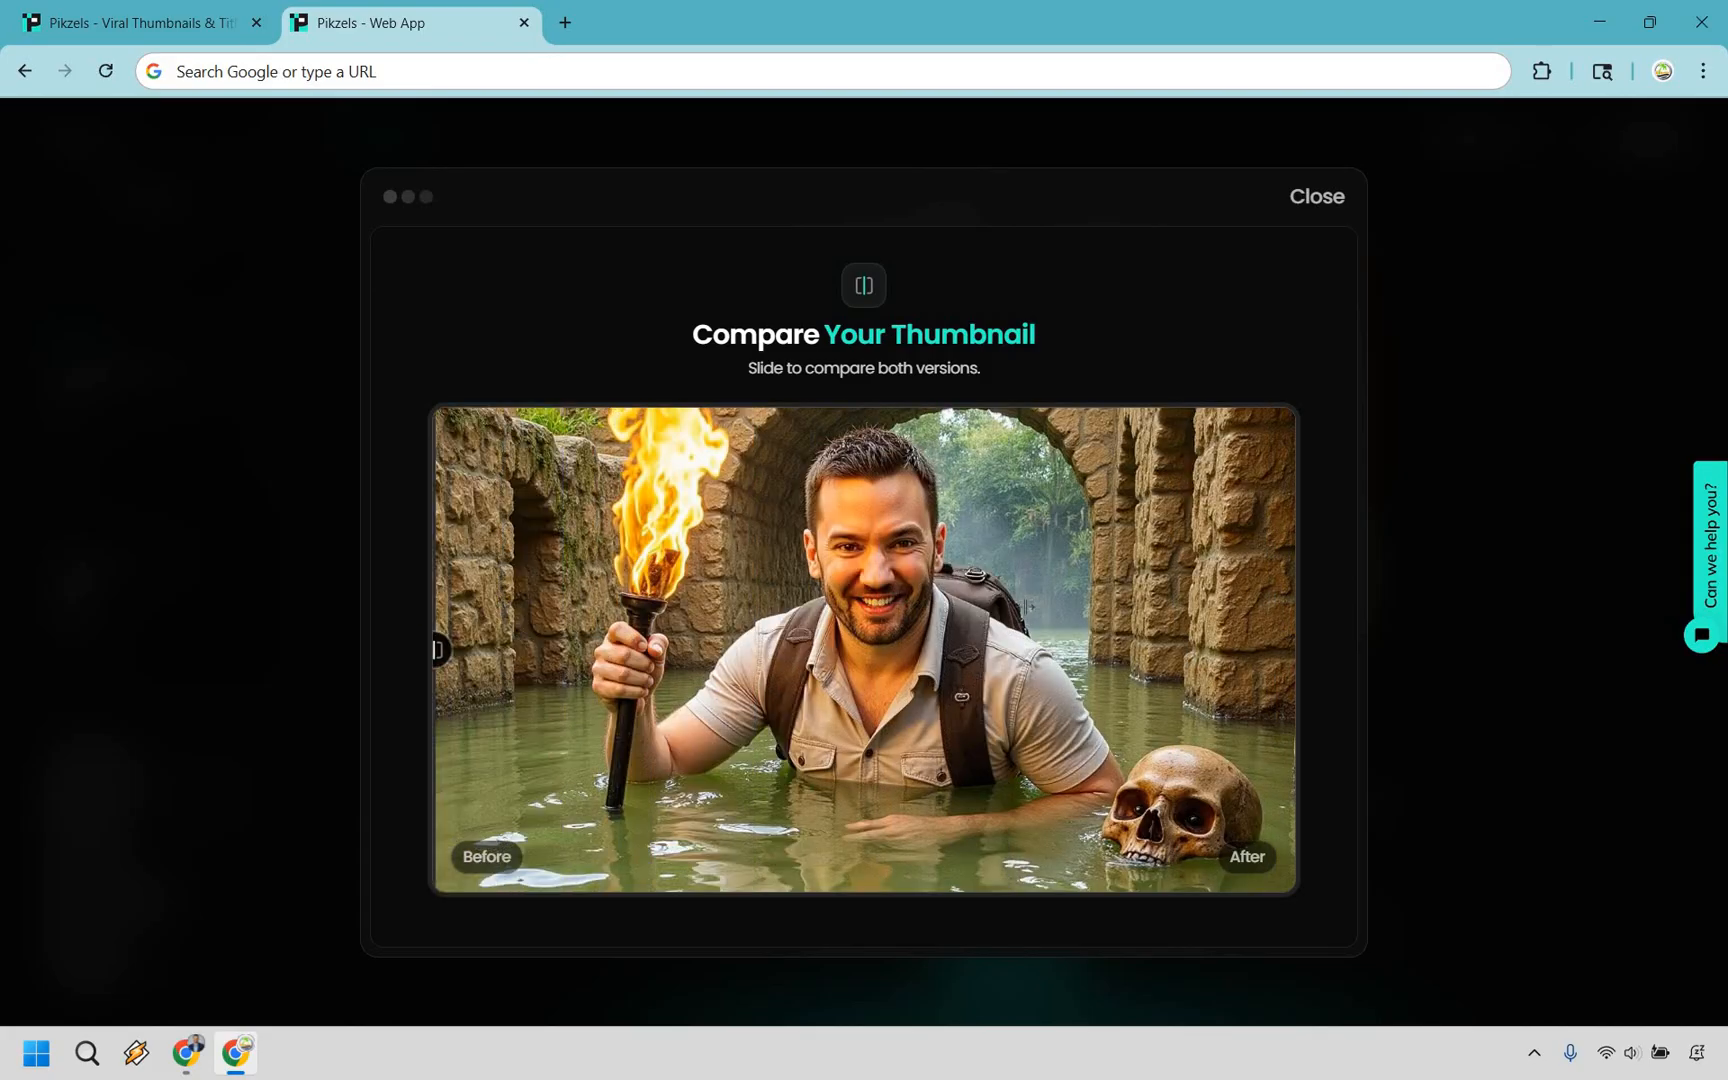
pyautogui.moveTo(438, 649); pyautogui.dragTo(1157, 649)
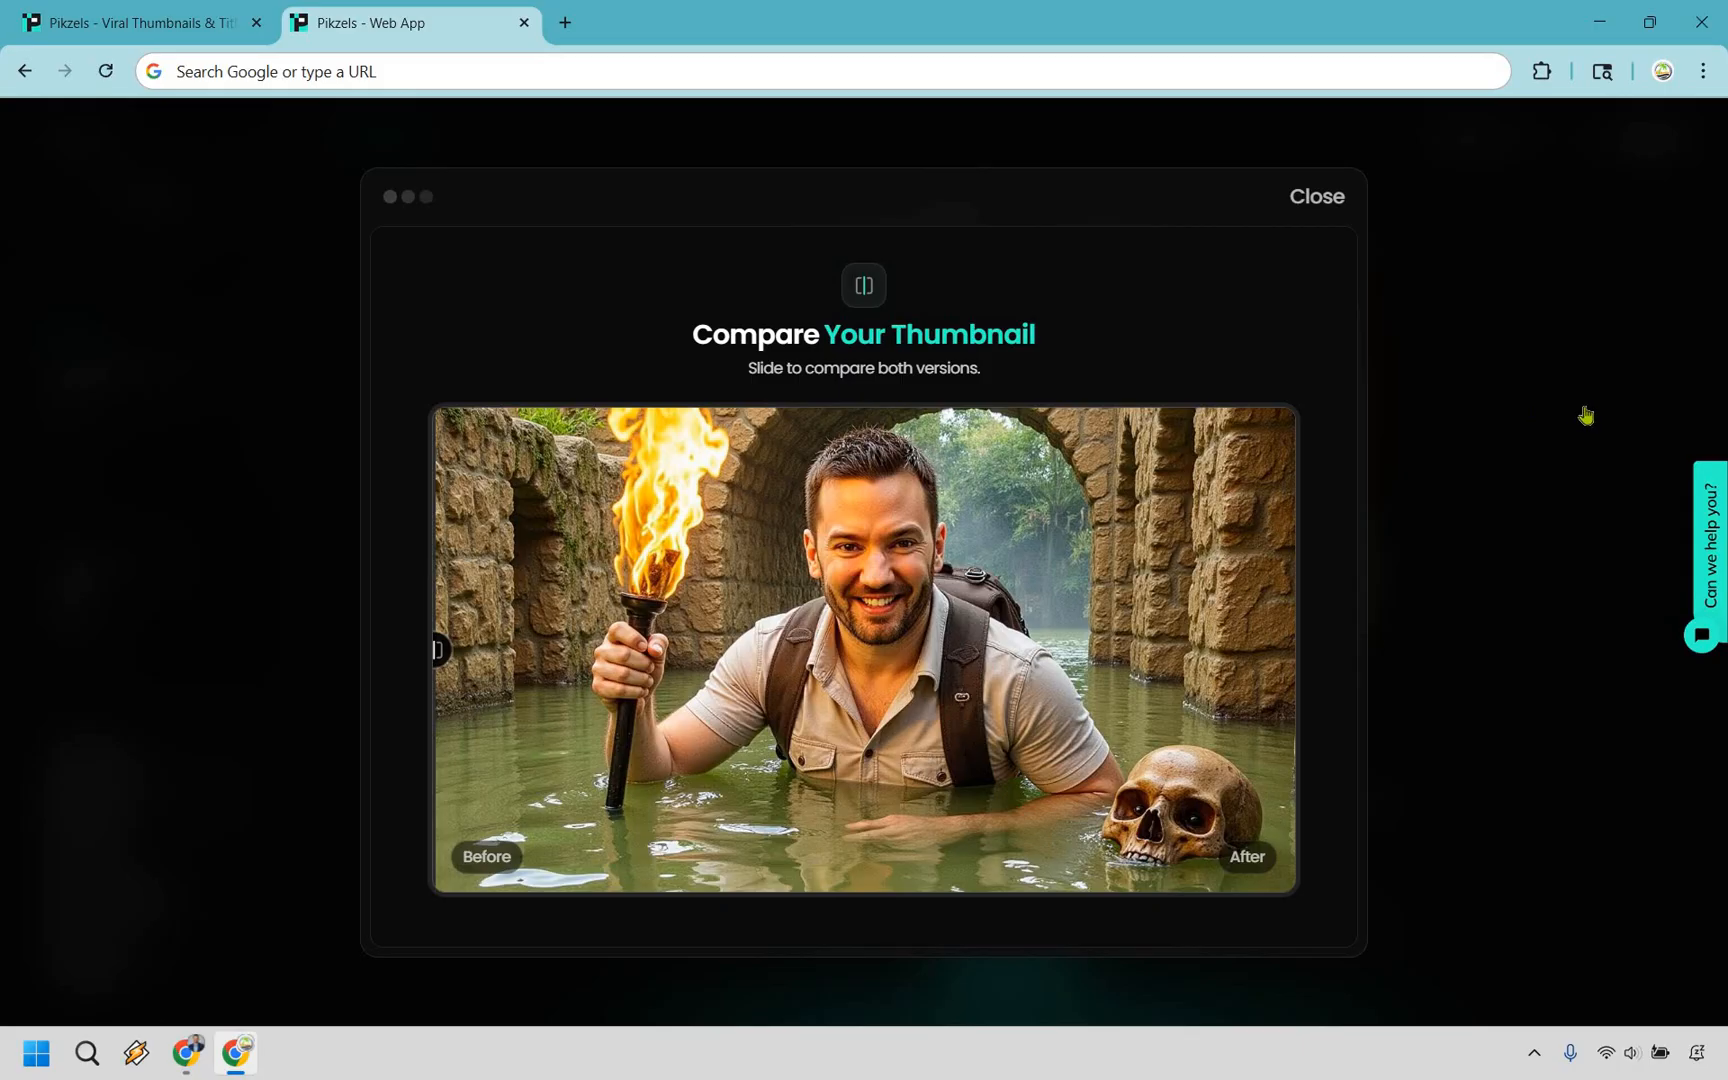
pyautogui.moveTo(1361, 219)
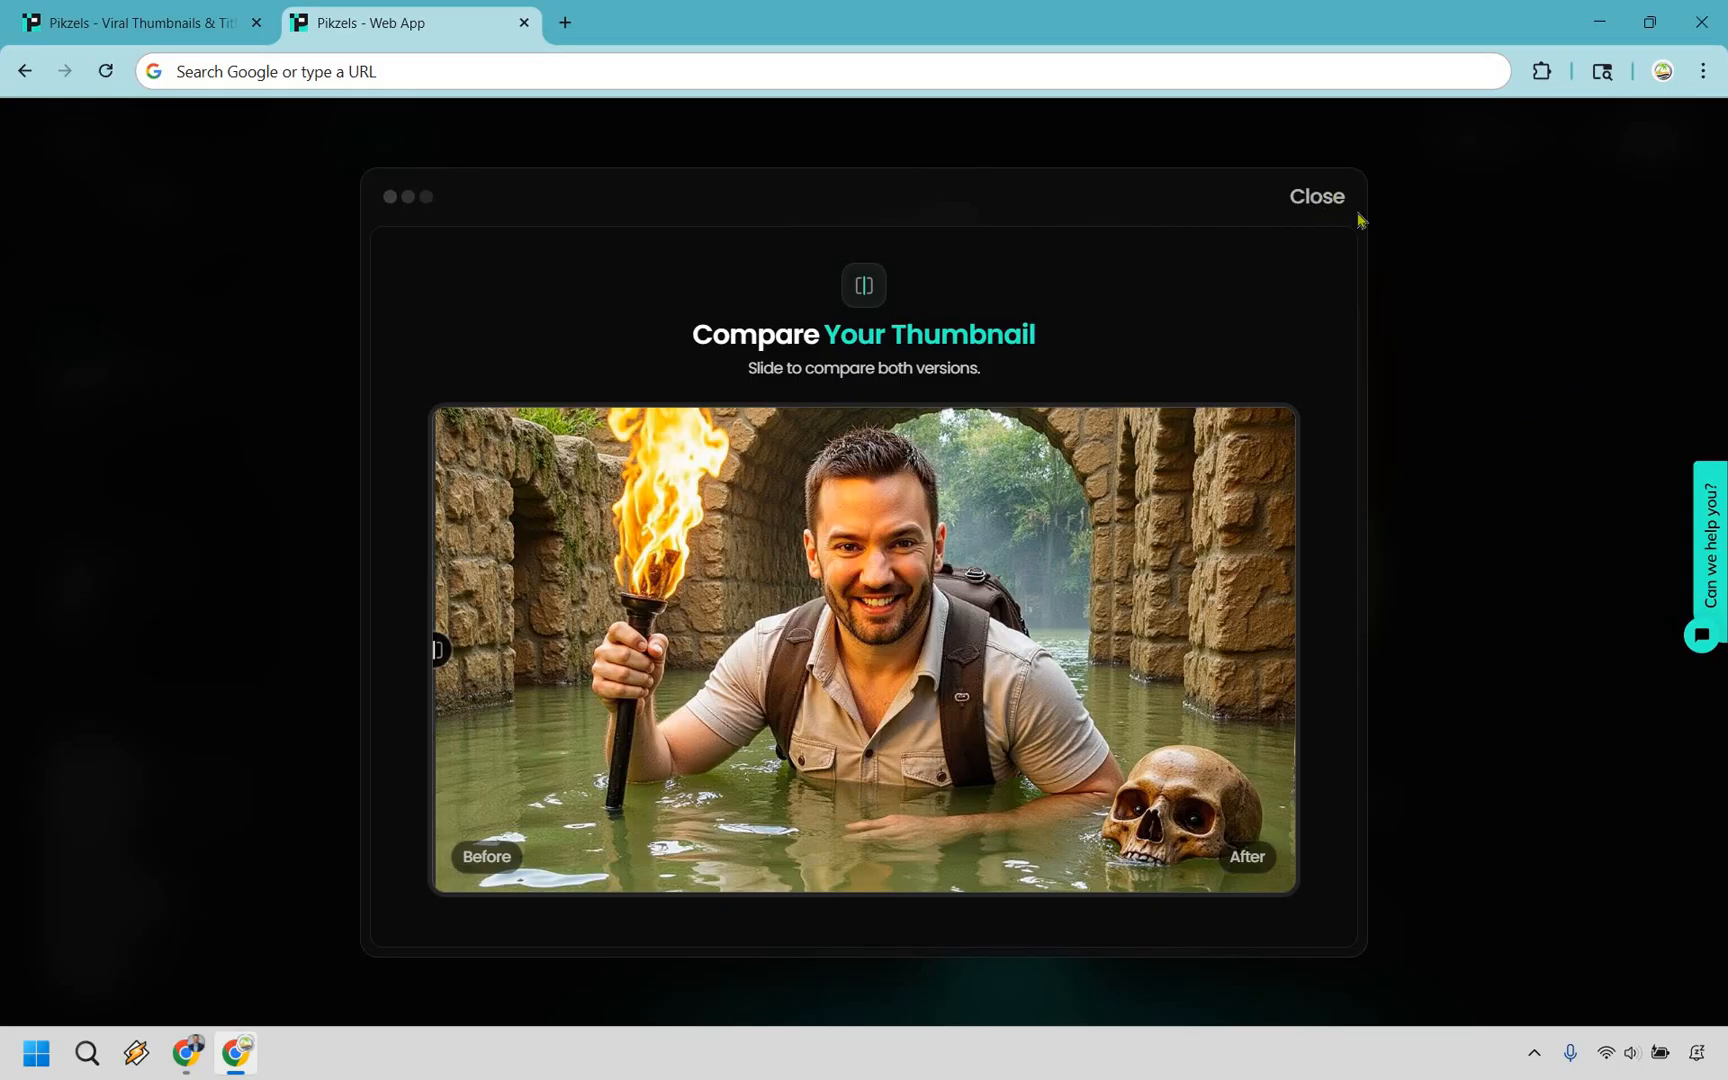
pyautogui.click(1315, 196)
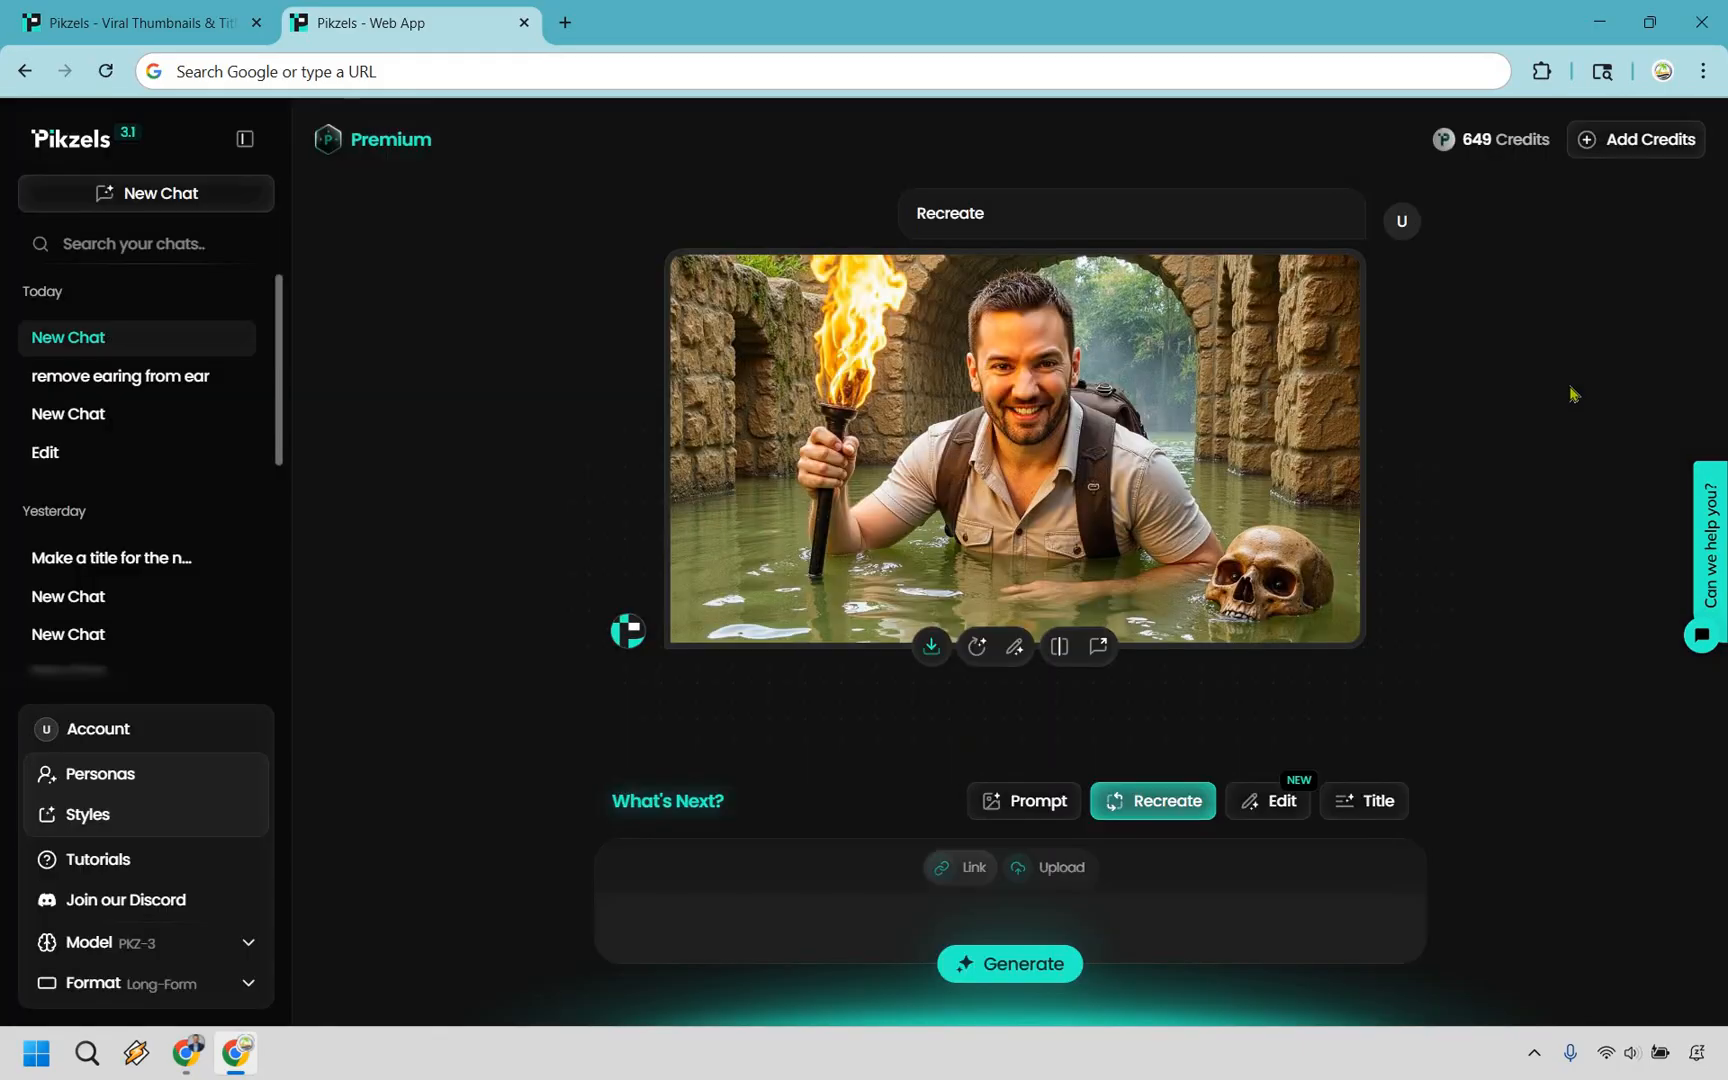